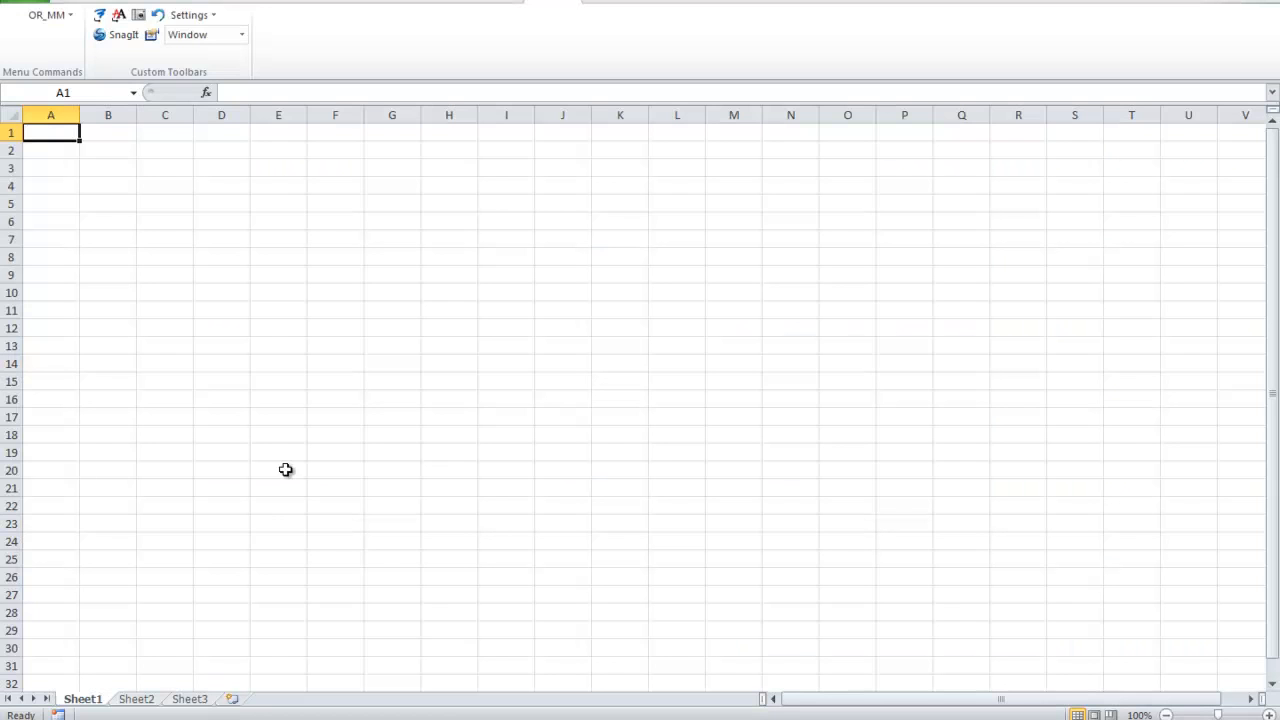
mouse_move(534, 26)
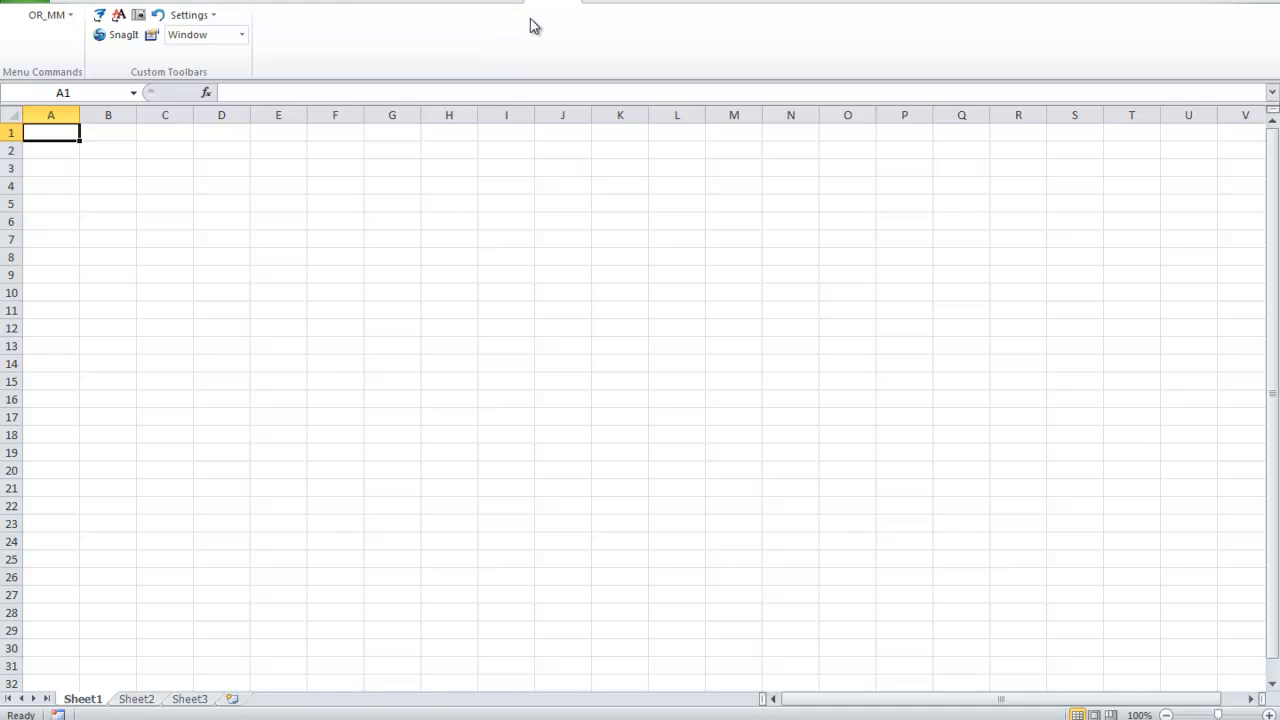
mouse_move(47, 14)
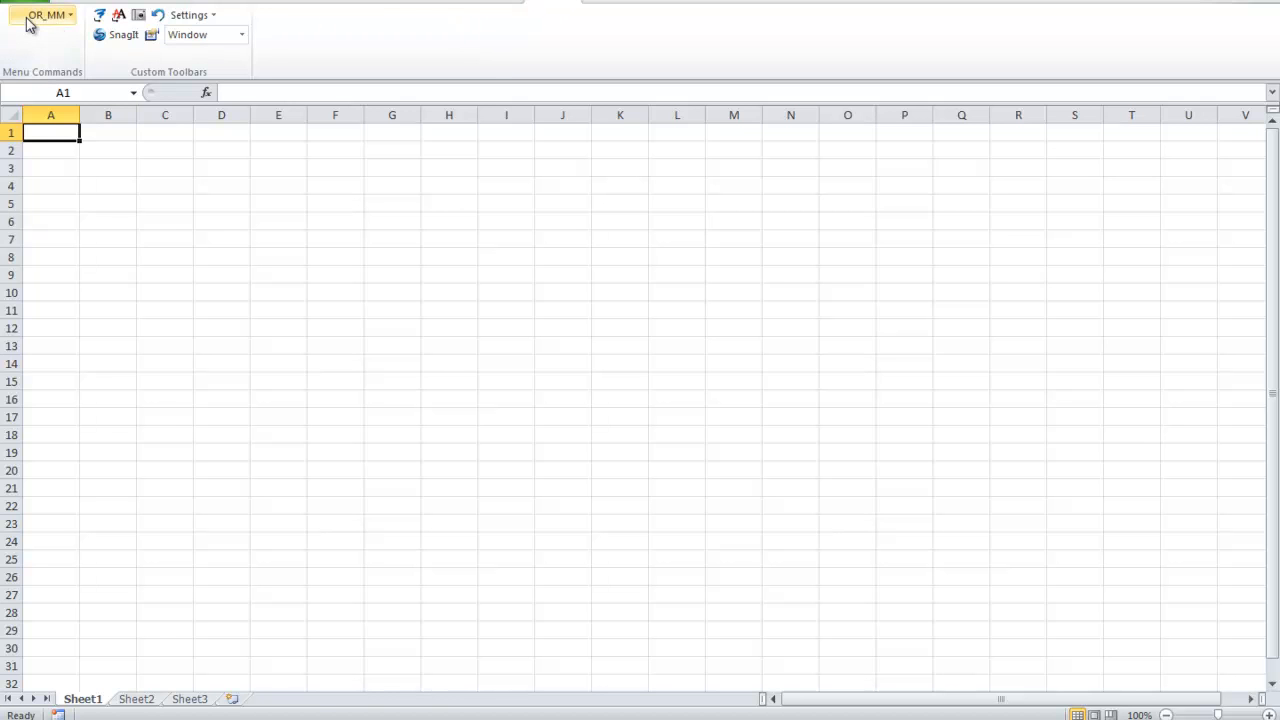
Enable the Project Management add-in through Excel Options > Add-Ins
left_click(45, 51)
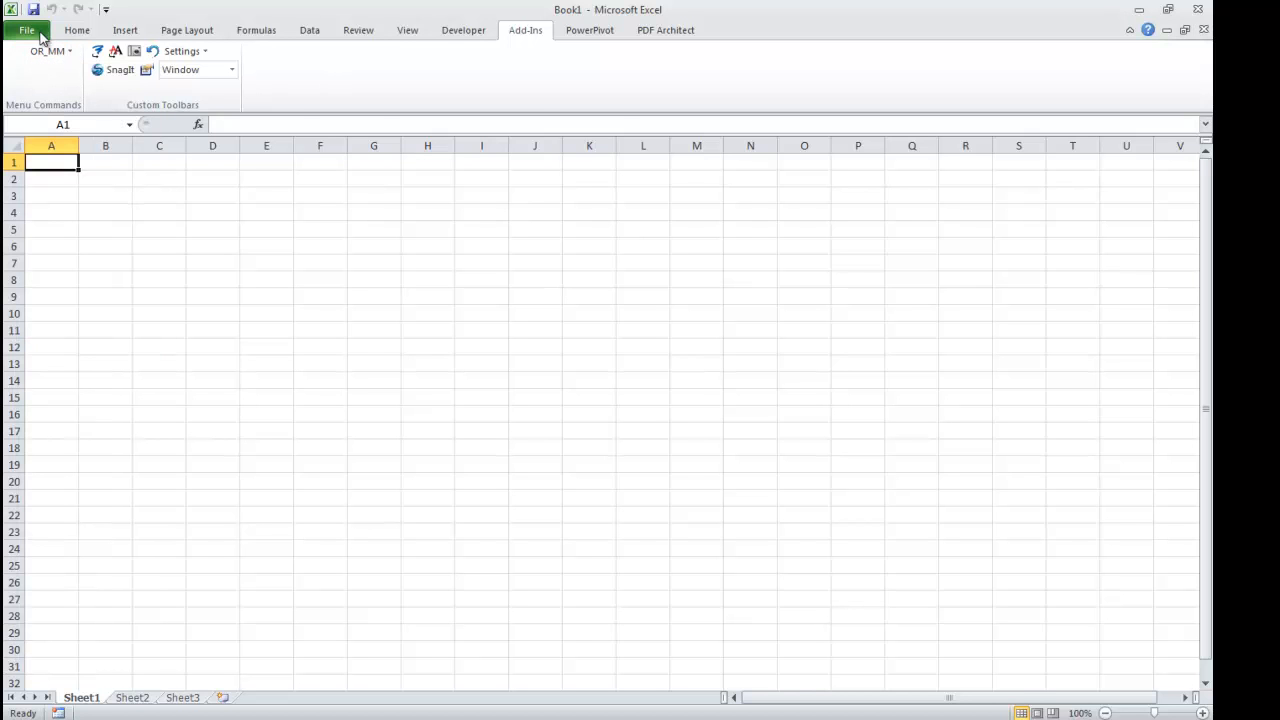
left_click(27, 29)
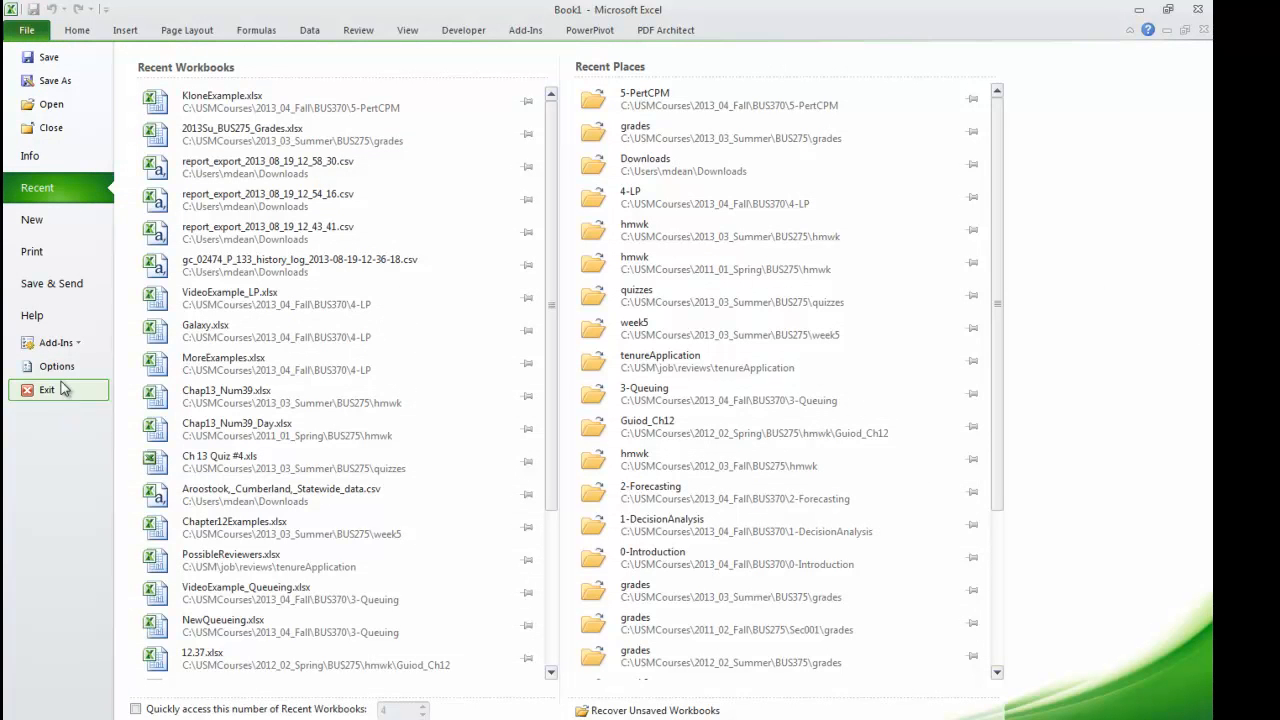
left_click(56, 366)
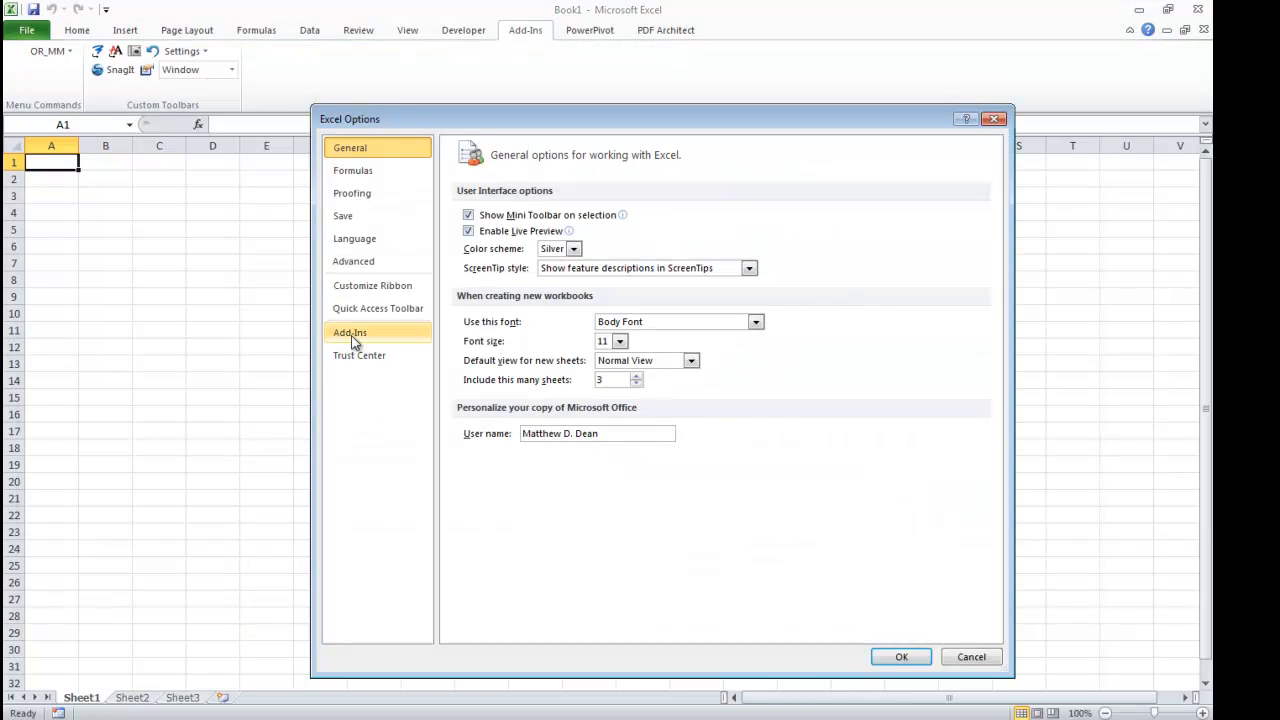
left_click(350, 332)
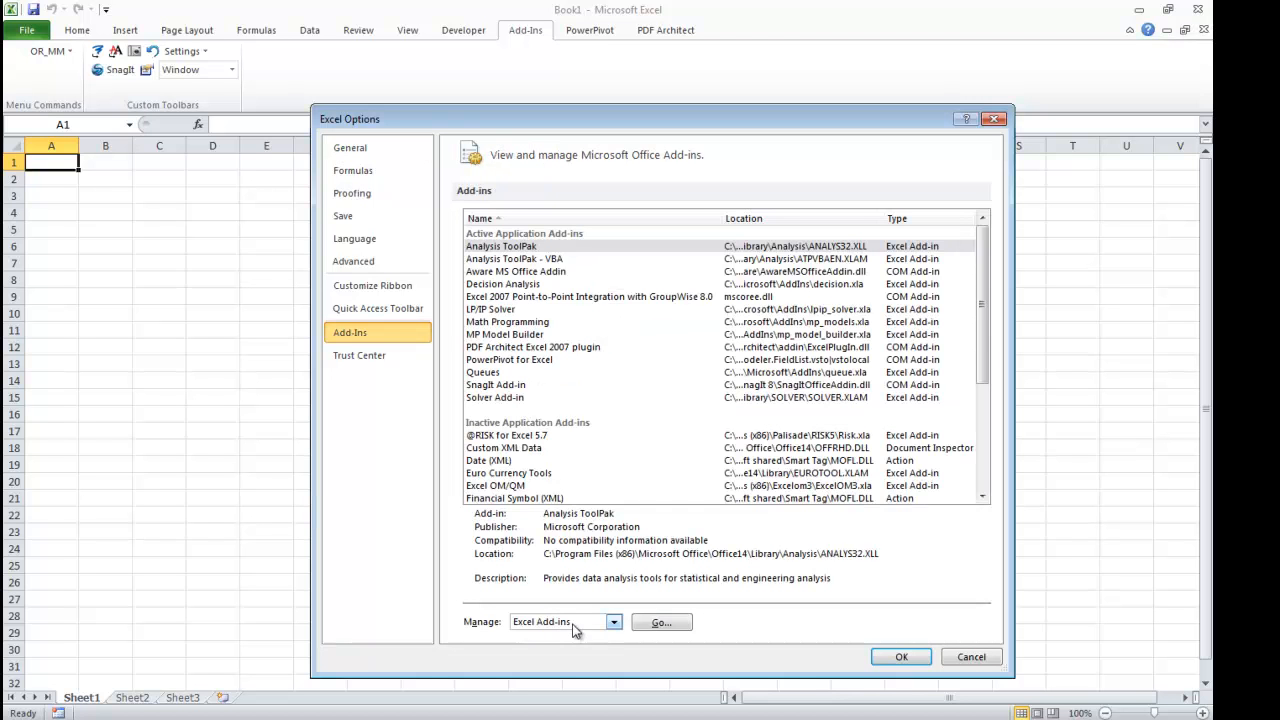
left_click(661, 622)
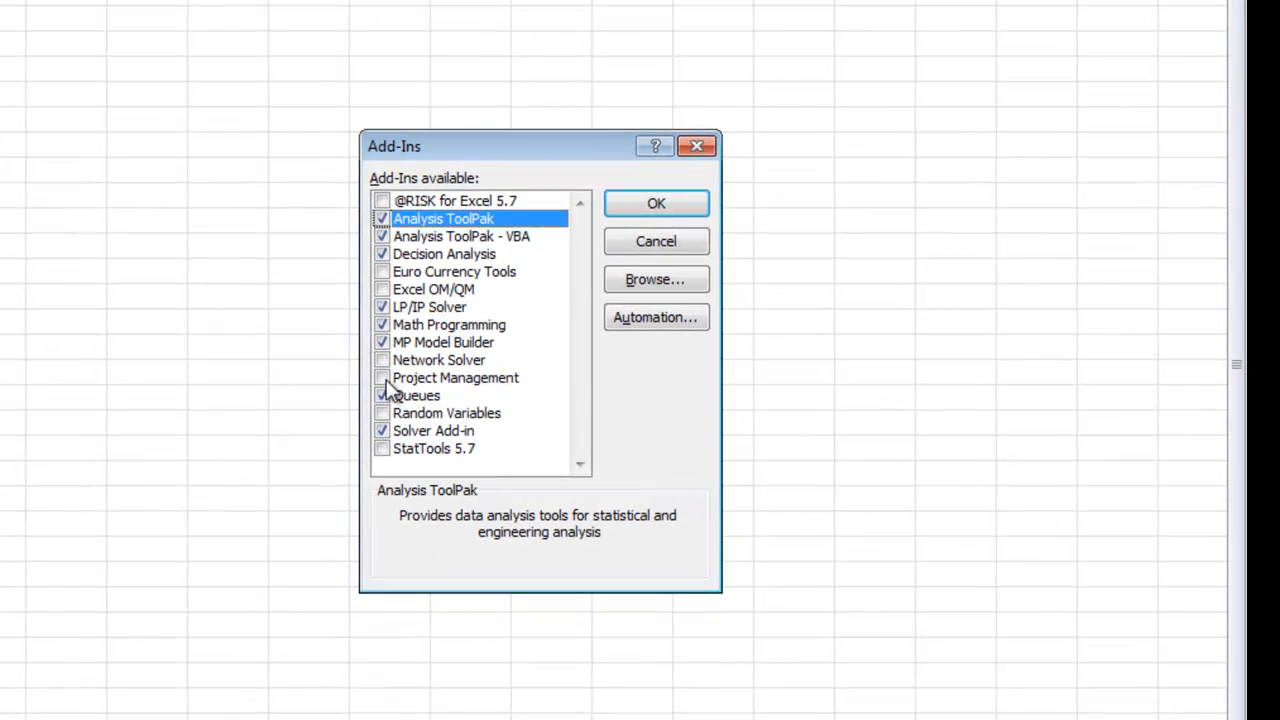
left_click(455, 377)
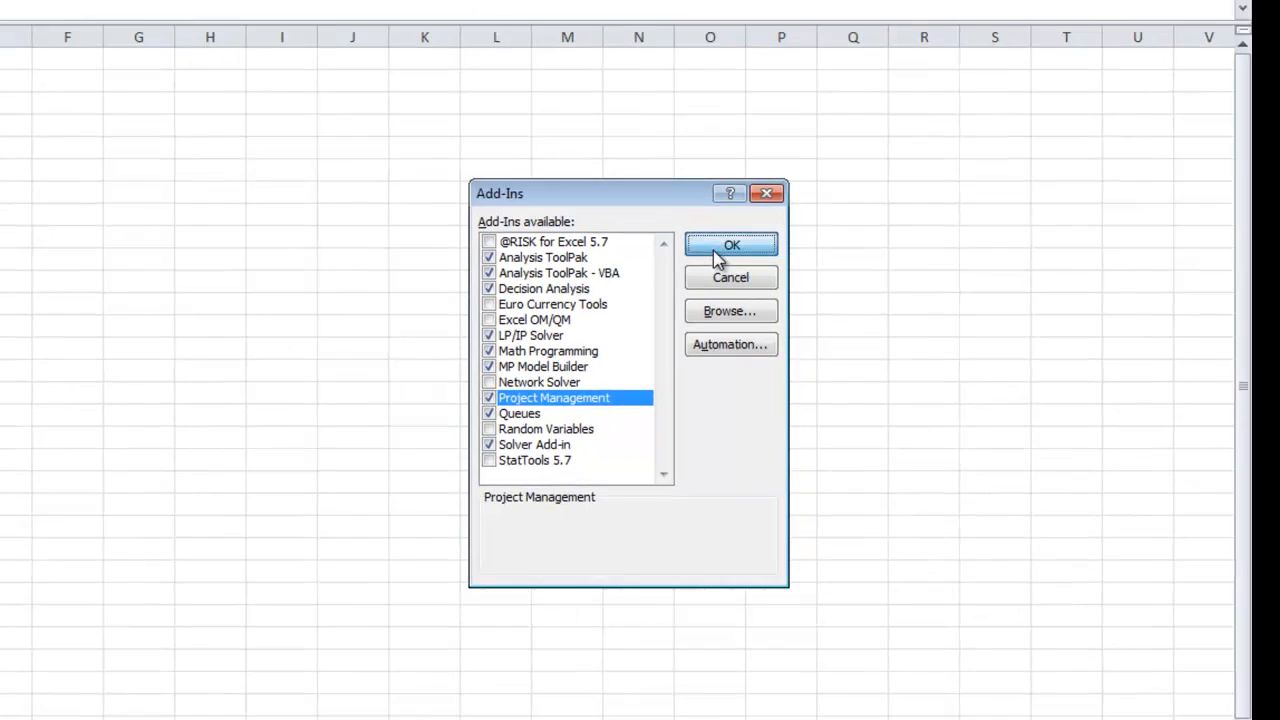
left_click(731, 245)
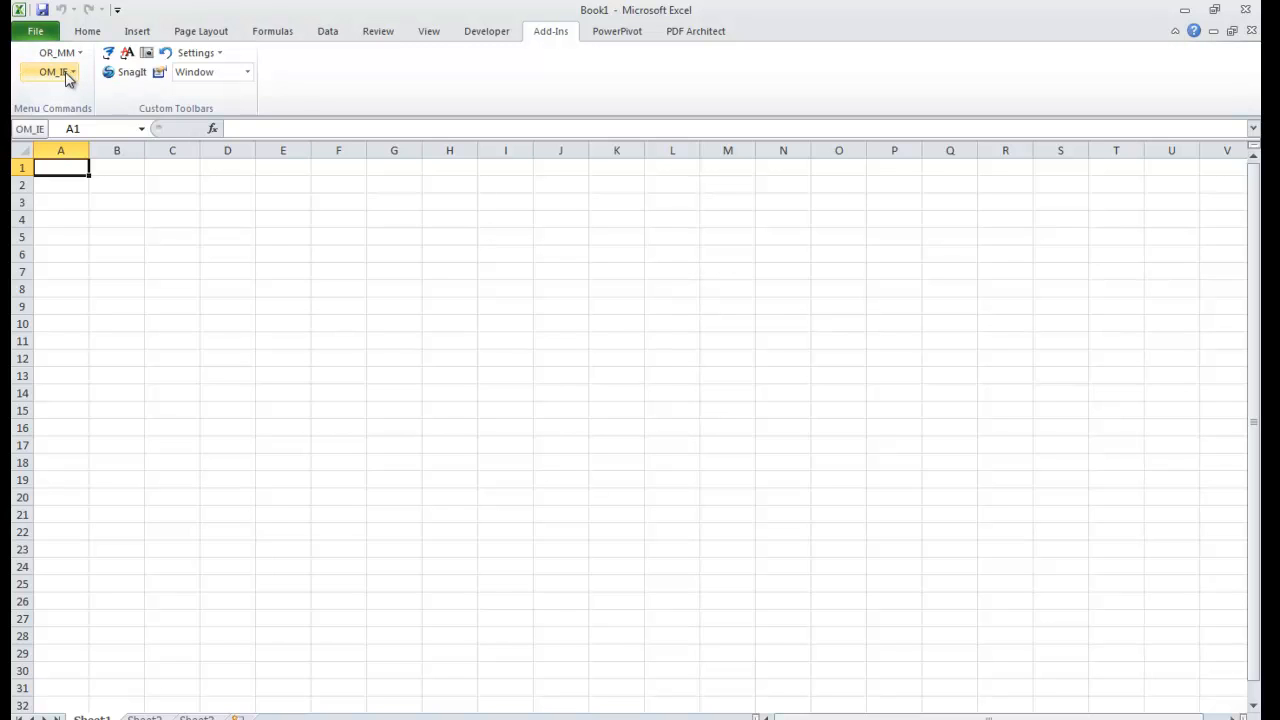
Open the OM_IE menu to check the Project Management commands
left_click(55, 71)
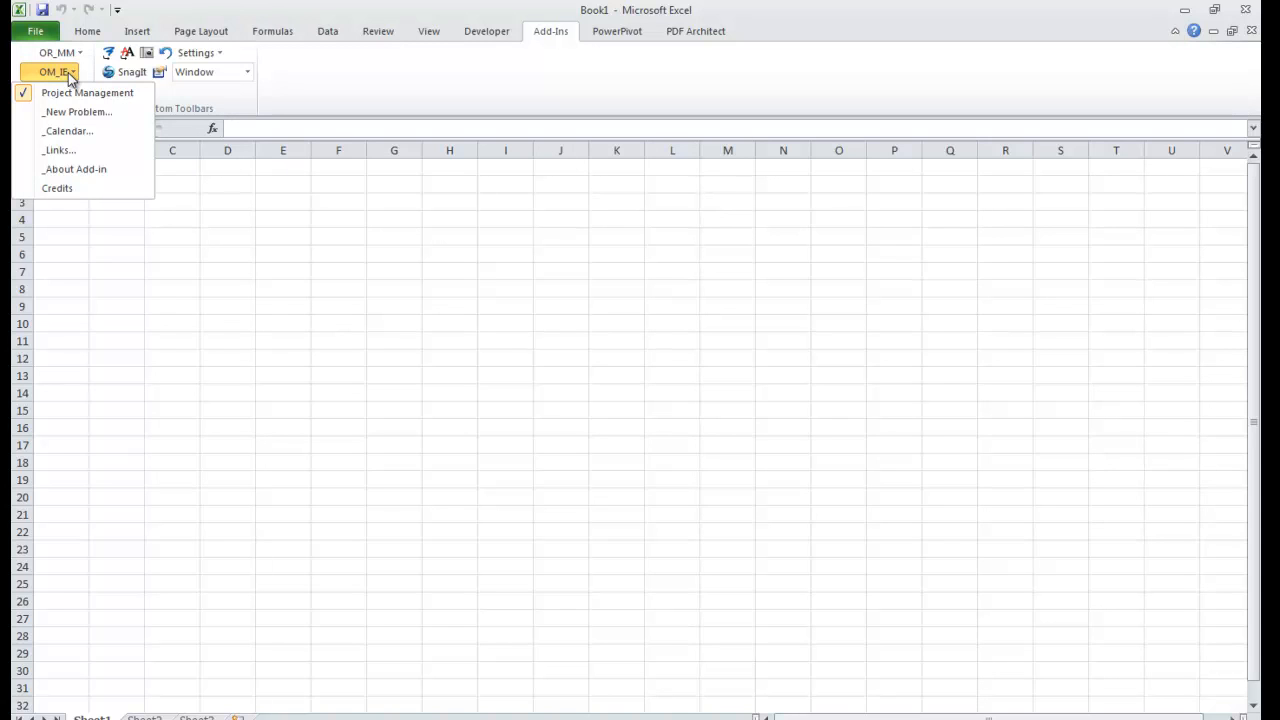
mouse_move(77, 111)
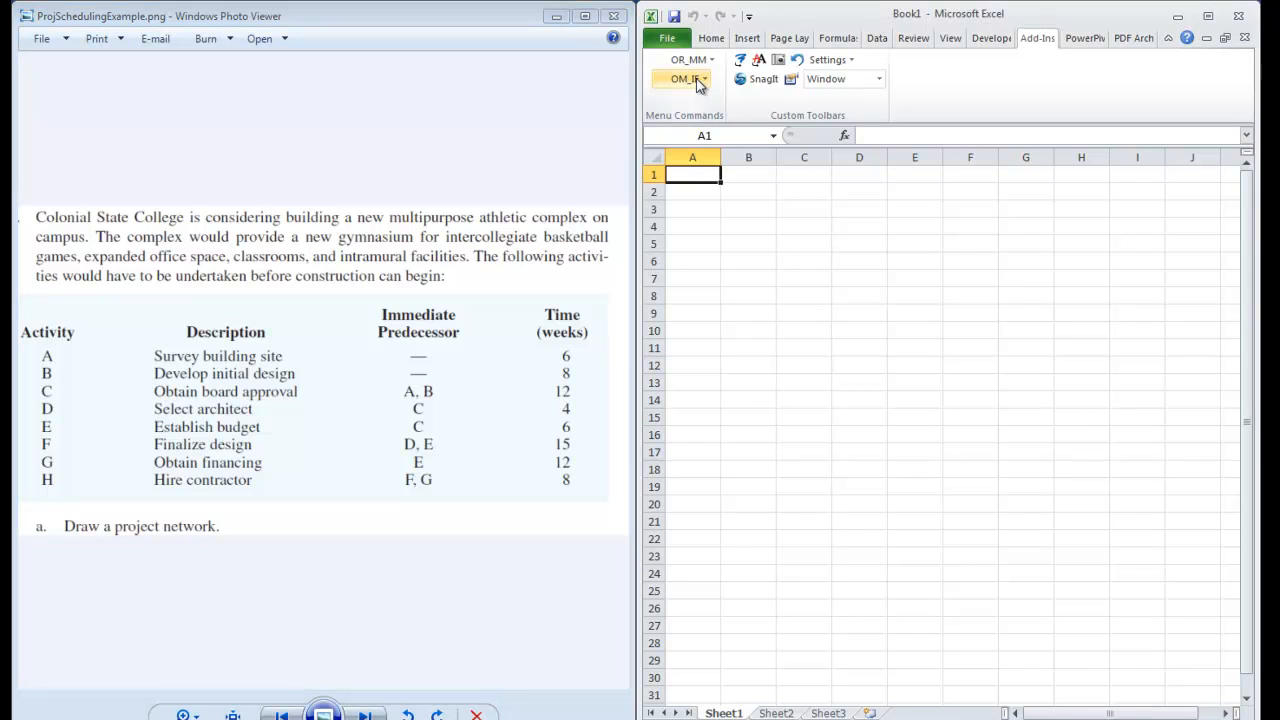
Start a New Problem from OM_IE and name it CSC
left_click(685, 79)
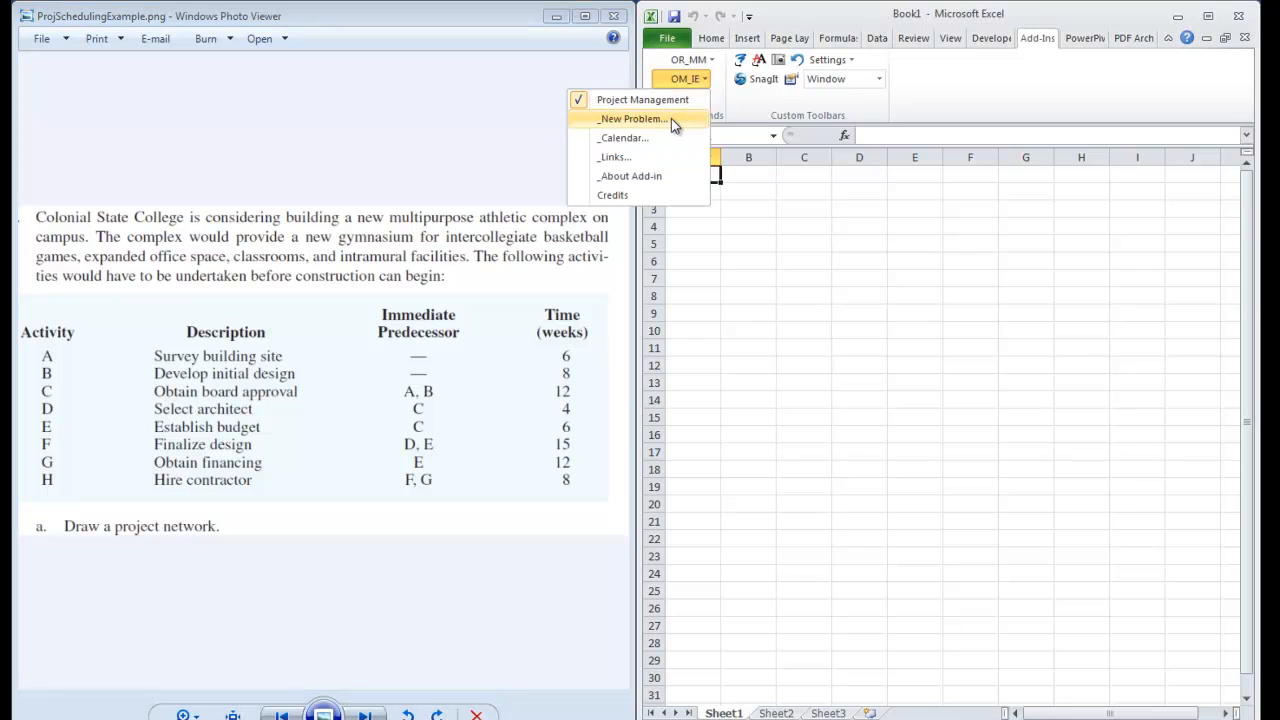
left_click(631, 118)
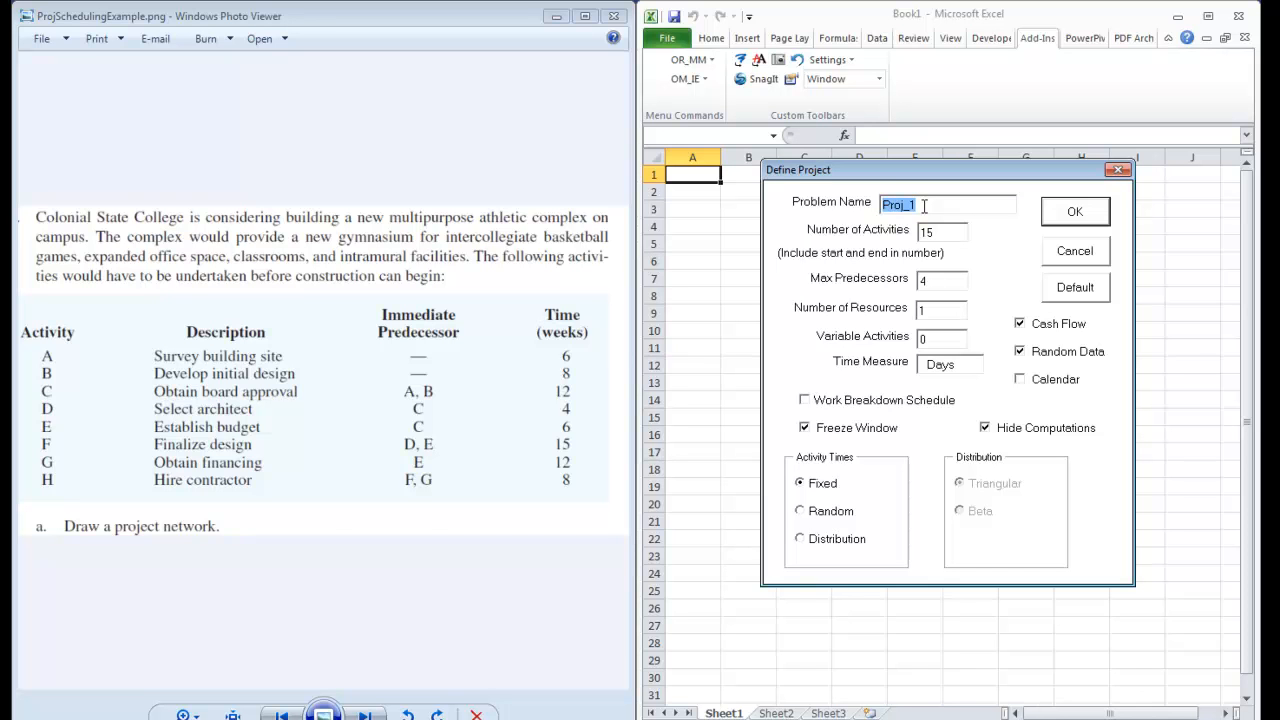
type("CSC")
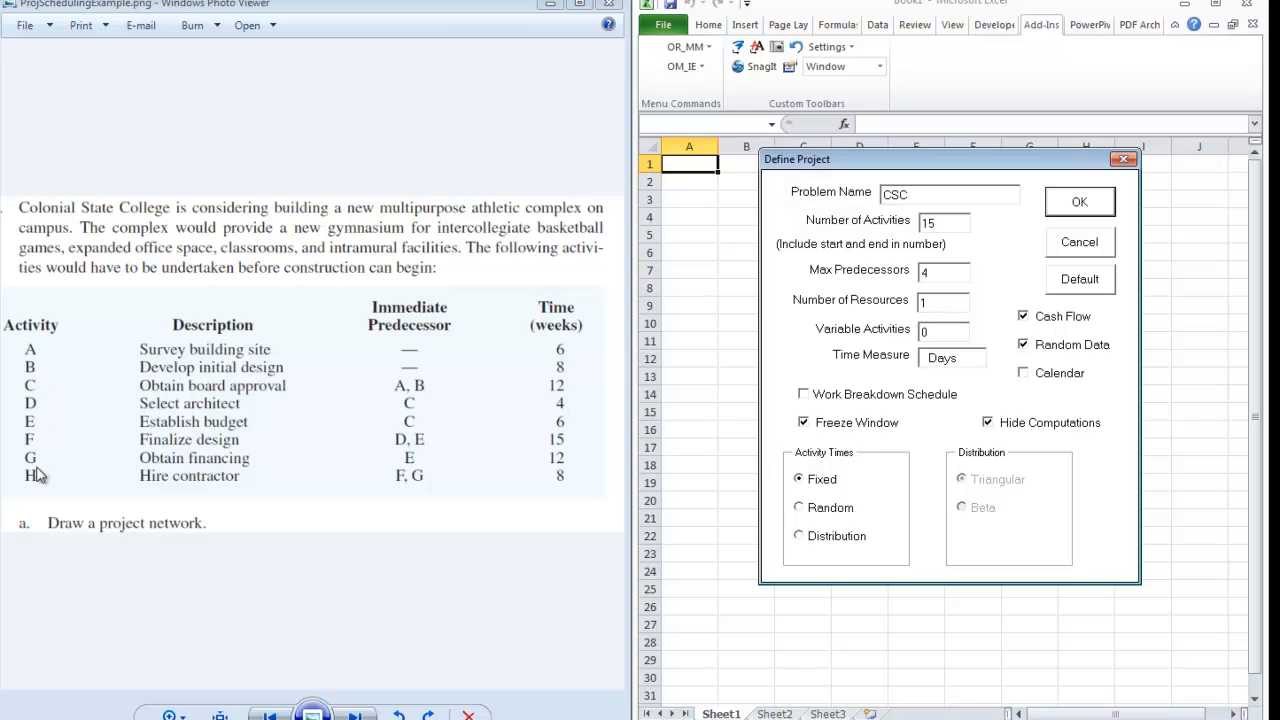
mouse_move(50, 476)
type("10")
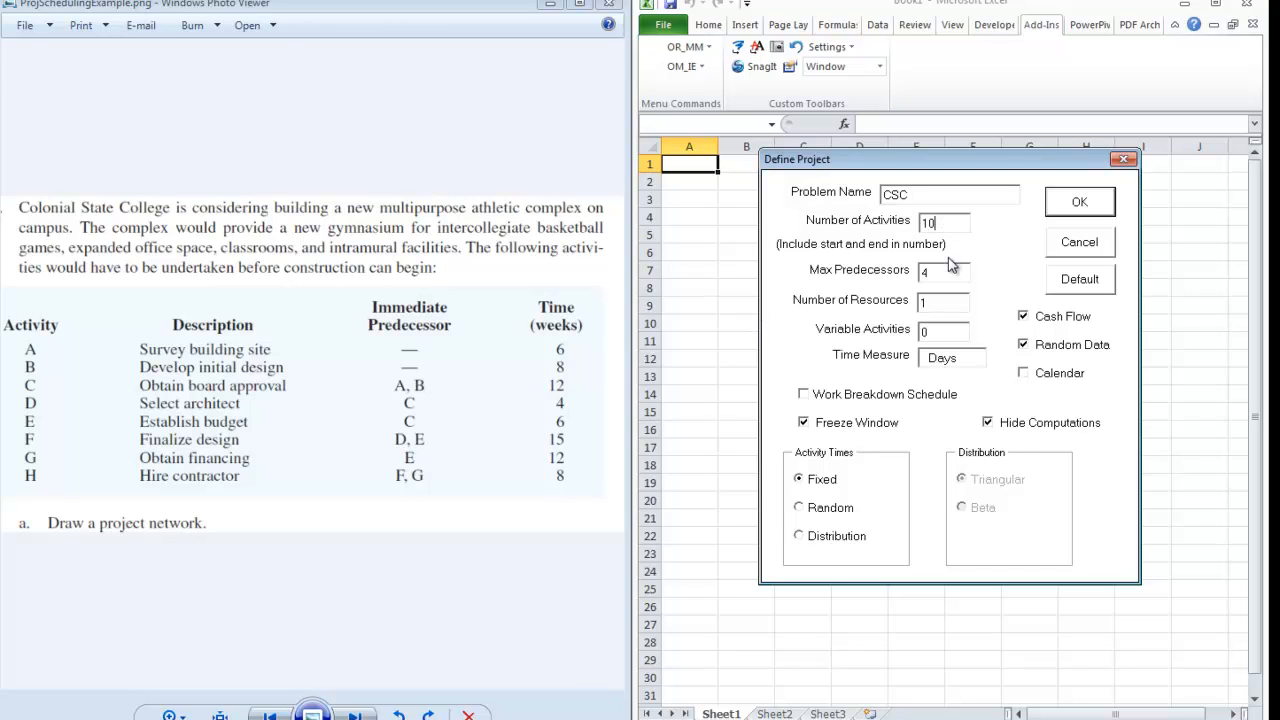
mouse_move(913, 258)
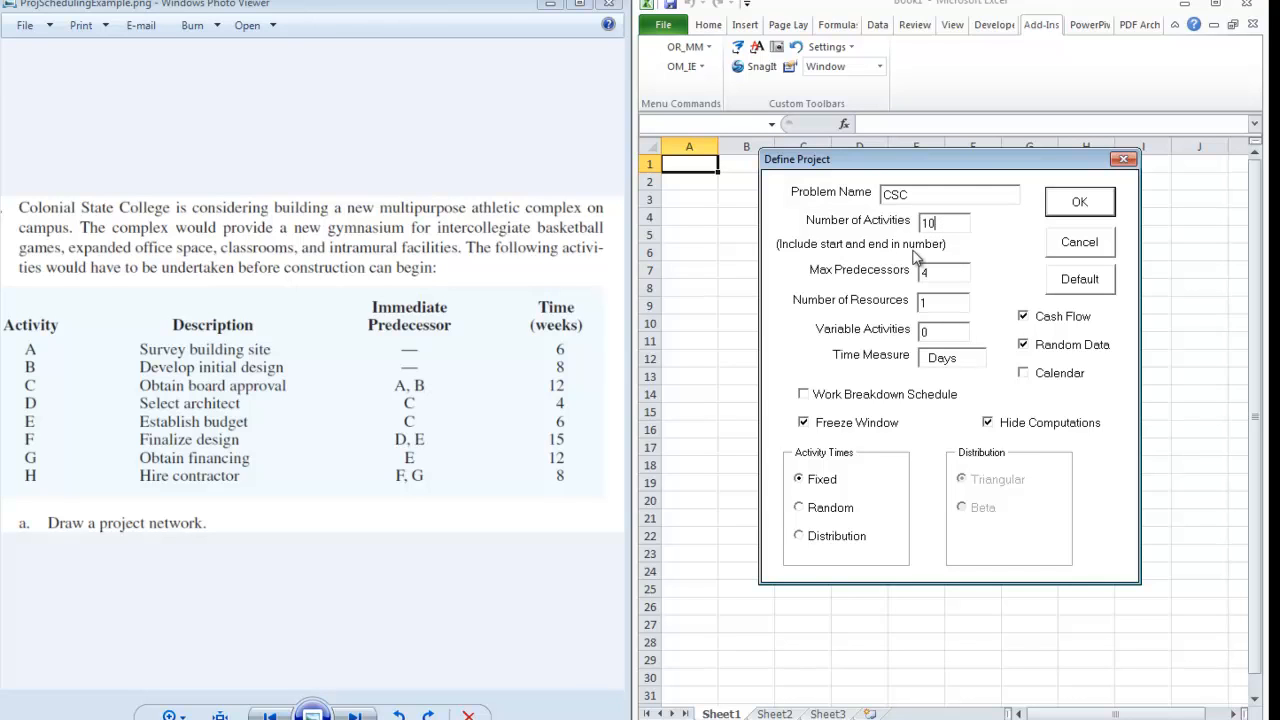
mouse_move(925, 290)
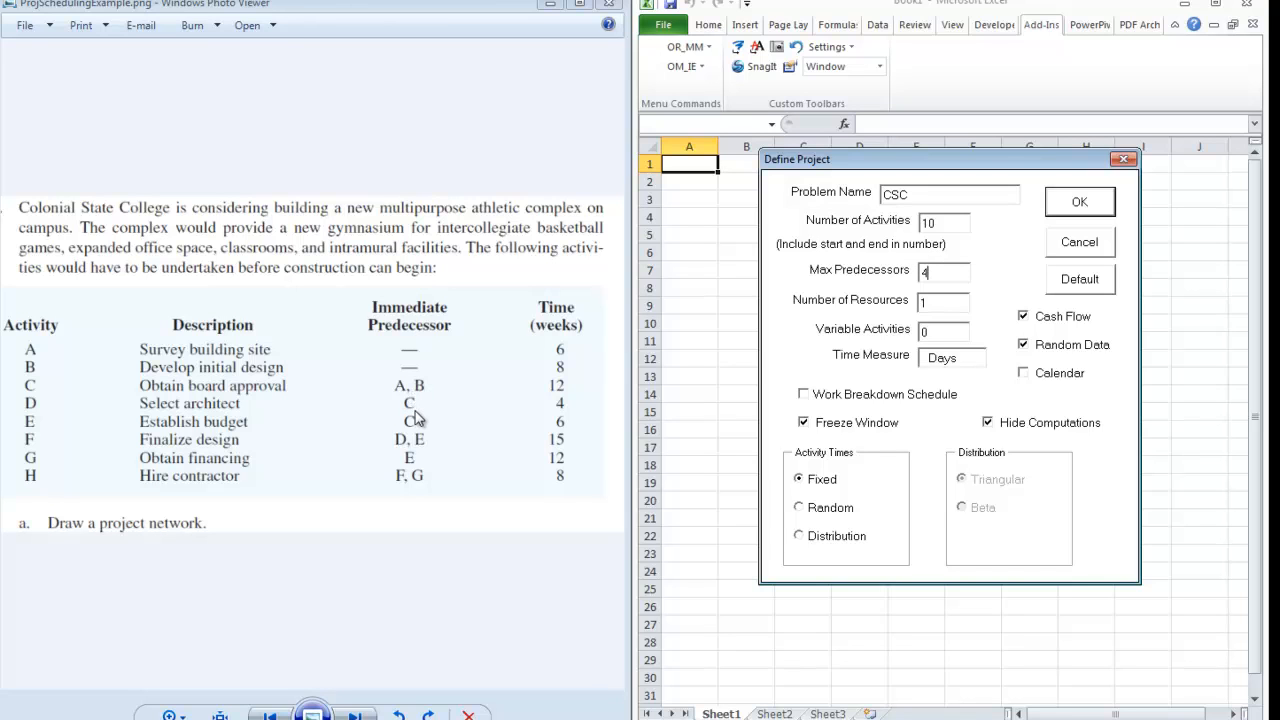
mouse_move(410, 435)
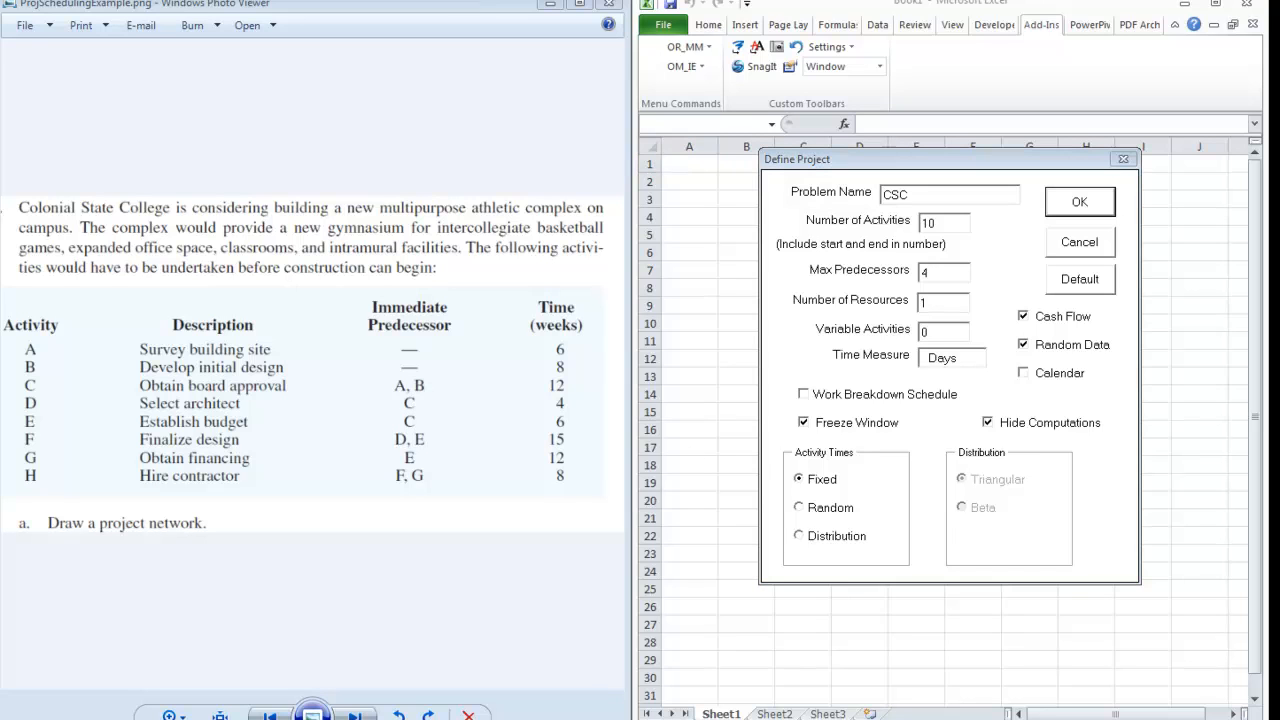
mouse_move(470, 361)
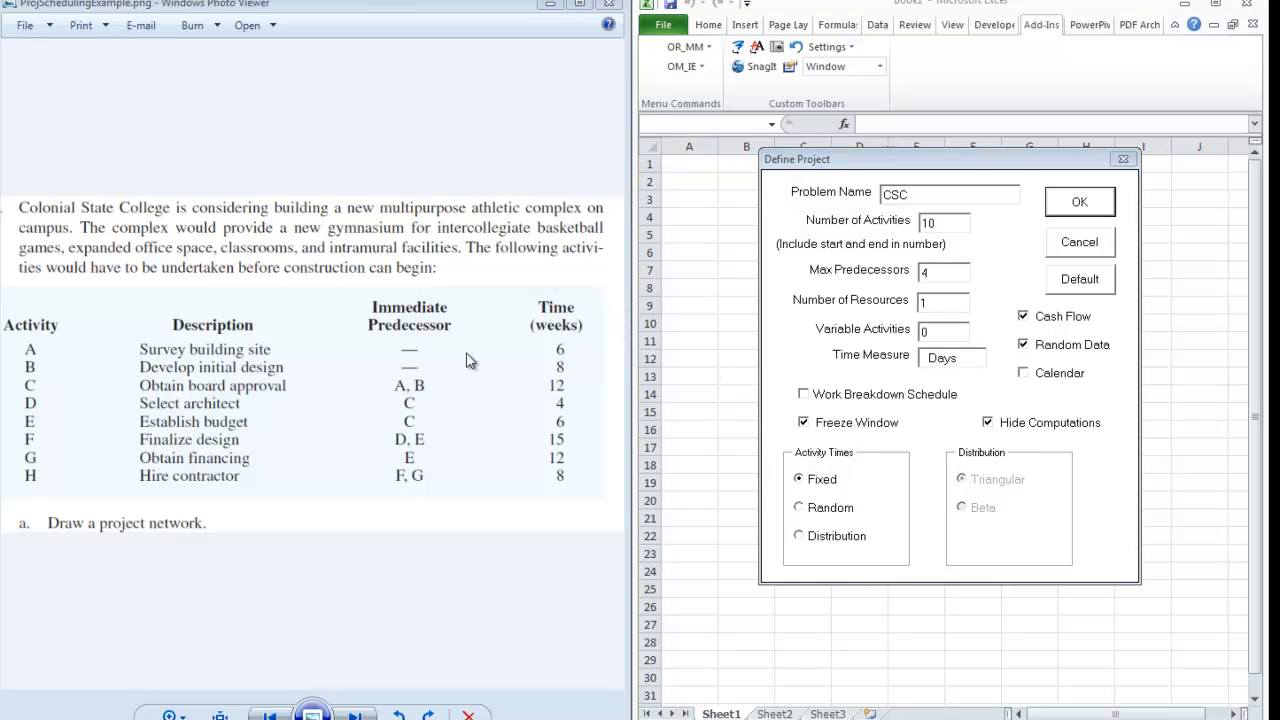
mouse_move(408, 390)
type("0")
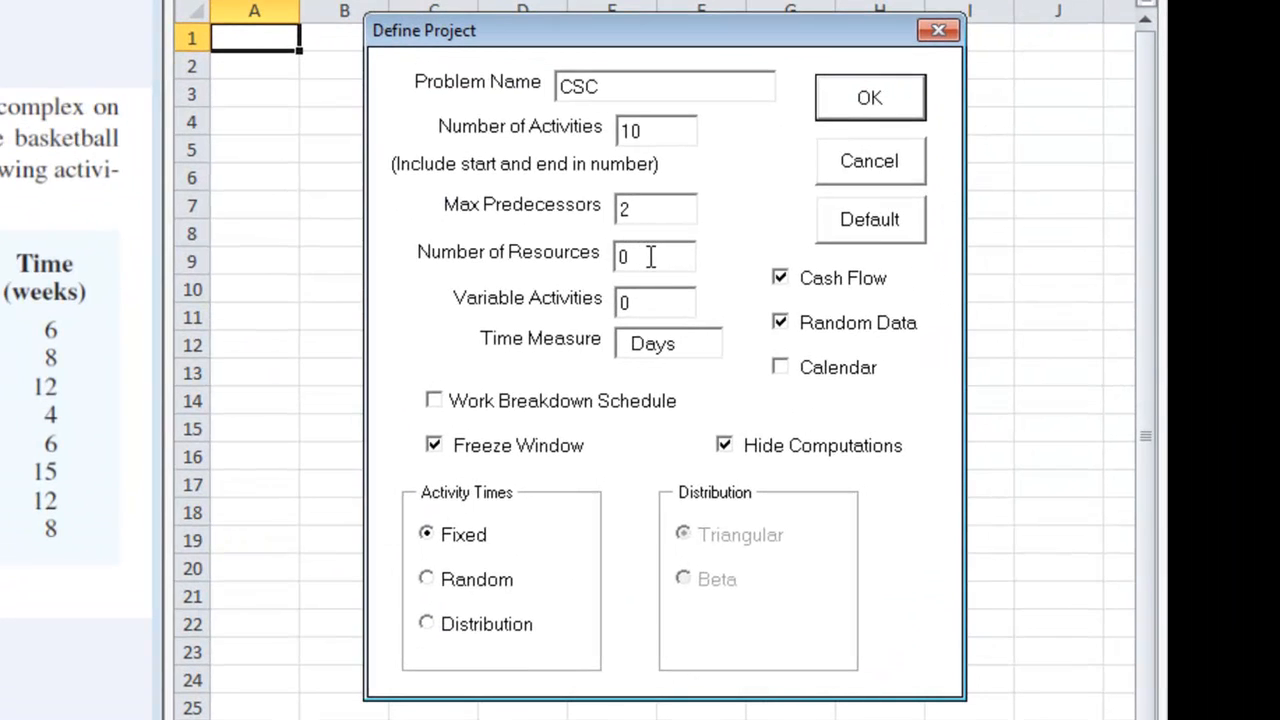
left_click(780, 322)
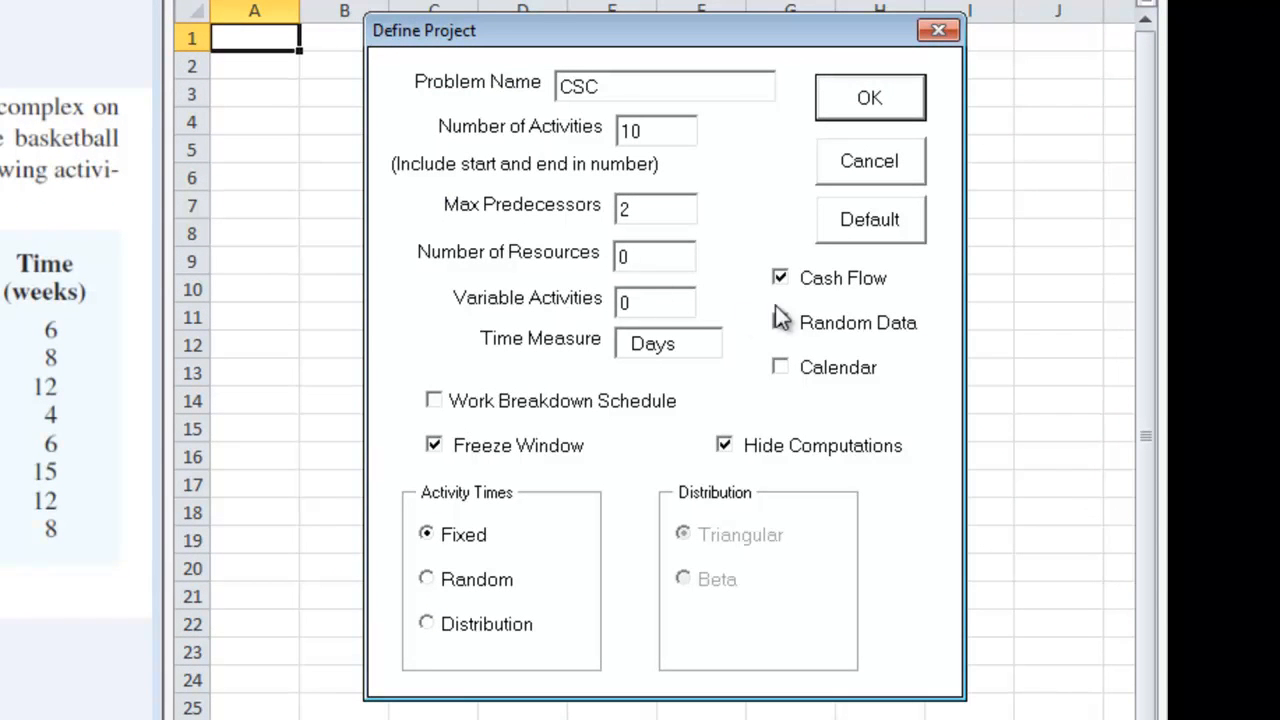
left_click(780, 322)
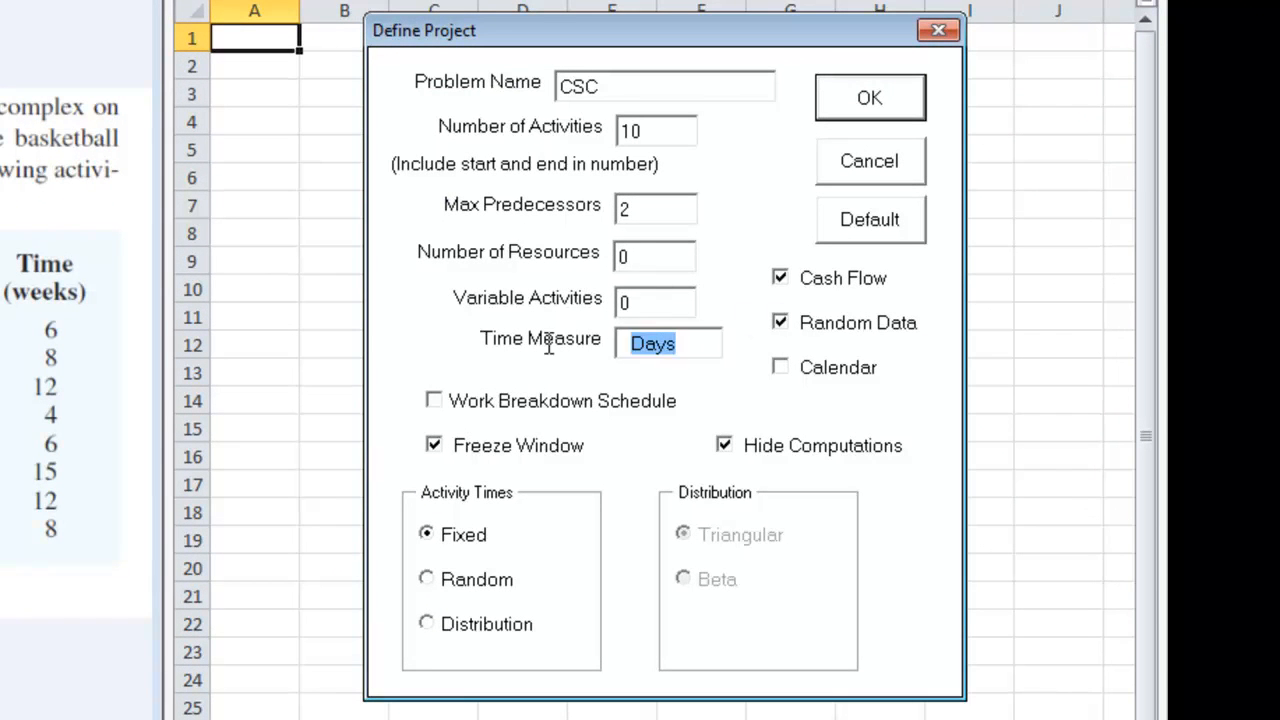
type("W")
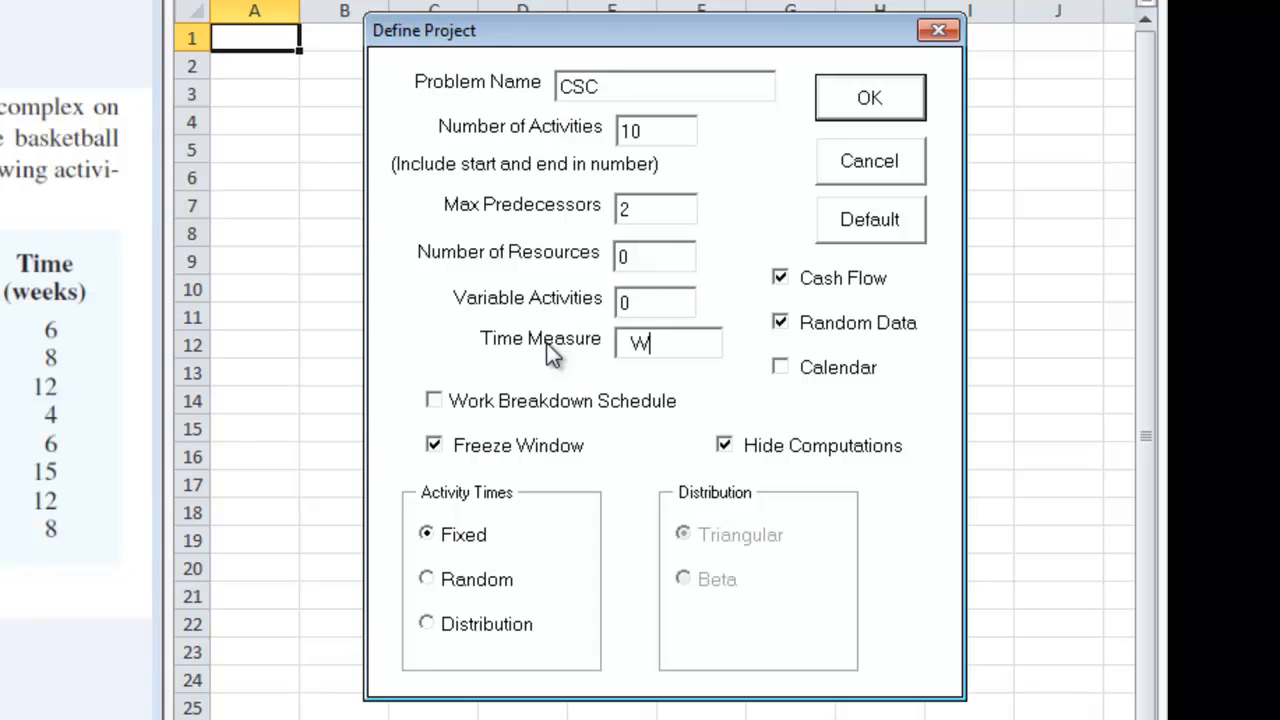
type("eeks")
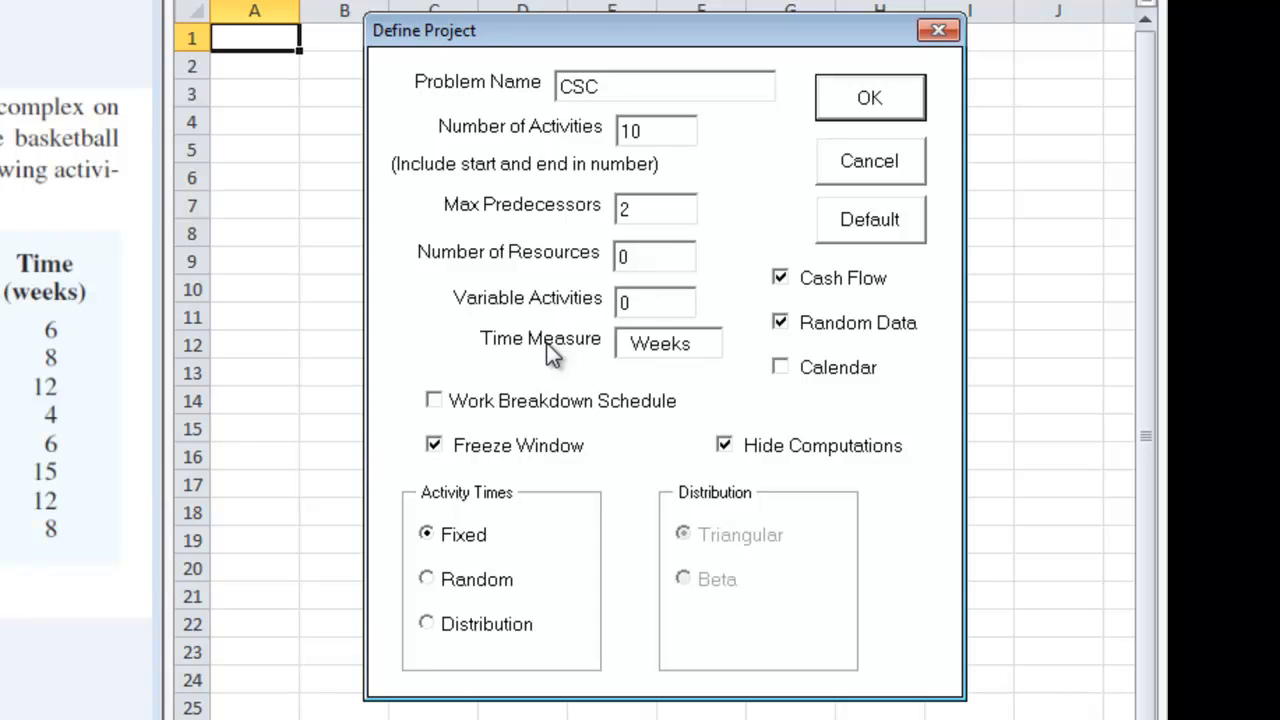
left_click(780, 278)
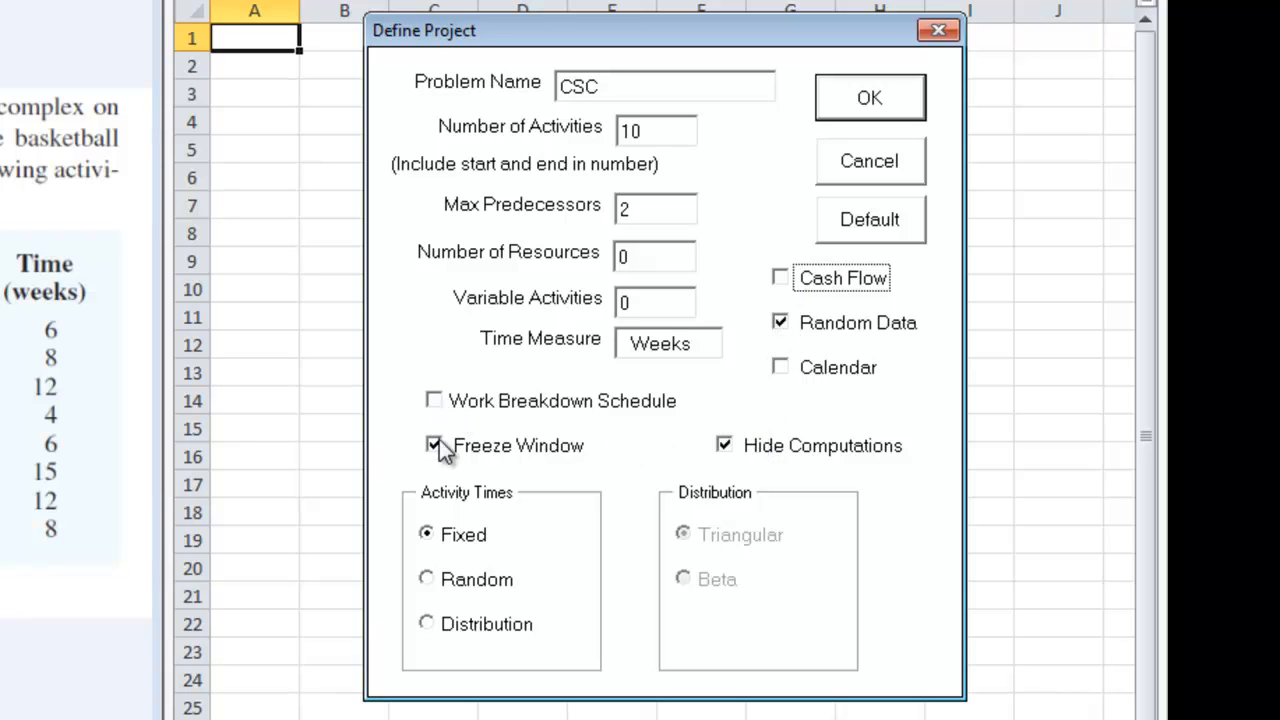
left_click(434, 445)
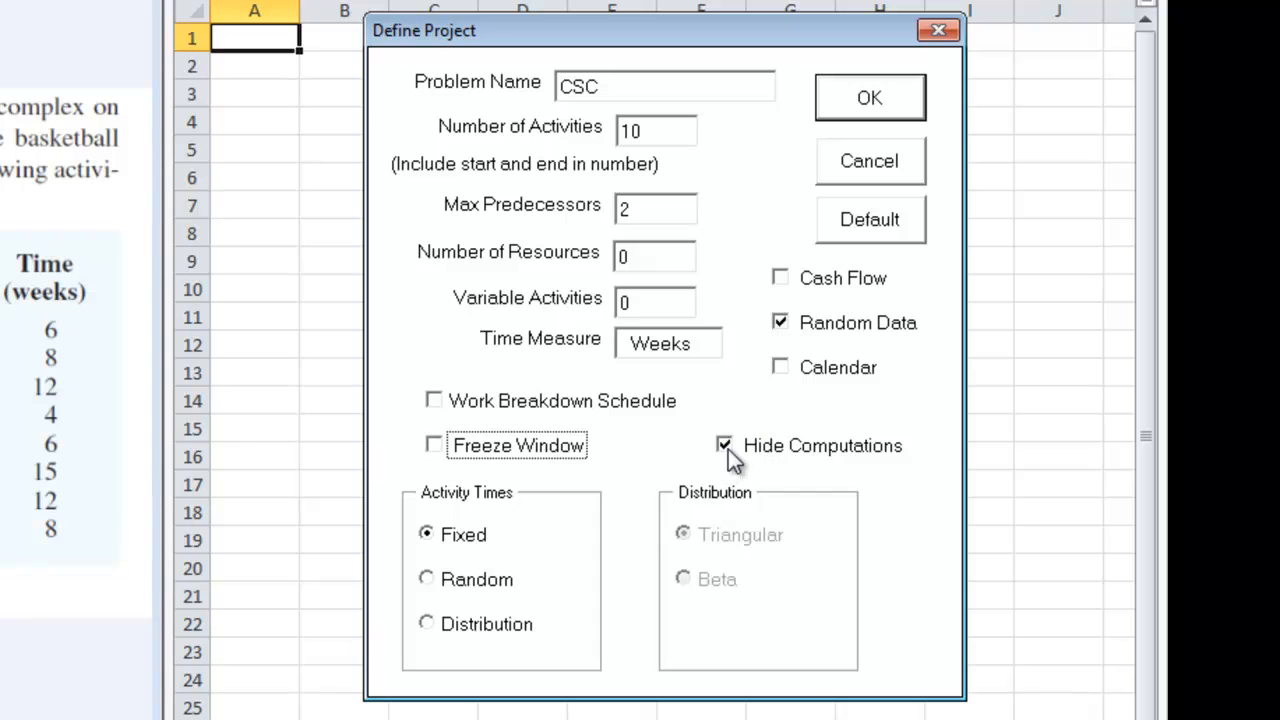
left_click(723, 445)
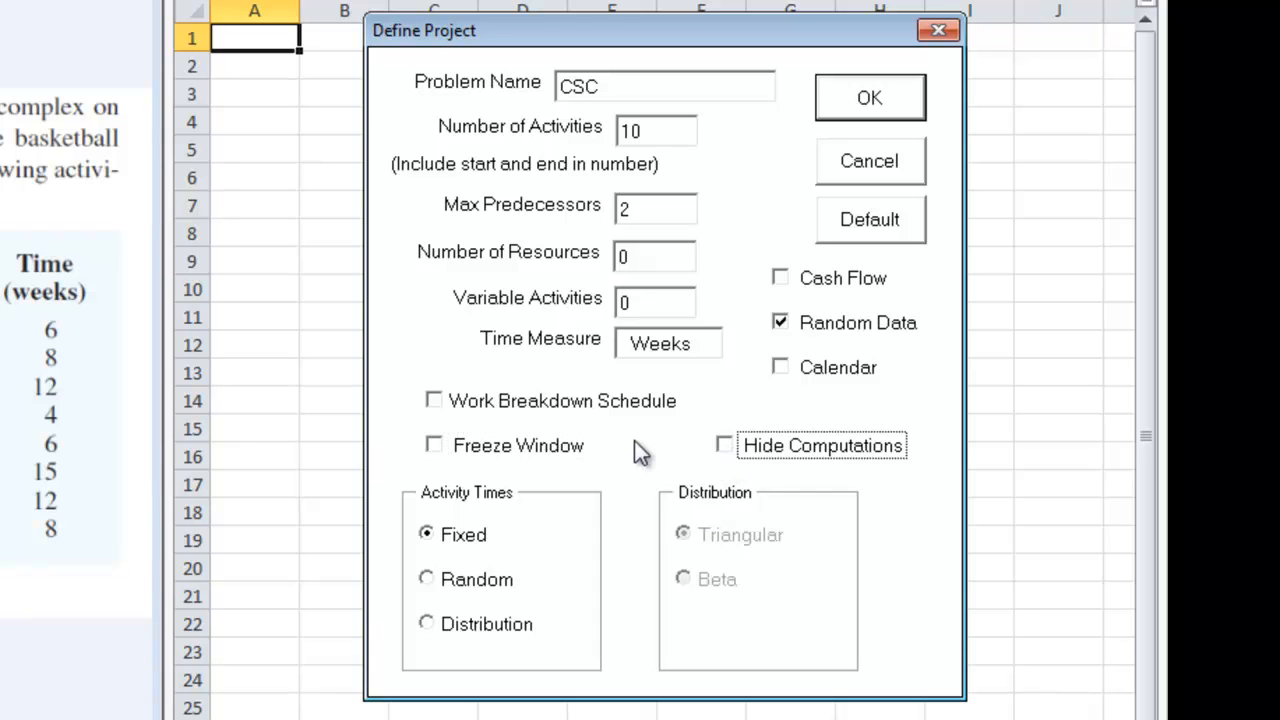
mouse_move(490, 413)
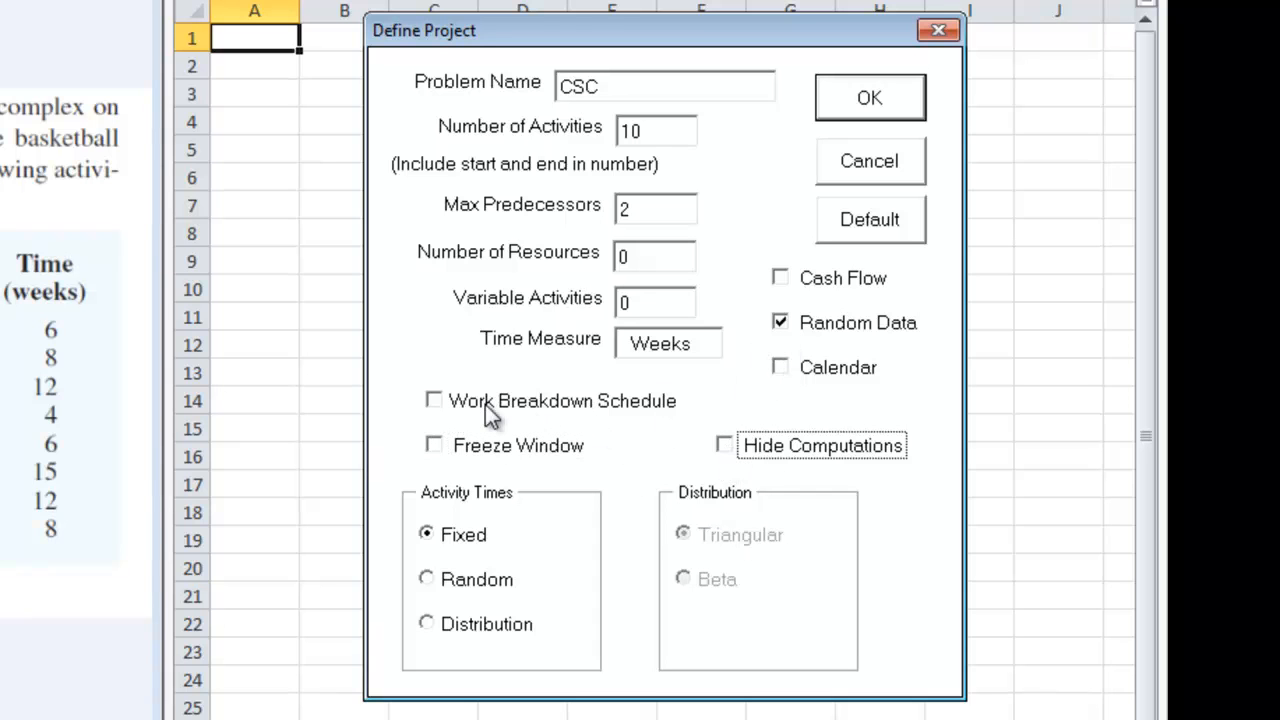
mouse_move(595, 420)
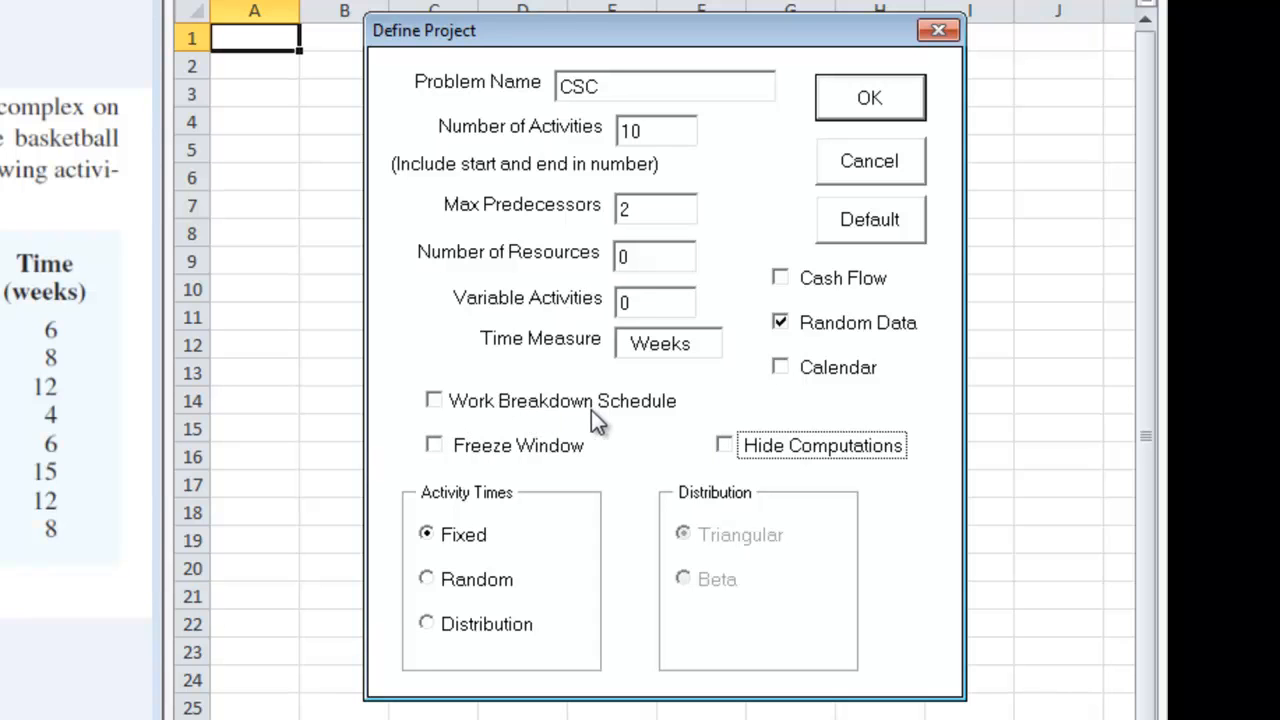
mouse_move(600, 405)
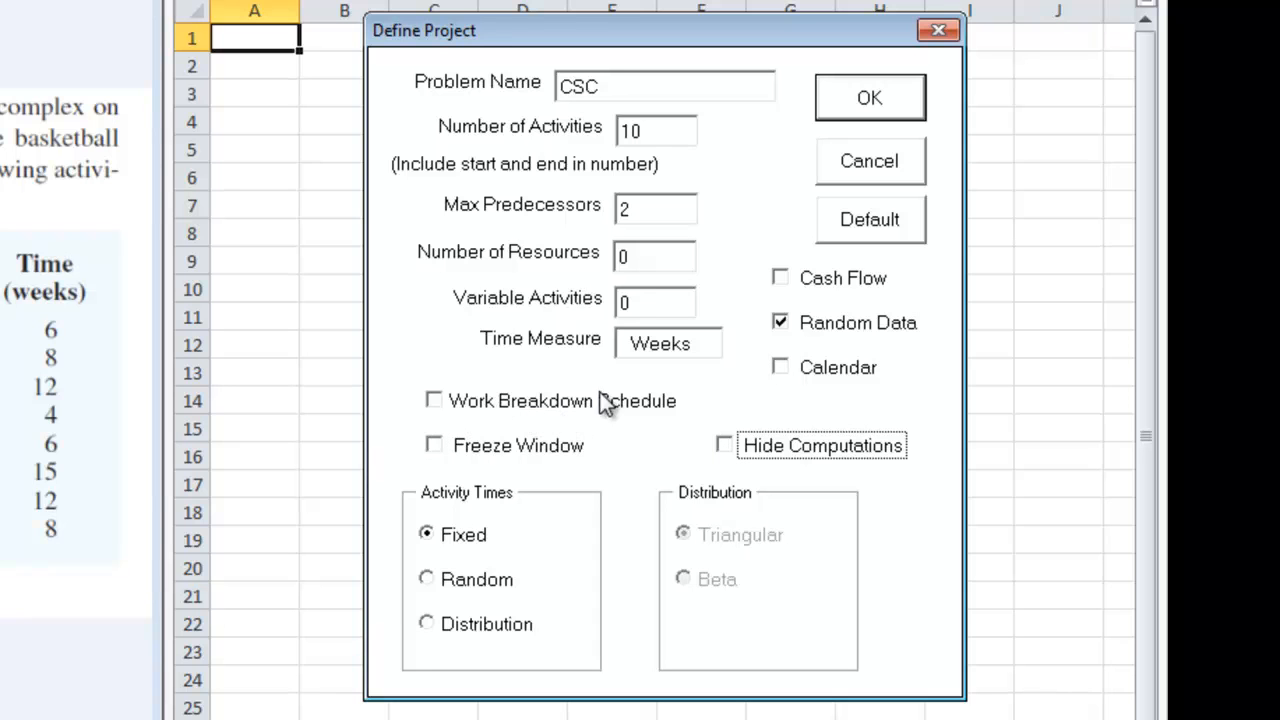
mouse_move(487, 527)
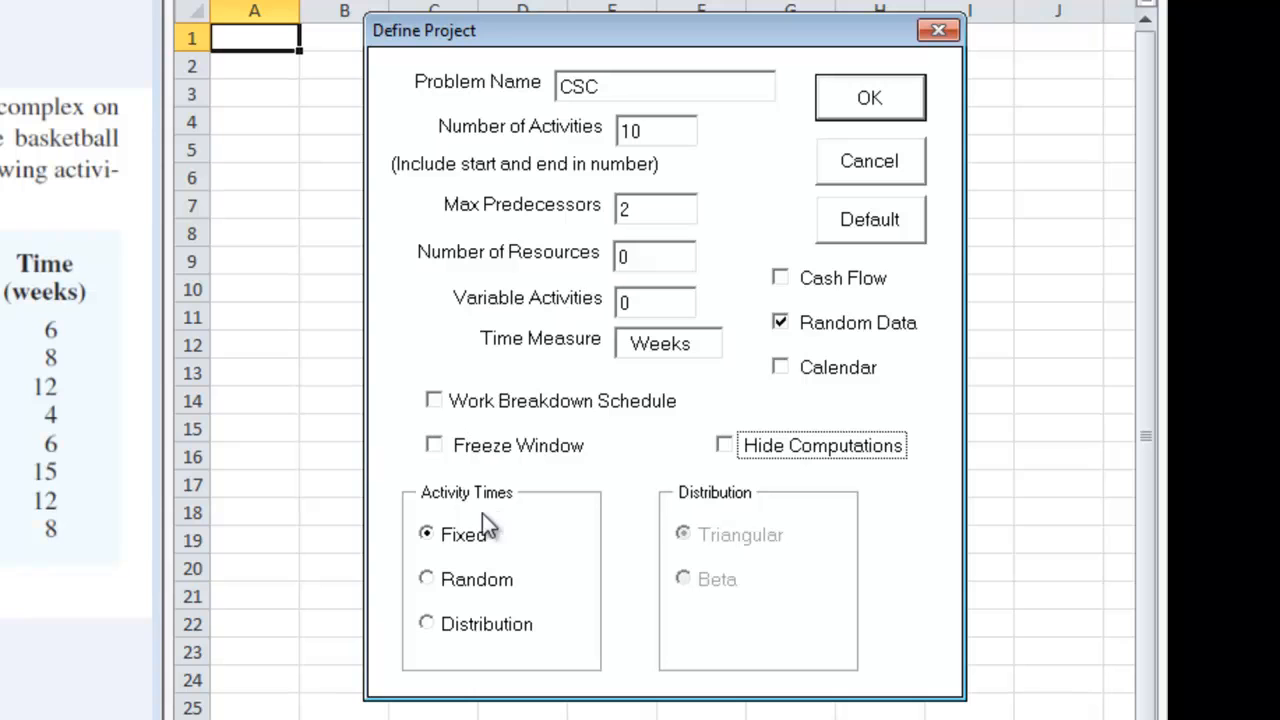
mouse_move(55, 335)
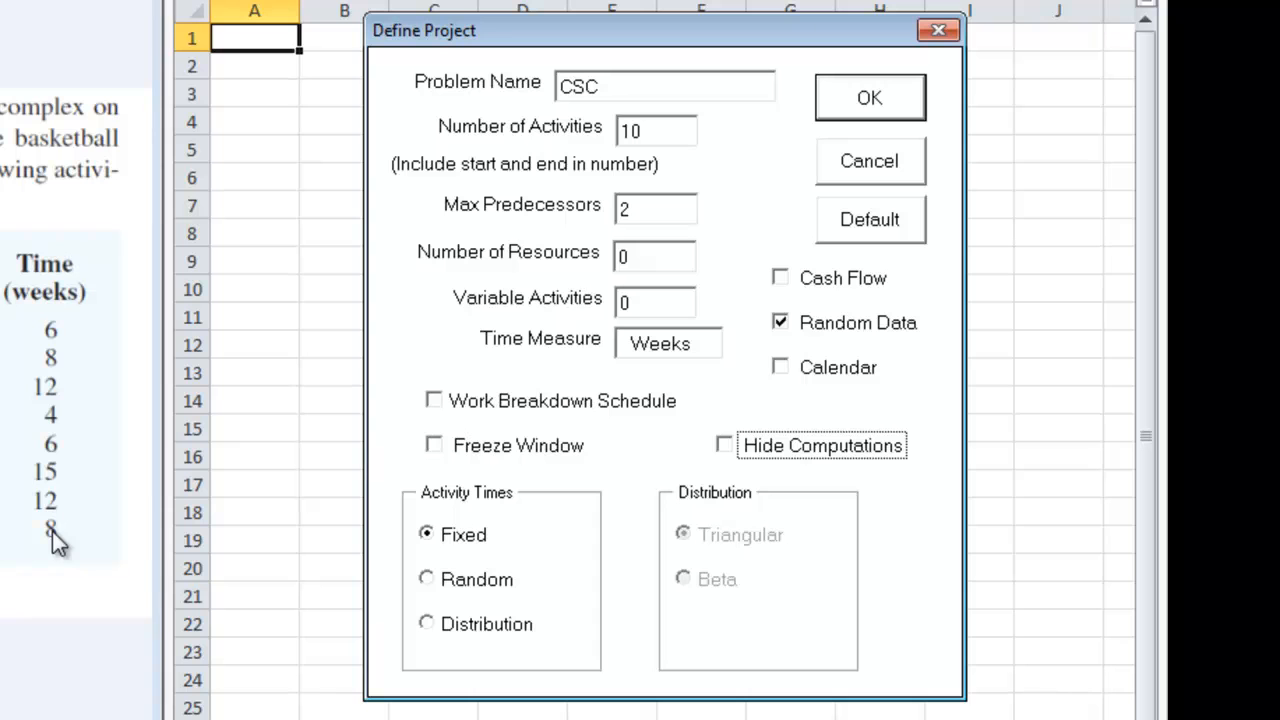
mouse_move(183, 430)
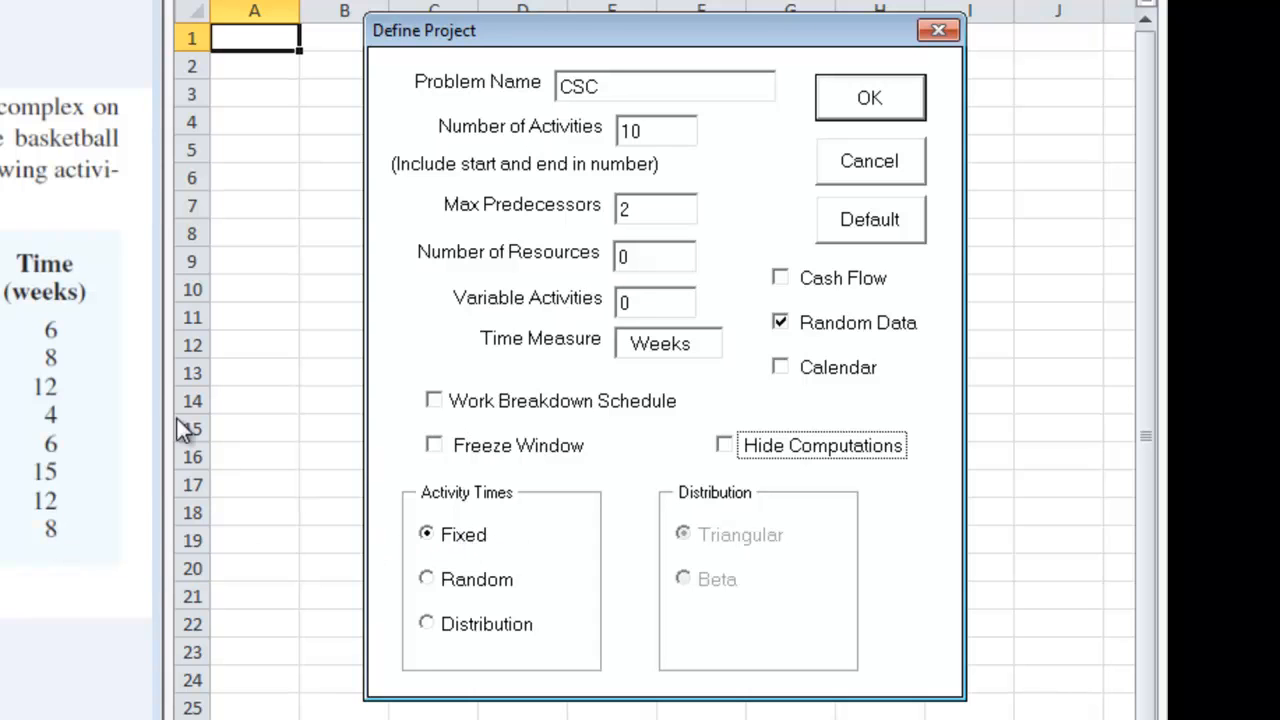
mouse_move(75, 560)
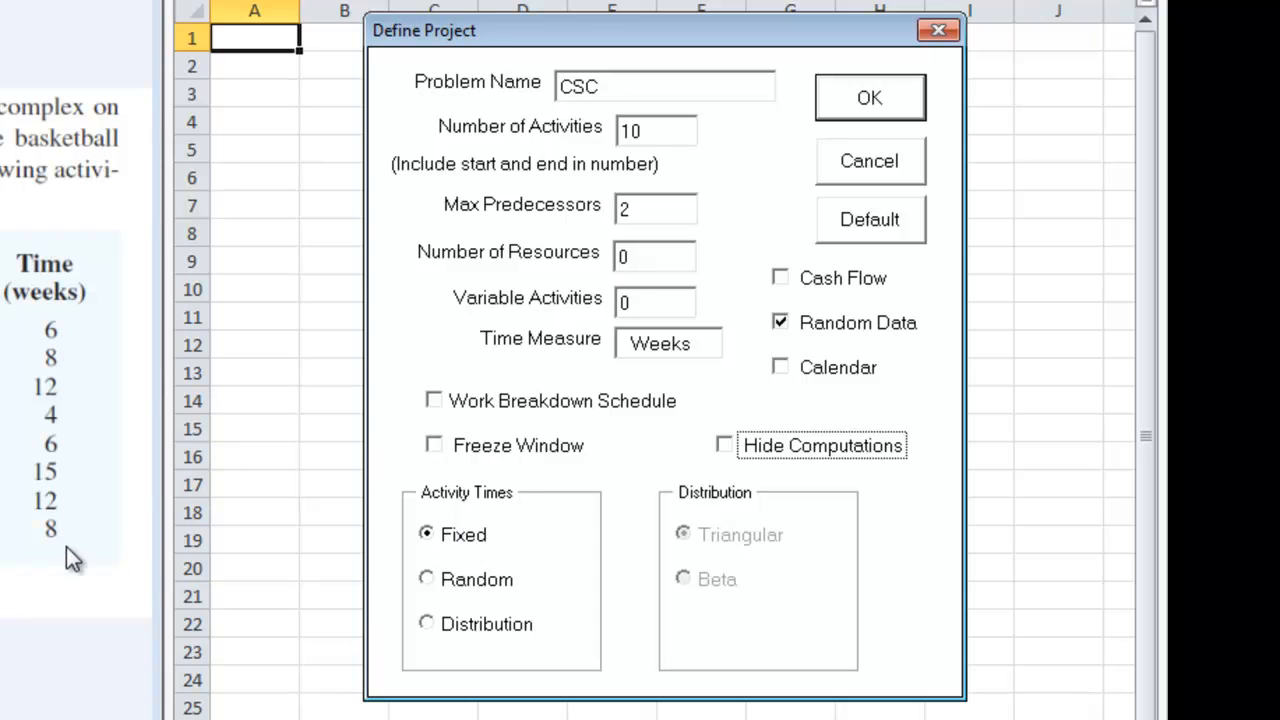
mouse_move(65, 530)
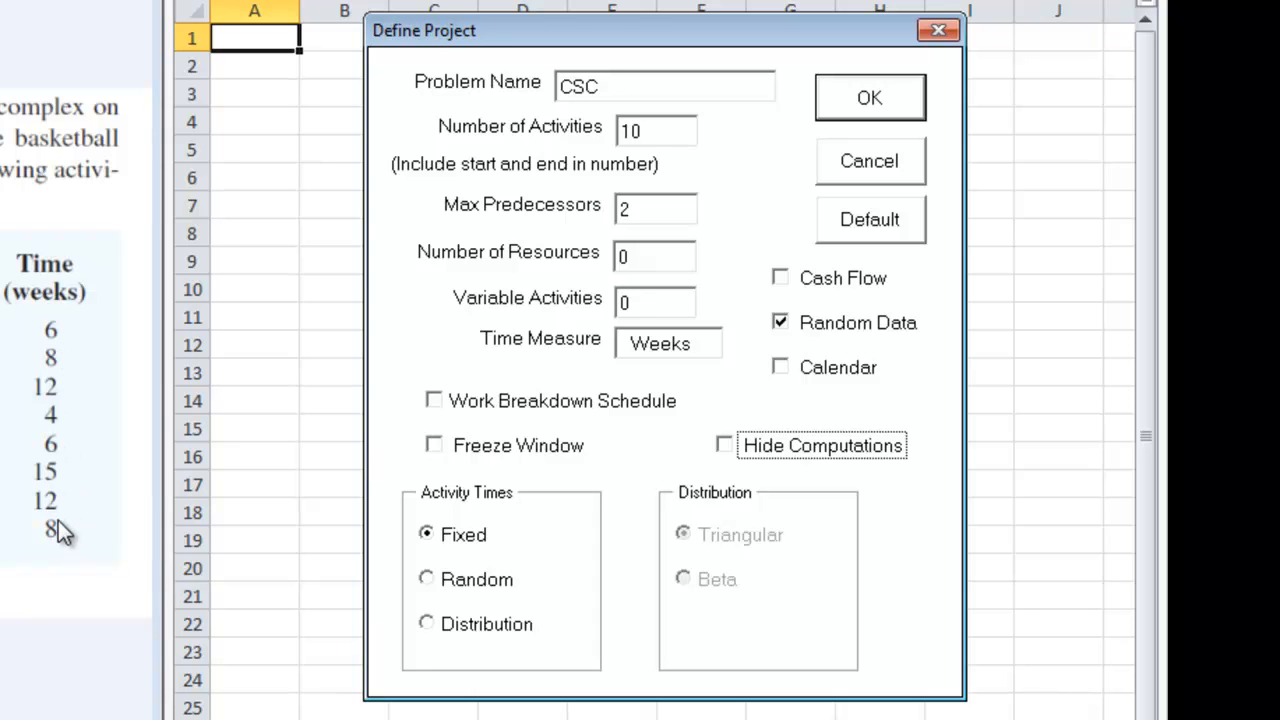
mouse_move(85, 505)
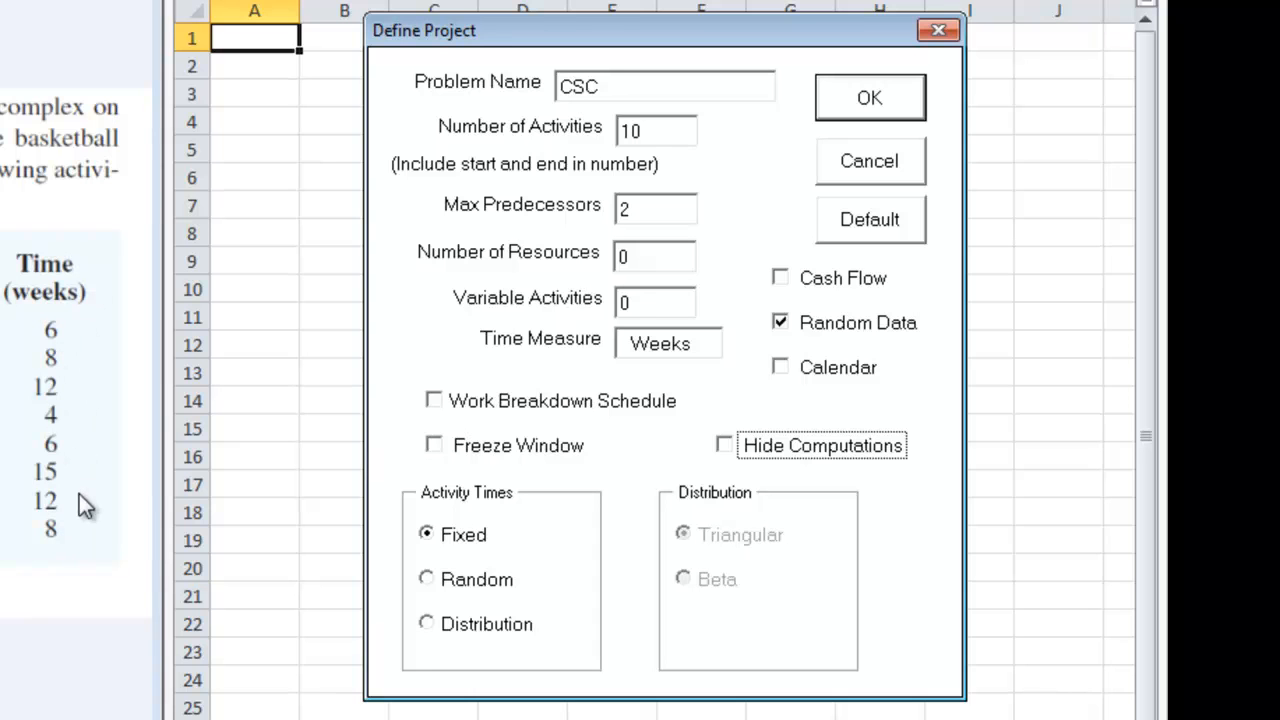
mouse_move(62, 395)
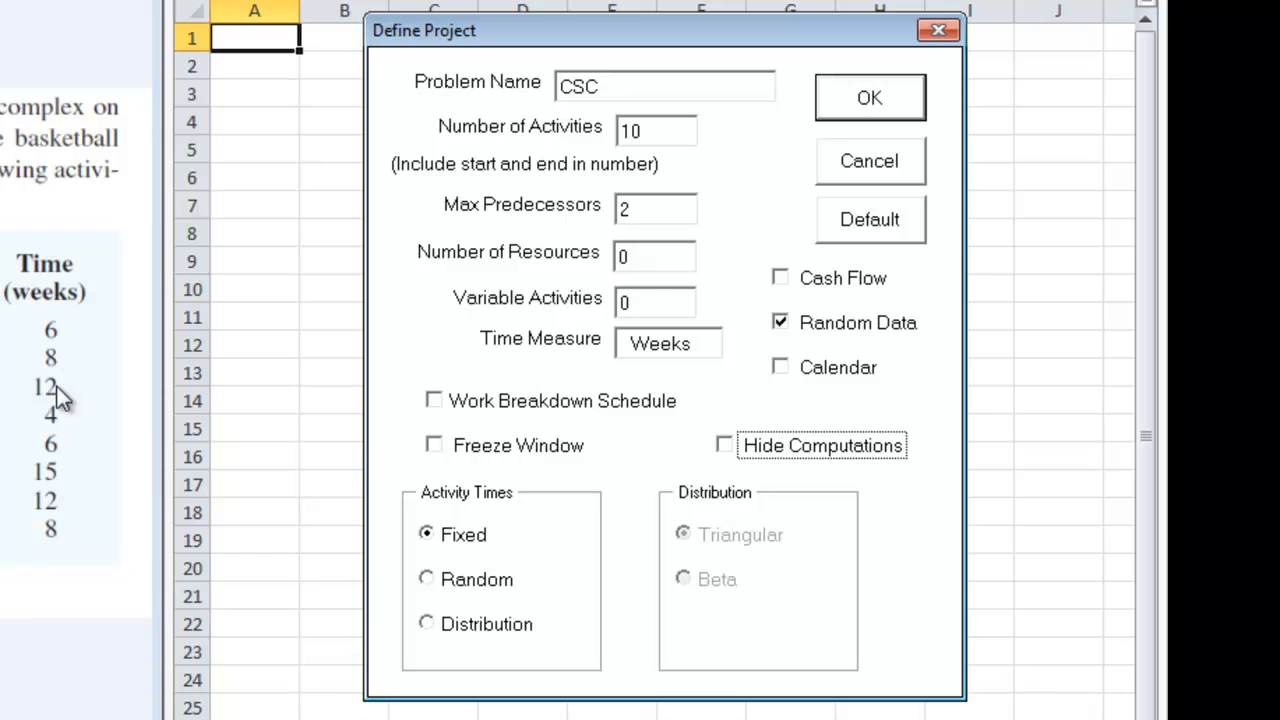
mouse_move(862, 118)
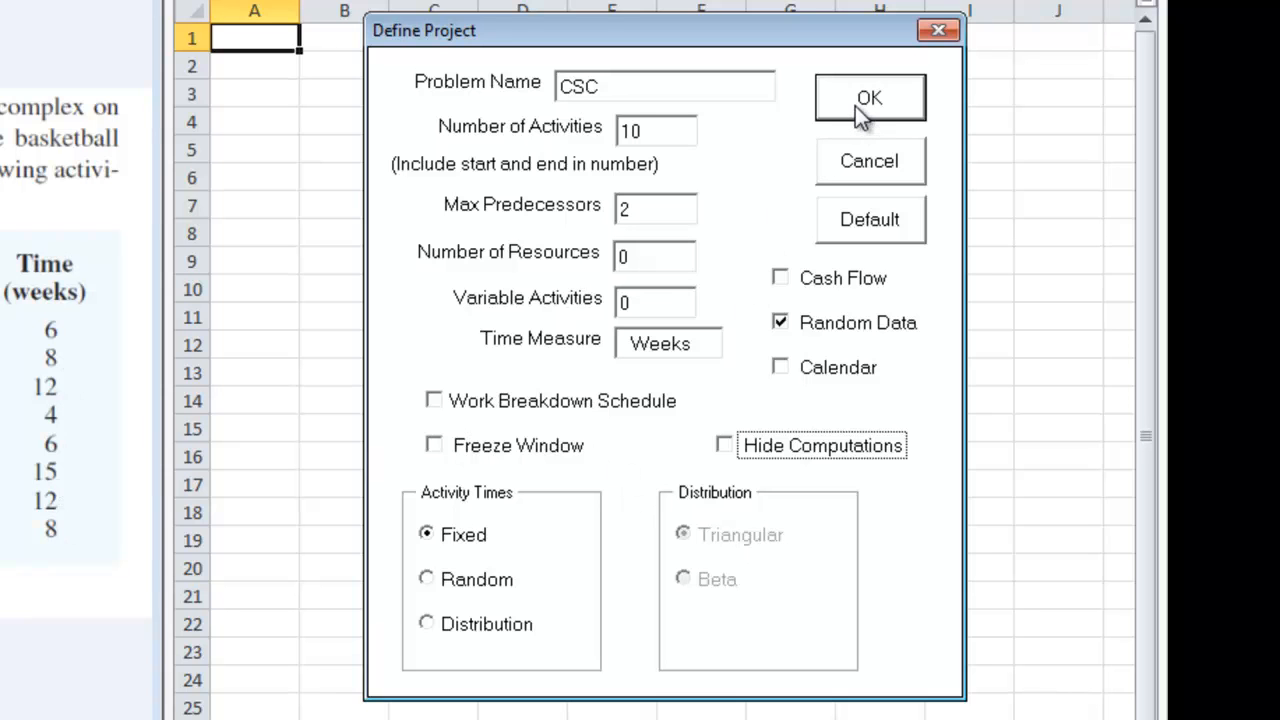
Build the Project CSC worksheet and select the 100-week Due cell J2
left_click(869, 97)
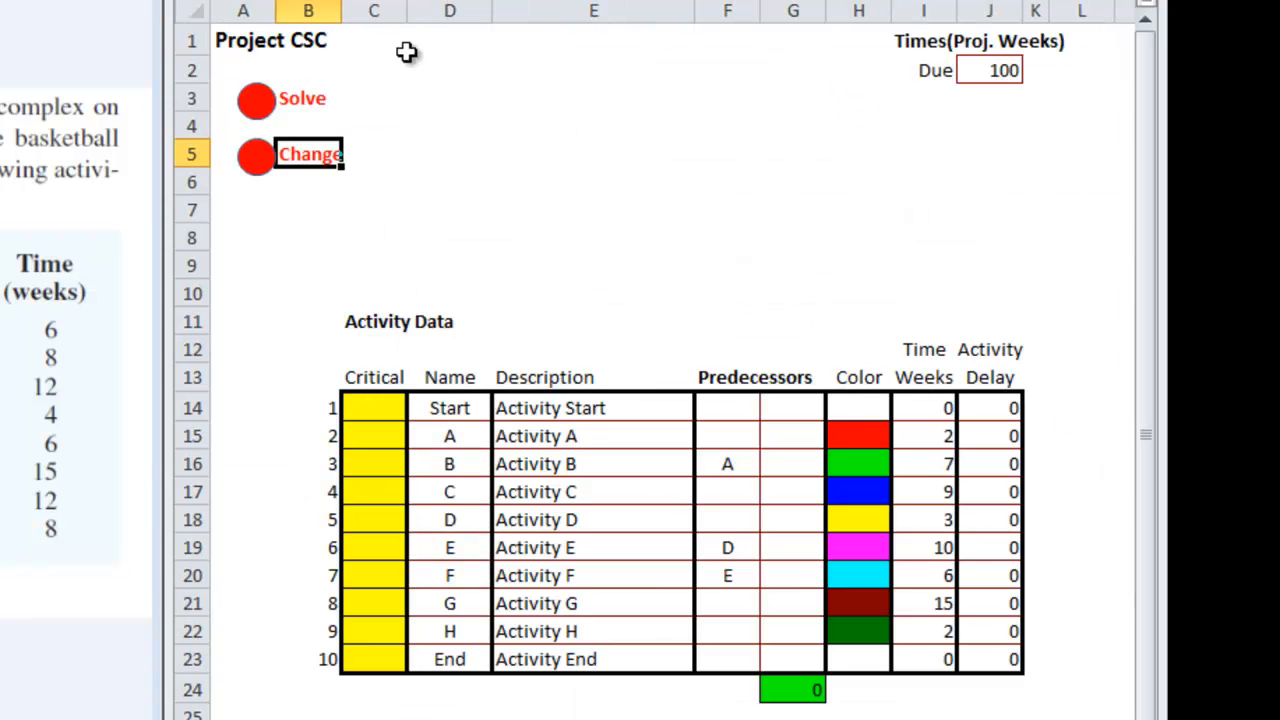
mouse_move(918, 52)
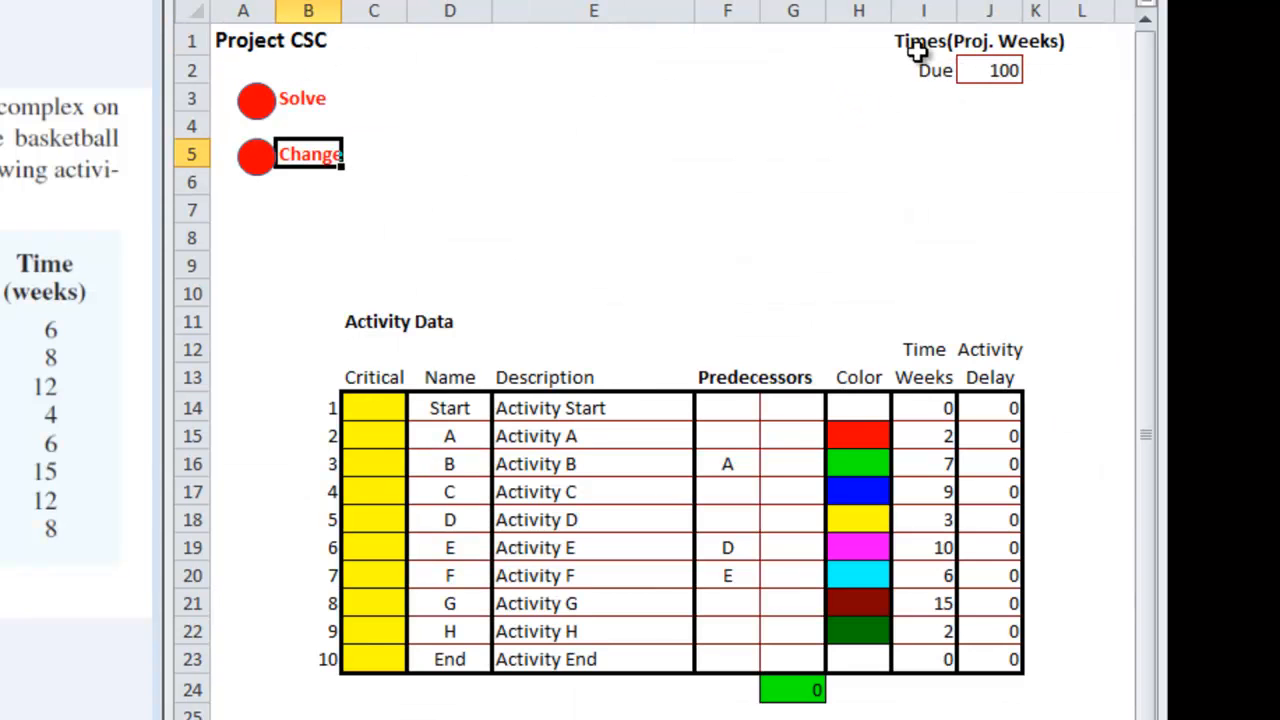
left_click(990, 69)
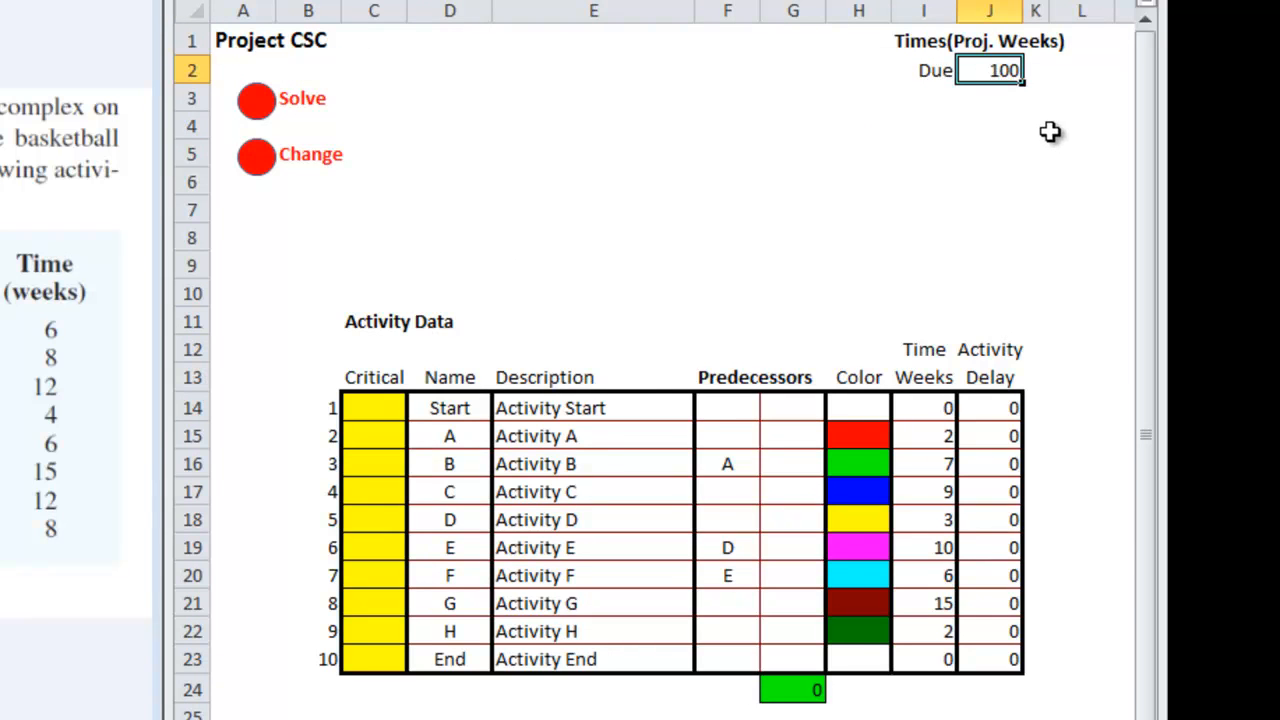
mouse_move(518, 608)
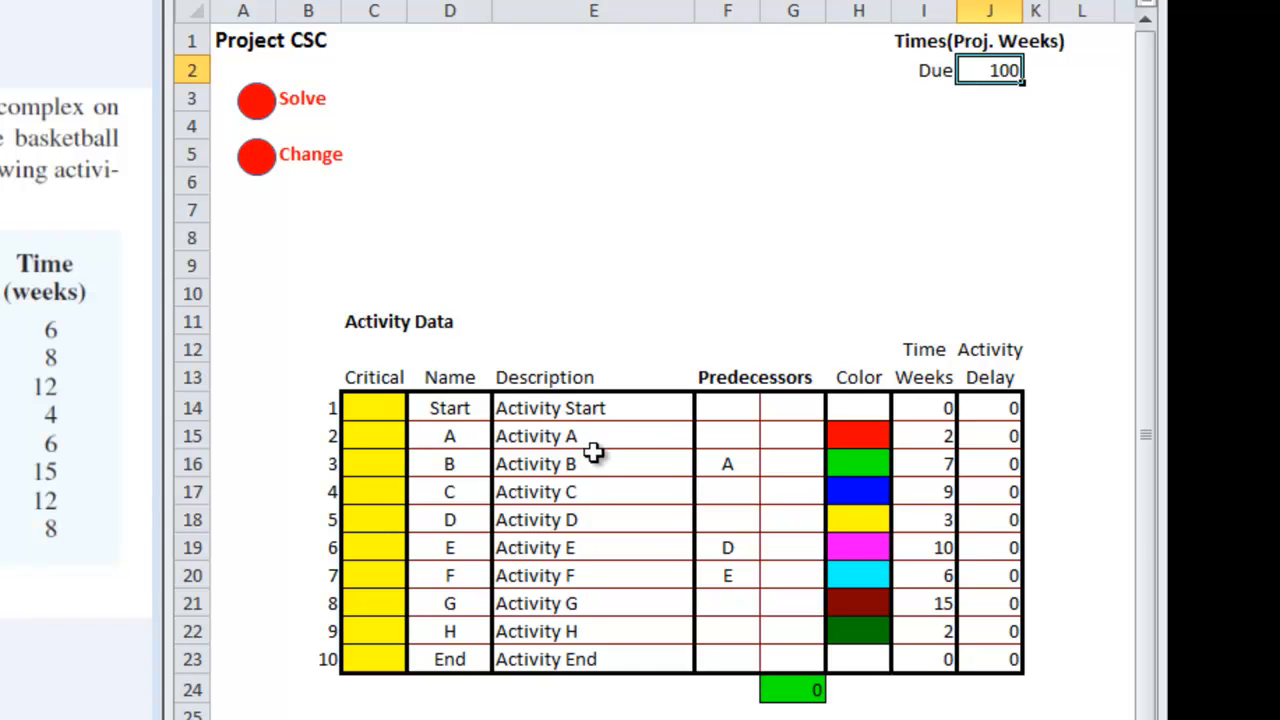
mouse_move(456, 443)
type("S")
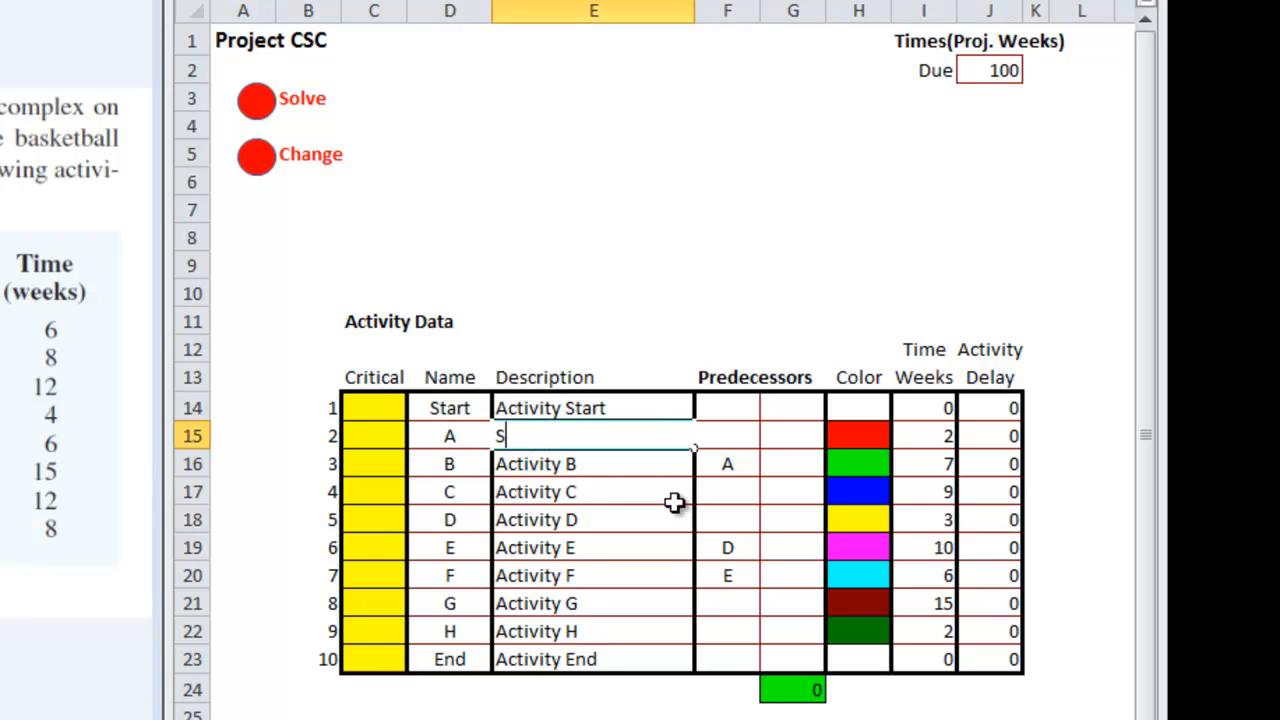
Type descriptions for activities A–D: survey building site, initial design, board approval, architect
type("urvey building site")
left_click(593, 464)
type("Devl")
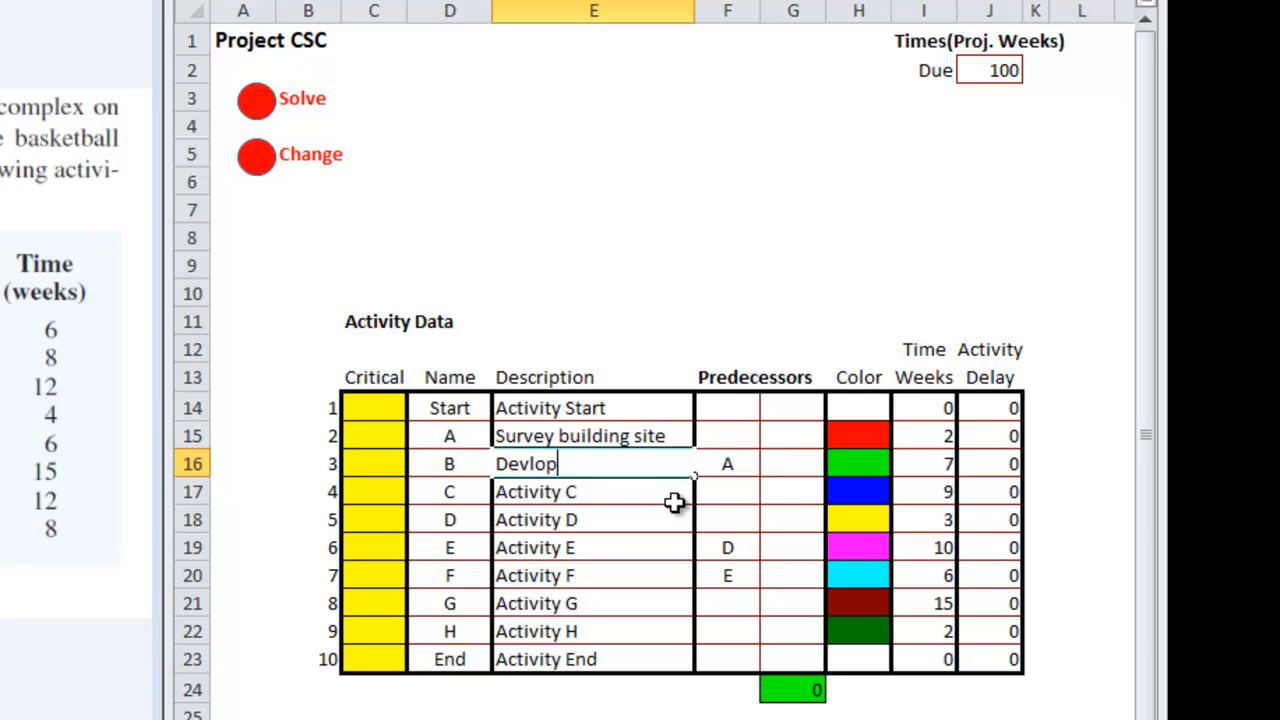
type("op")
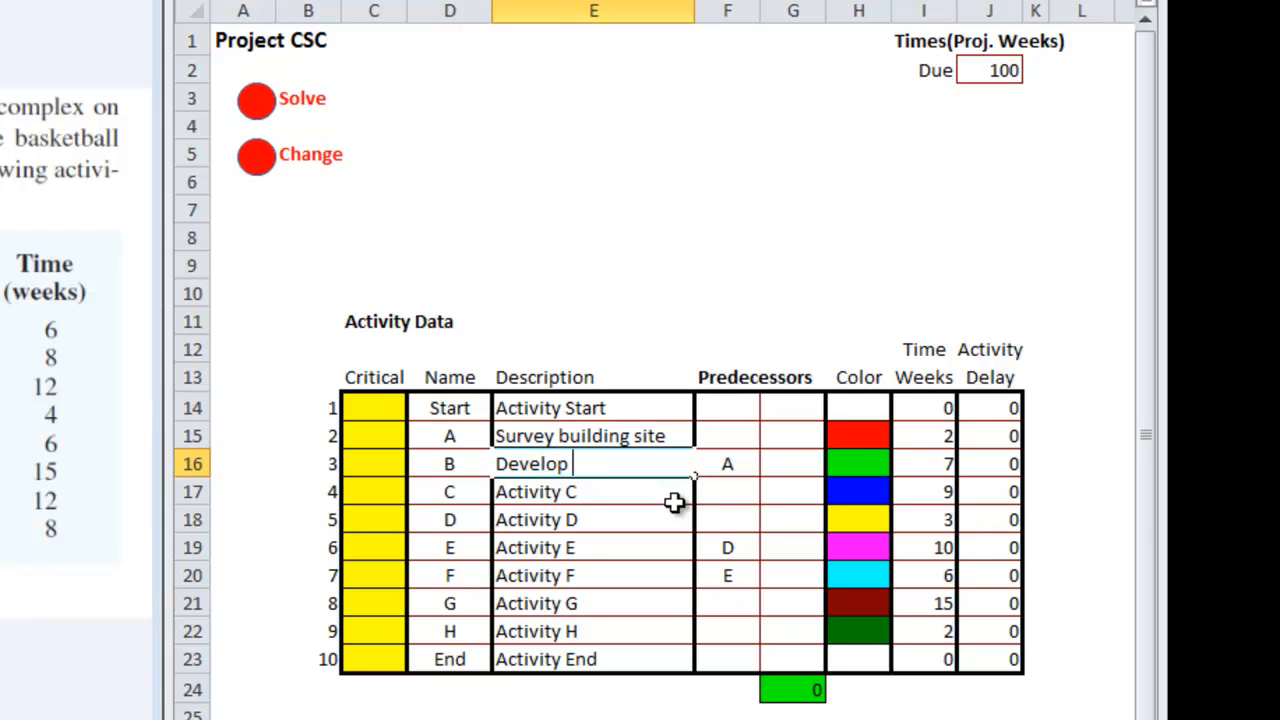
type("initial design")
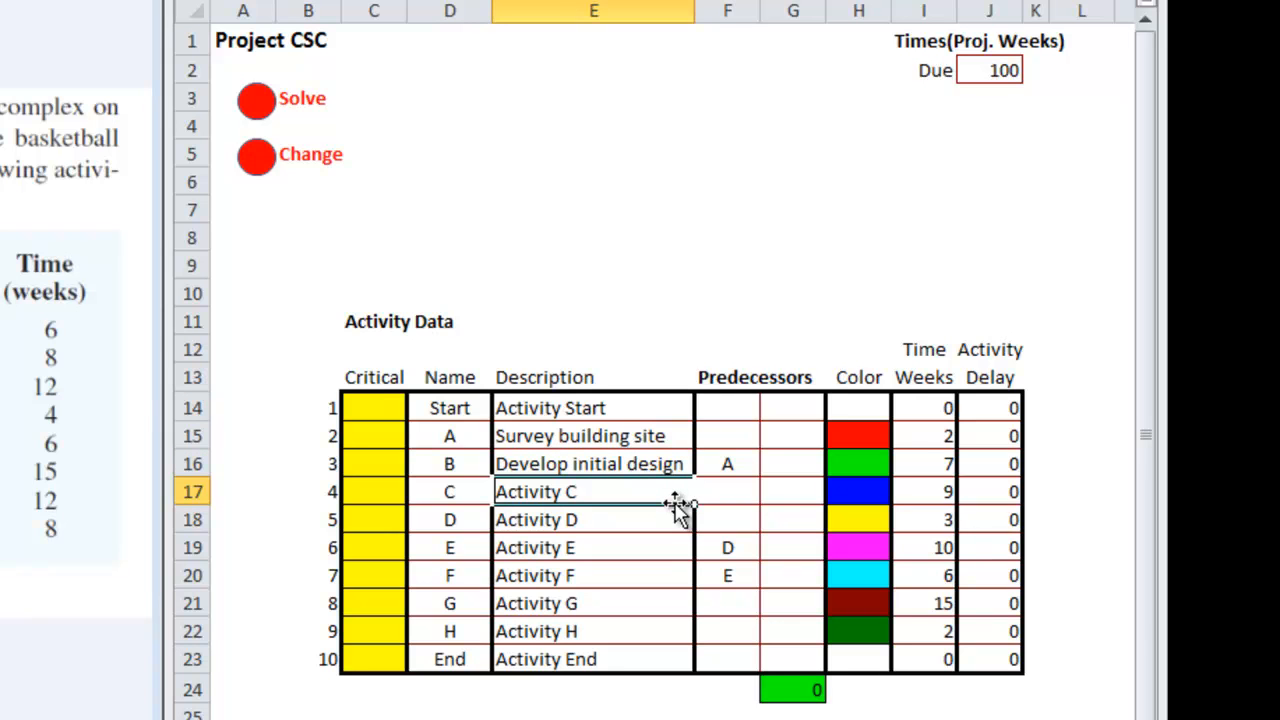
type("Obtain b")
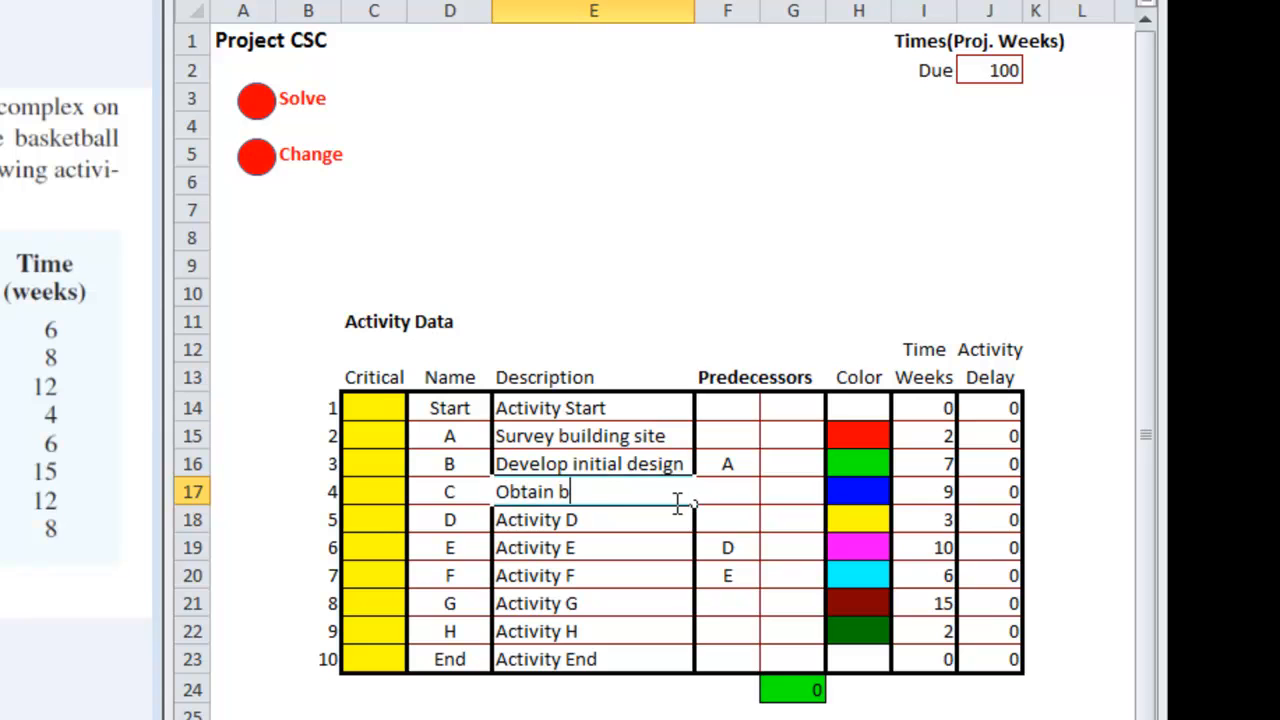
type("oard")
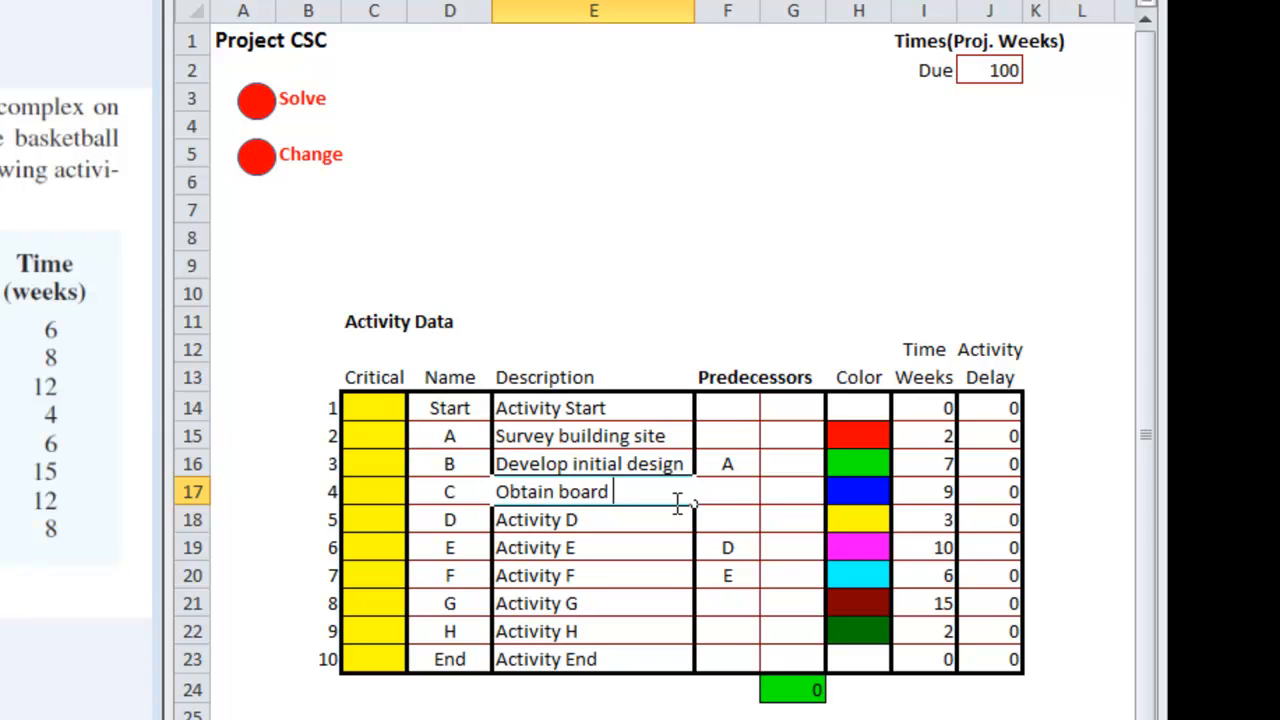
type("approval")
left_click(593, 519)
type("Sele")
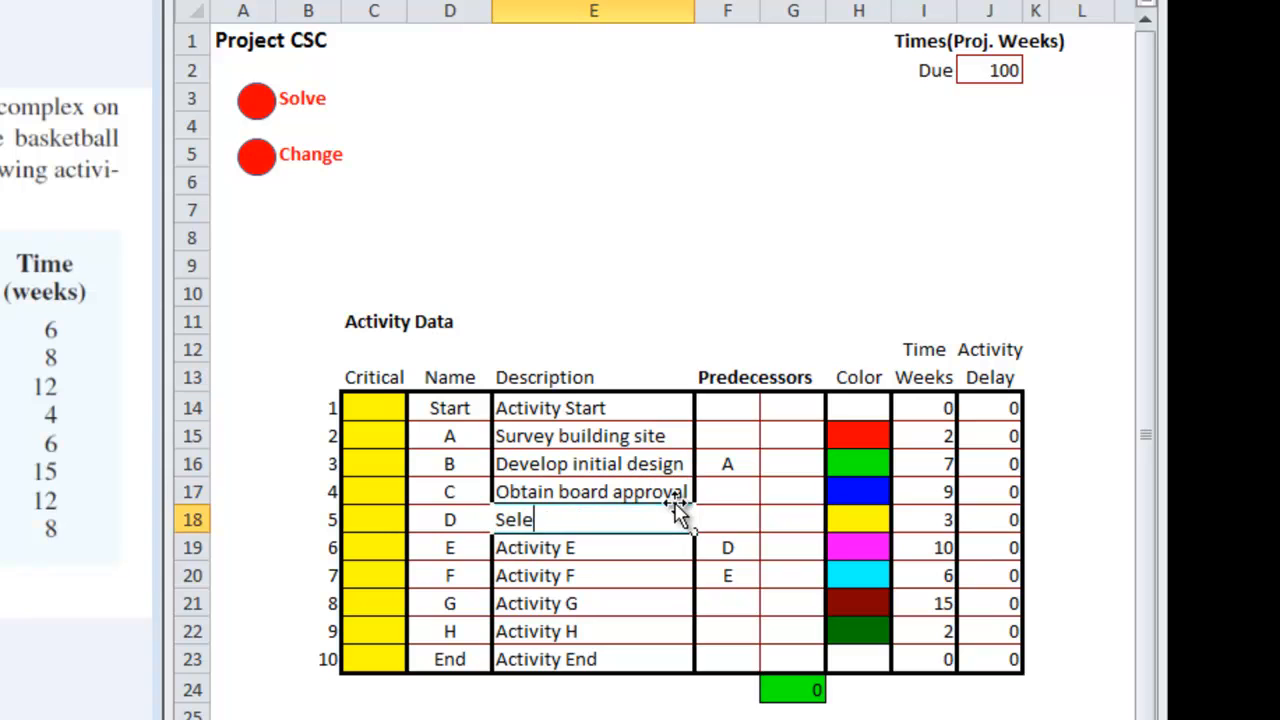
type("ct architect")
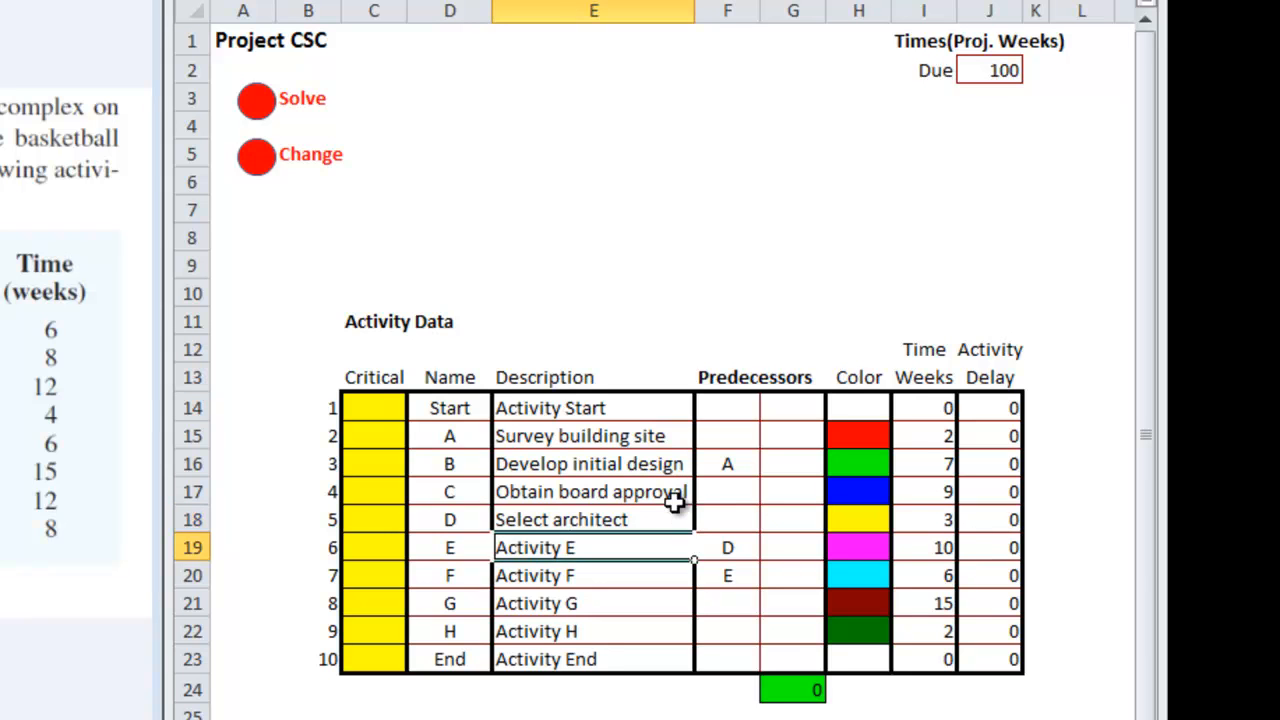
Type descriptions for activities E–H: establish budget, finalize, obtain financing, hire contractor
type("Establish")
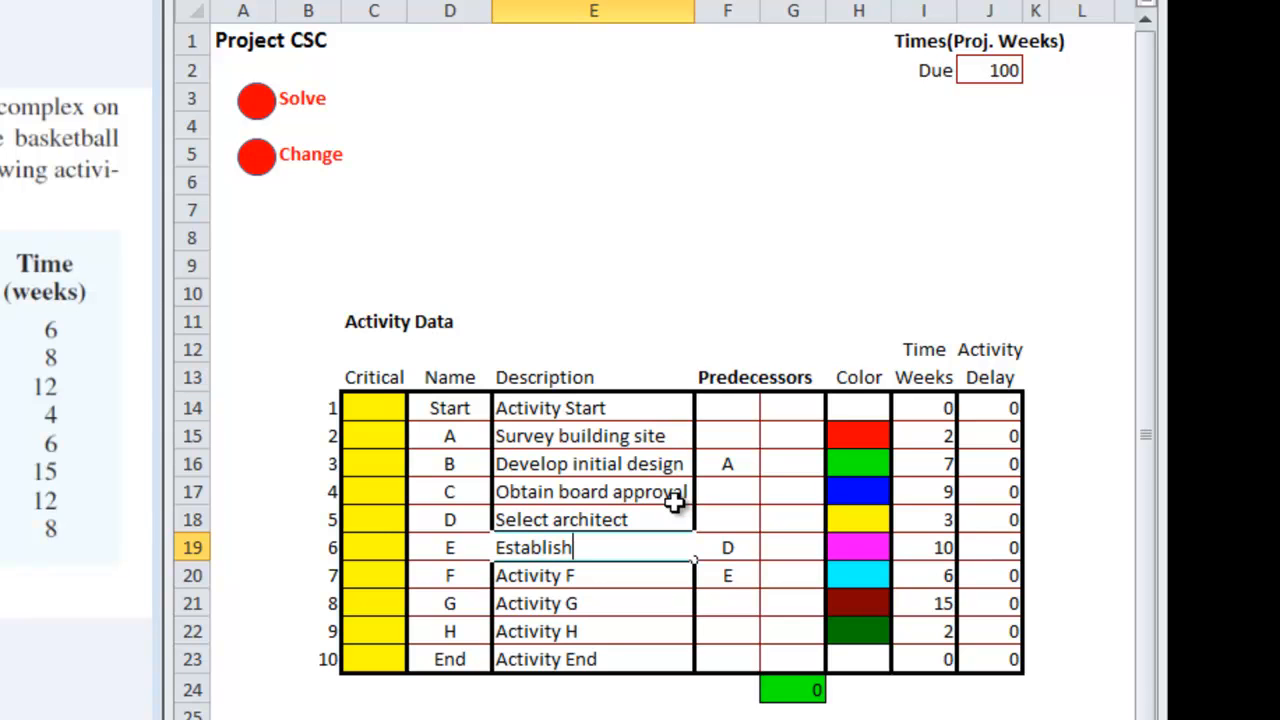
type("budget")
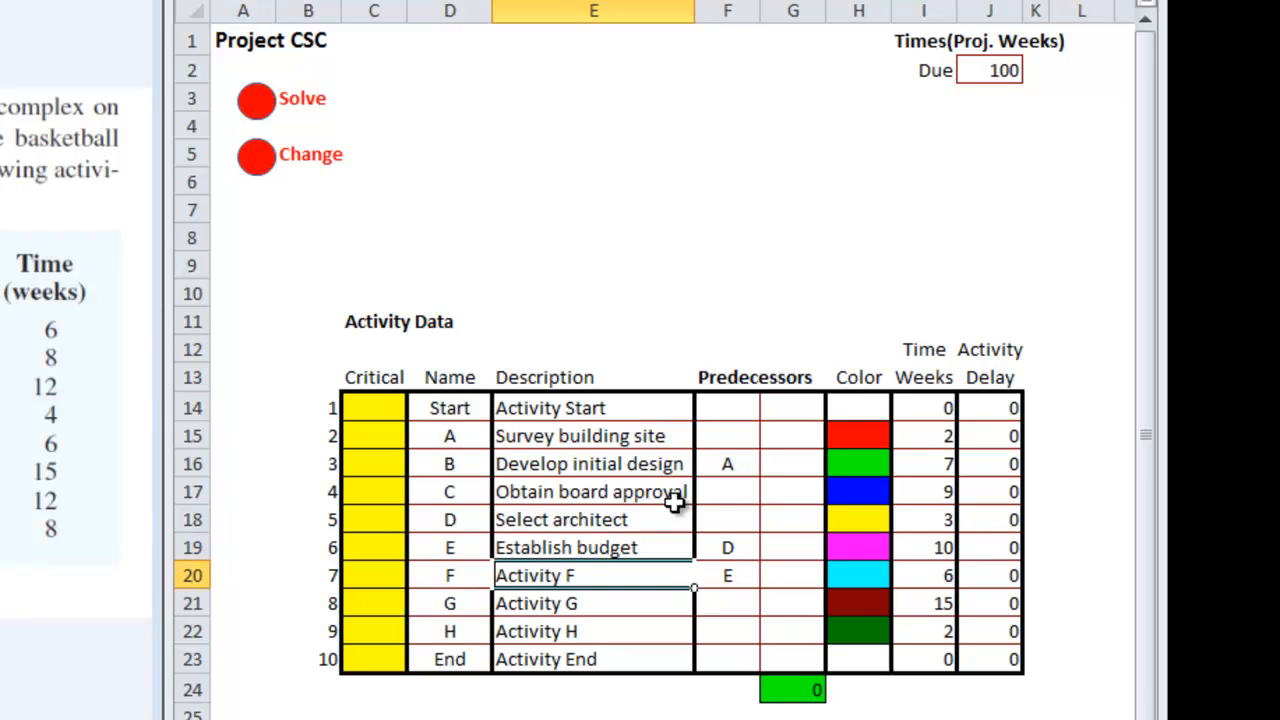
type("Finalize design")
left_click(593, 603)
type("Ot")
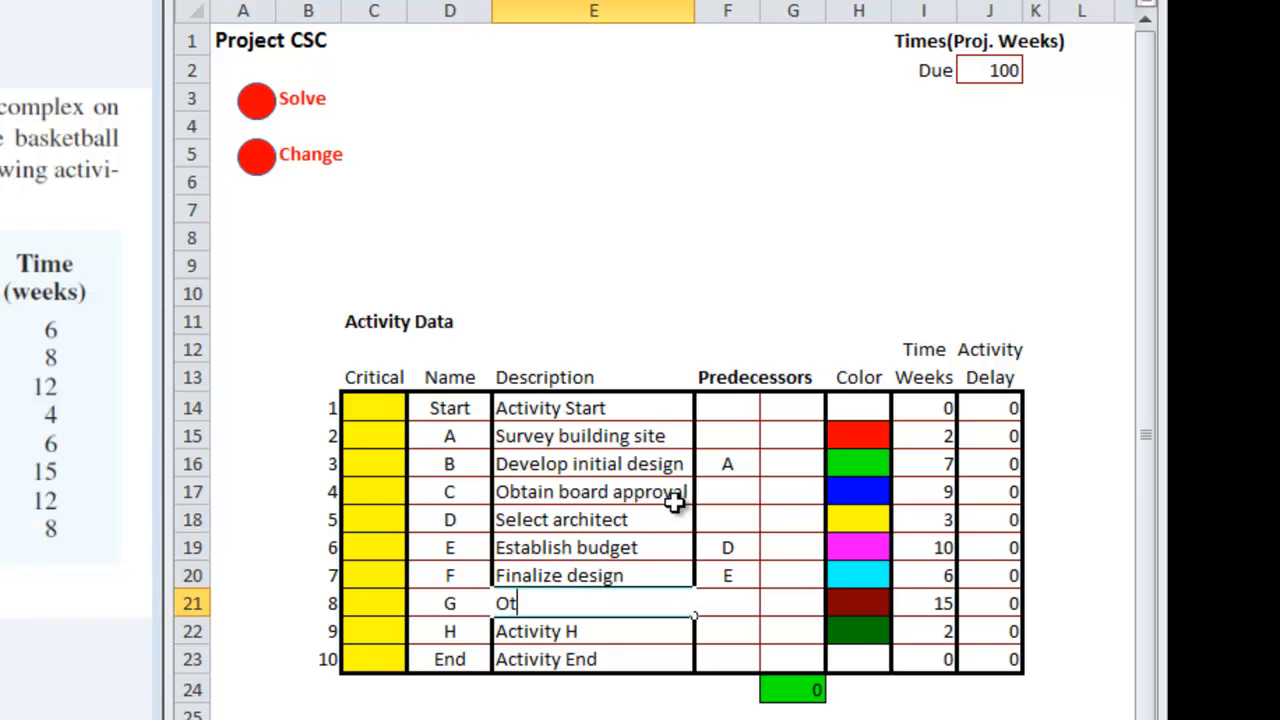
type("btain financing")
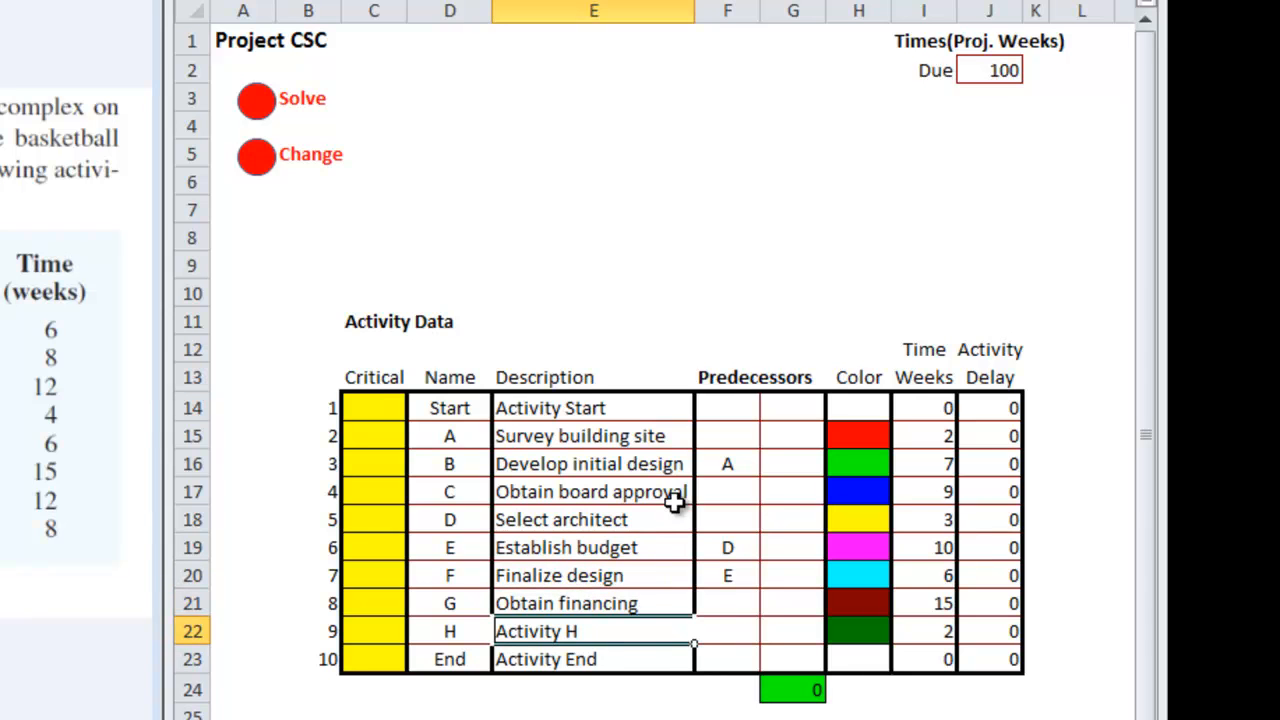
type("Hire con")
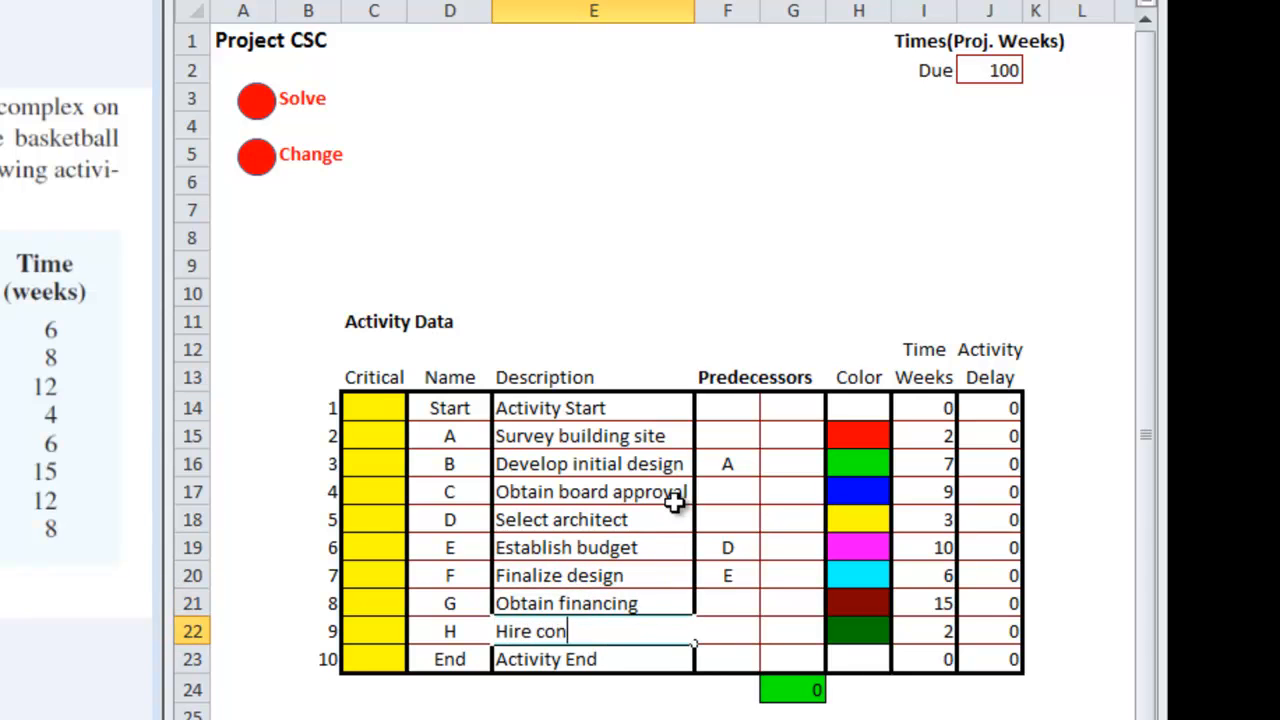
type("tractor")
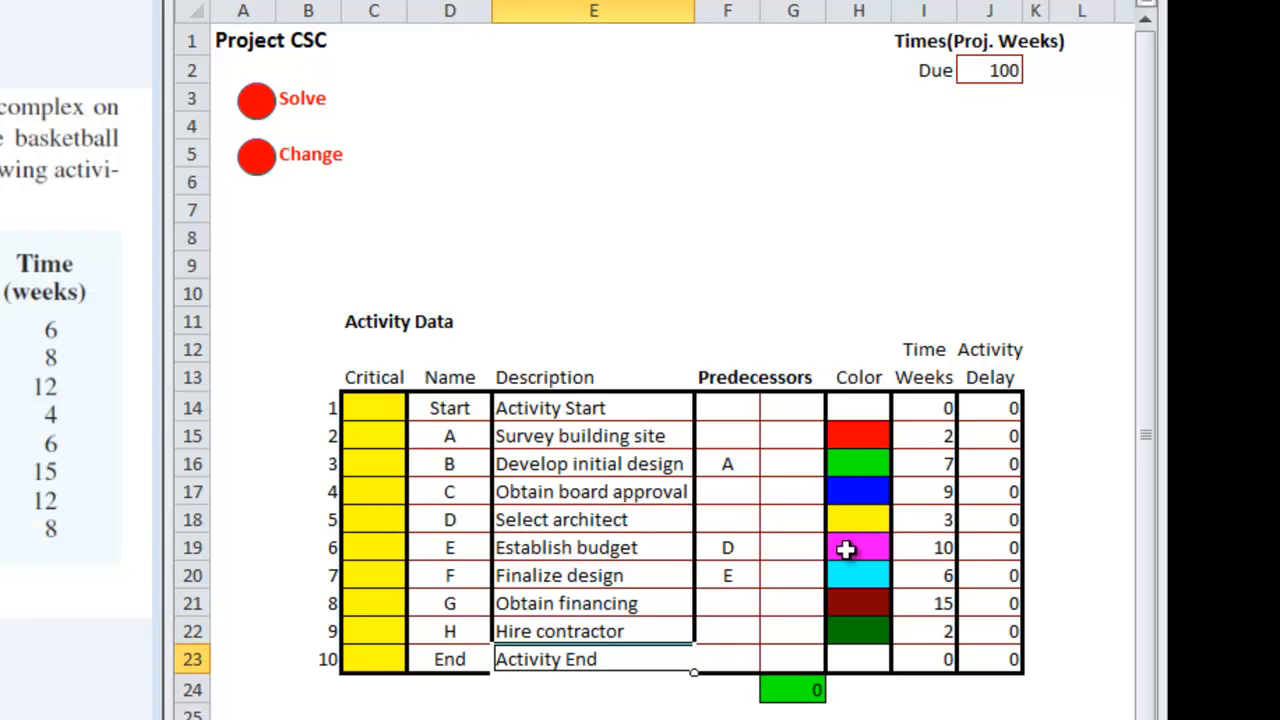
mouse_move(728, 483)
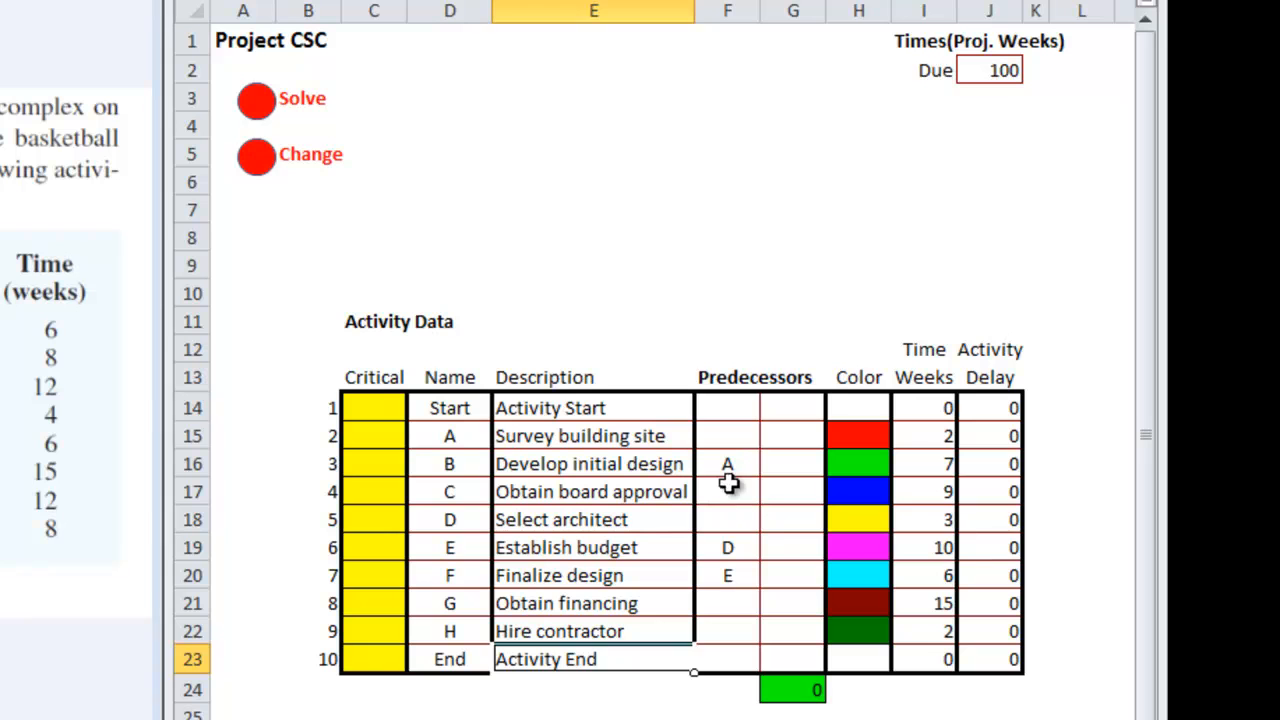
Select the predecessor cells in column F and enter predecessor C
left_click(727, 435)
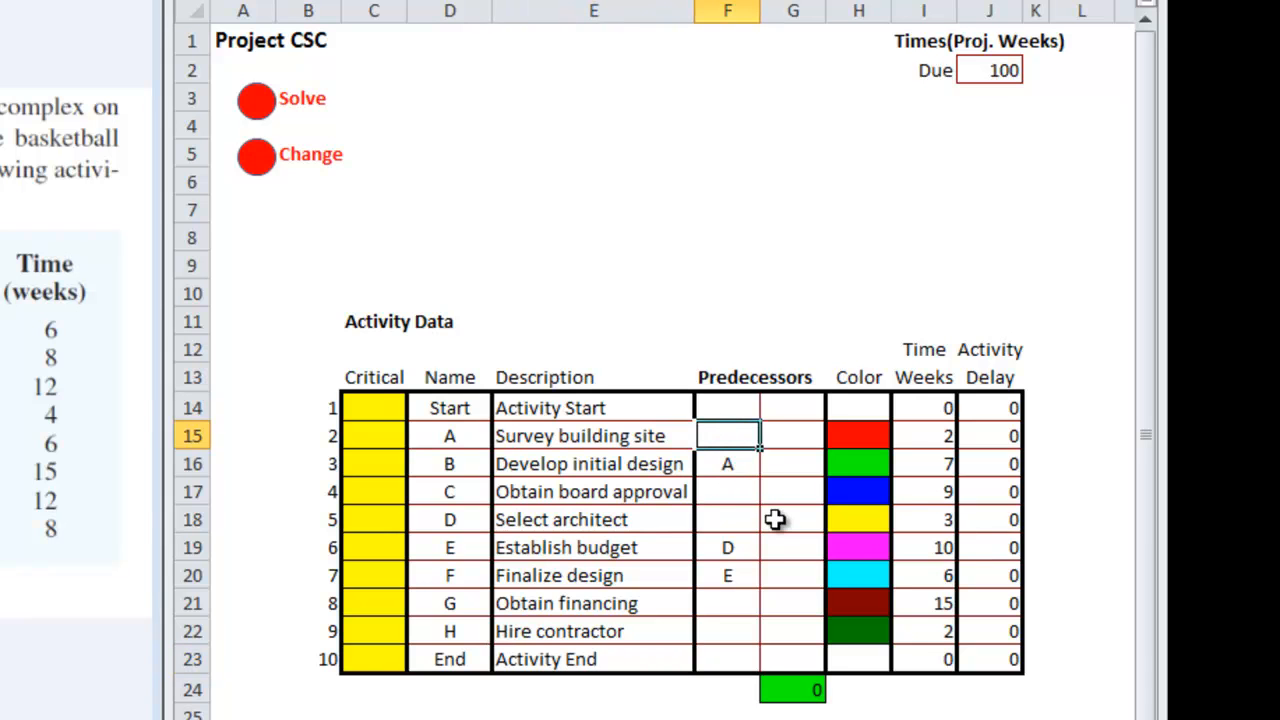
left_click(727, 463)
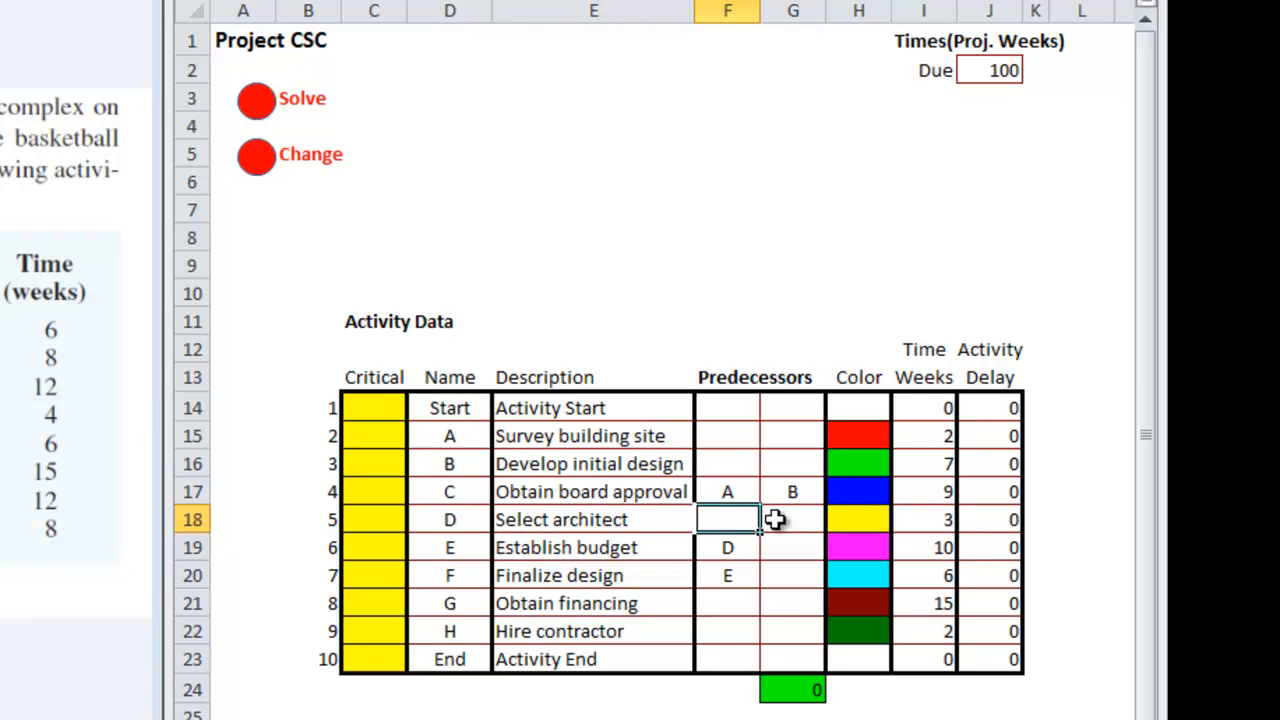
type("C")
left_click(793, 631)
type("G")
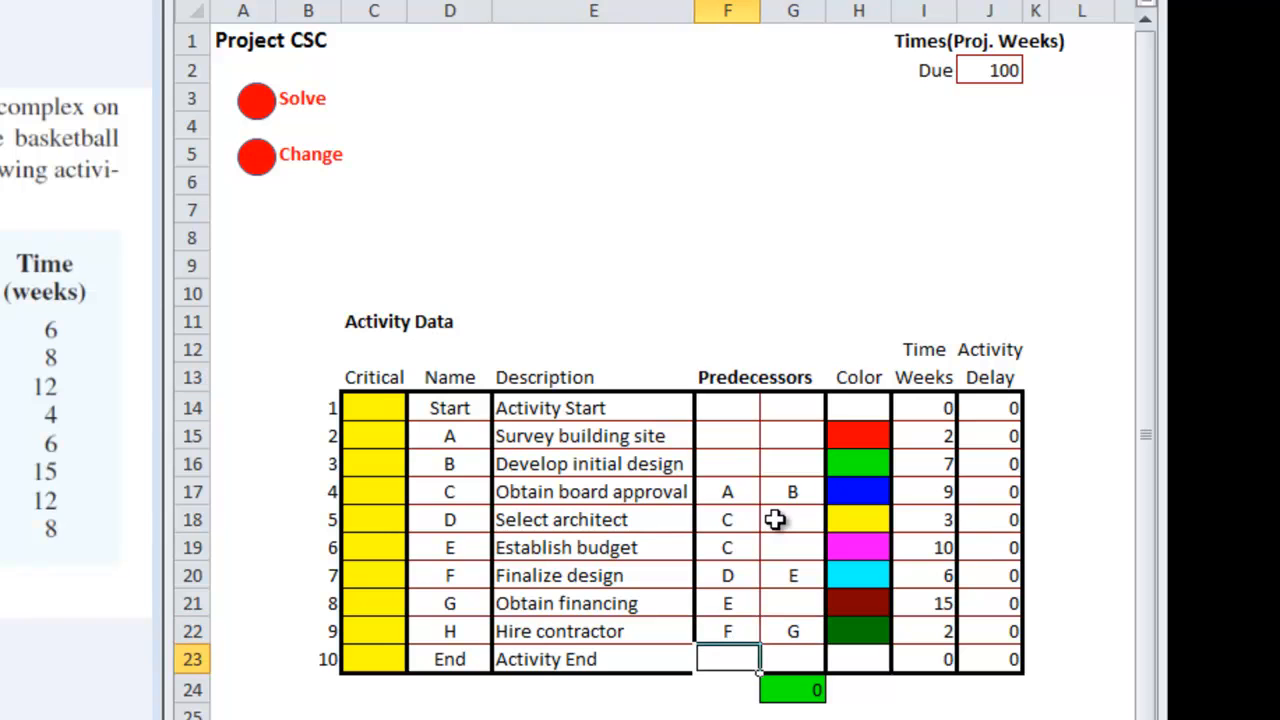
mouse_move(920, 437)
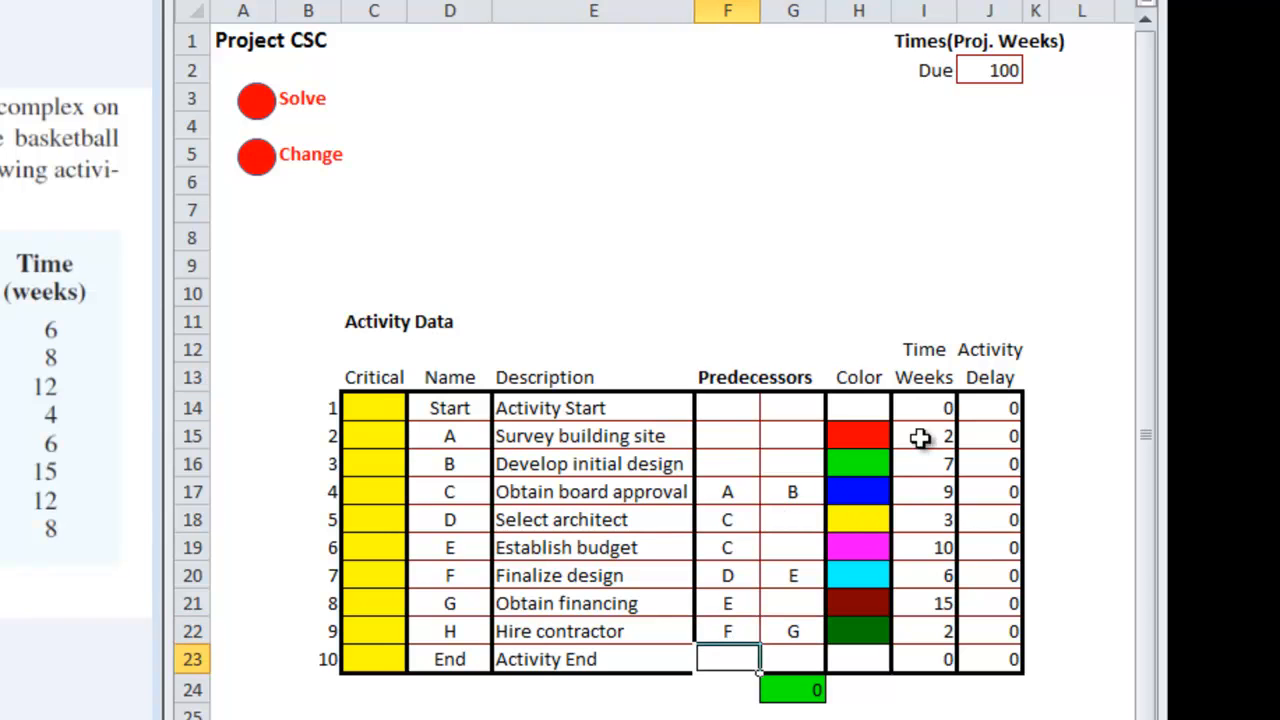
Select the A–H duration cells in column I to enter 6, 8, 12, 4, 6, 15, 12, 8 weeks
left_click(922, 435)
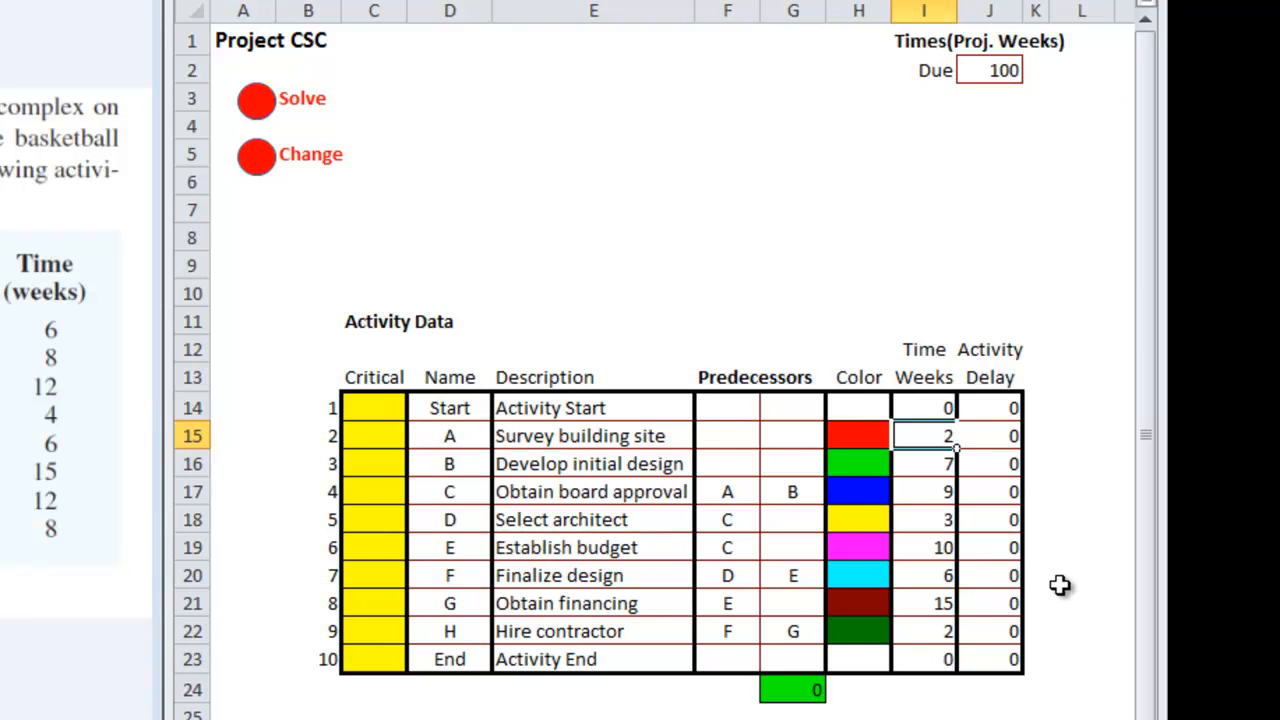
left_click(923, 658)
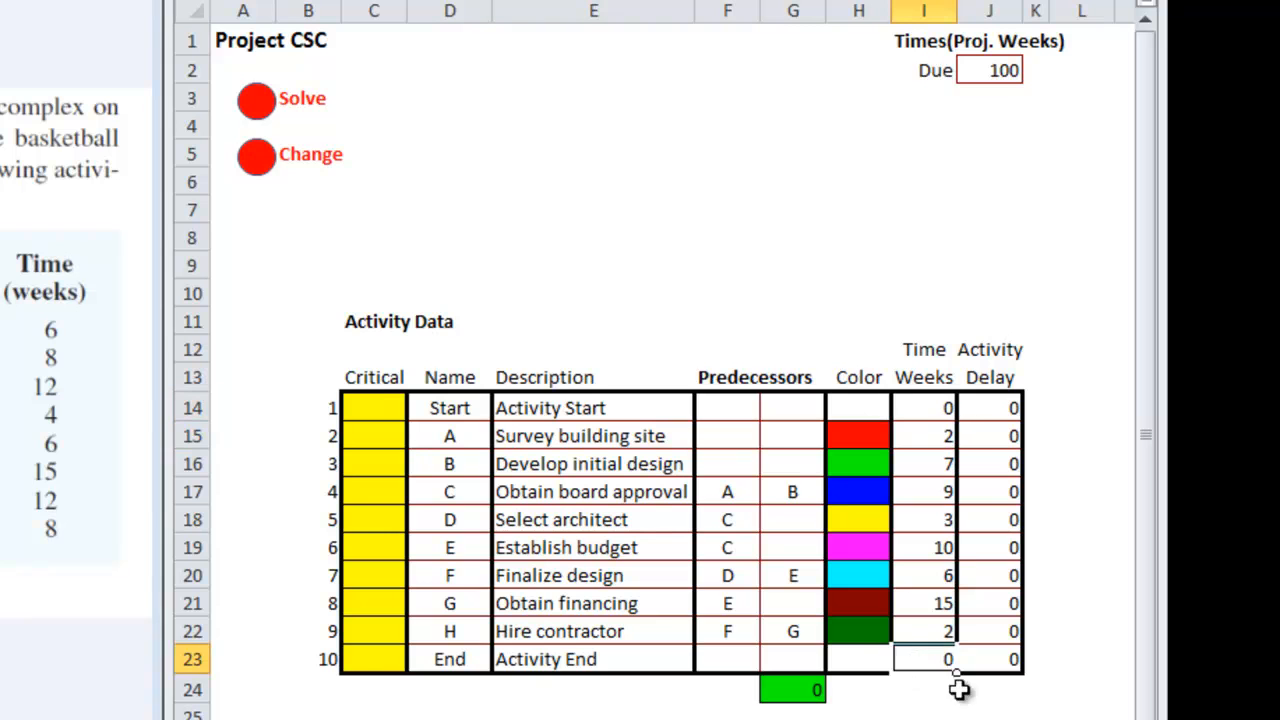
left_click(923, 435)
type("6")
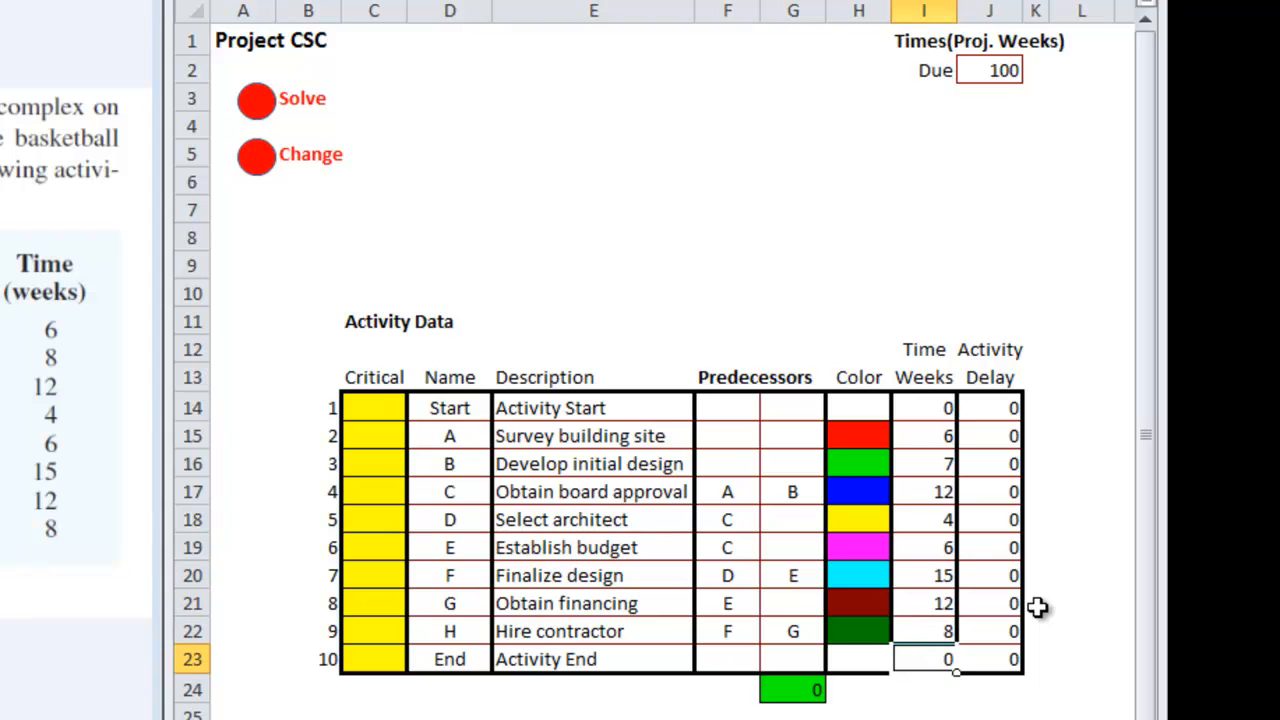
left_click(923, 603)
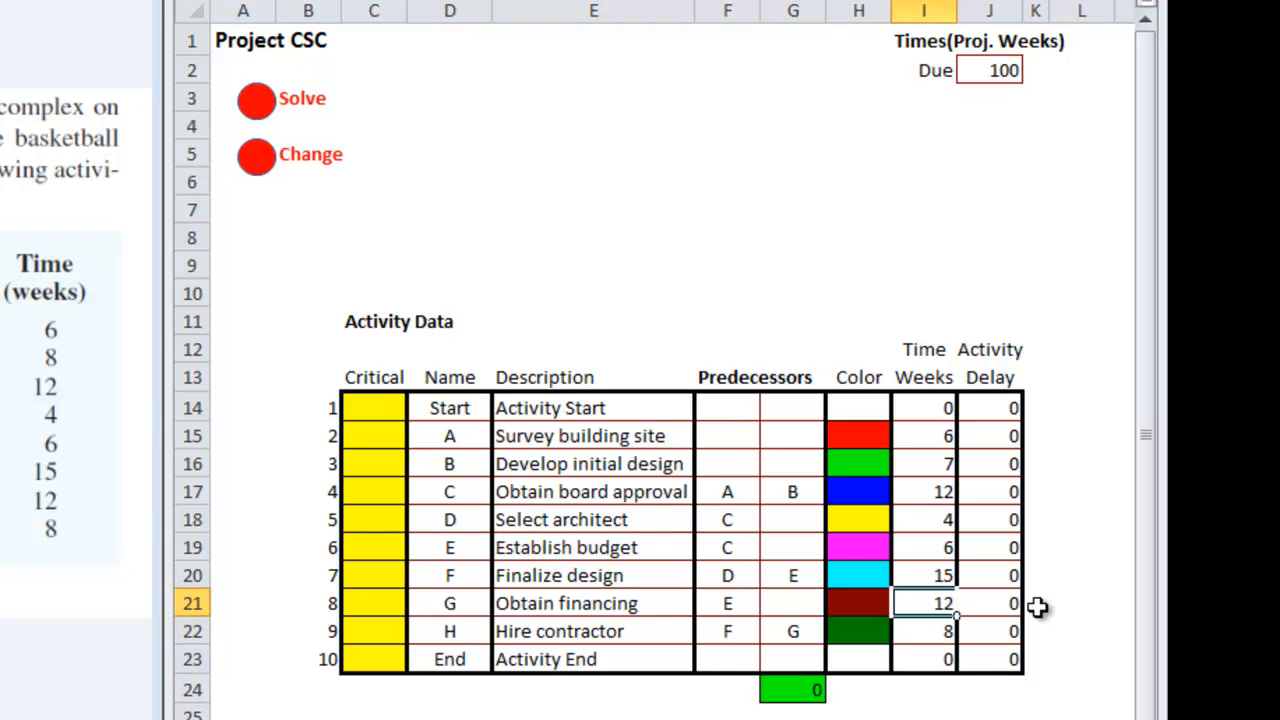
left_click(922, 463)
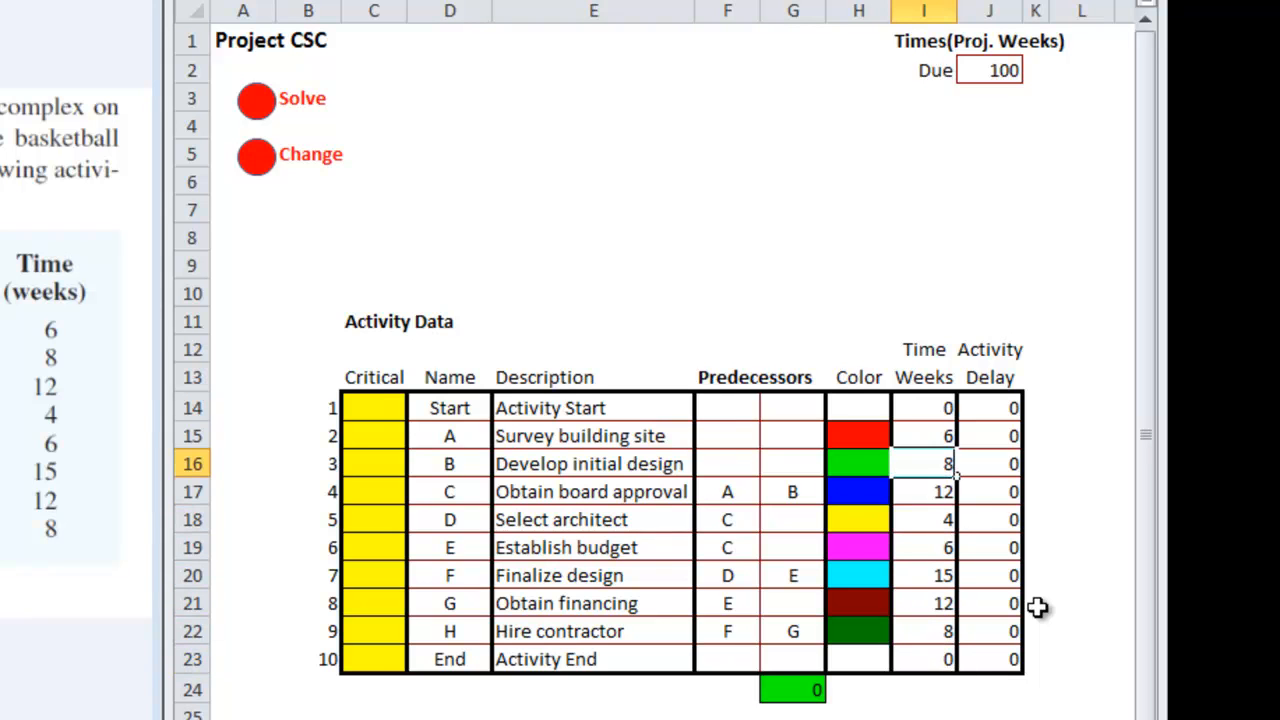
left_click(923, 491)
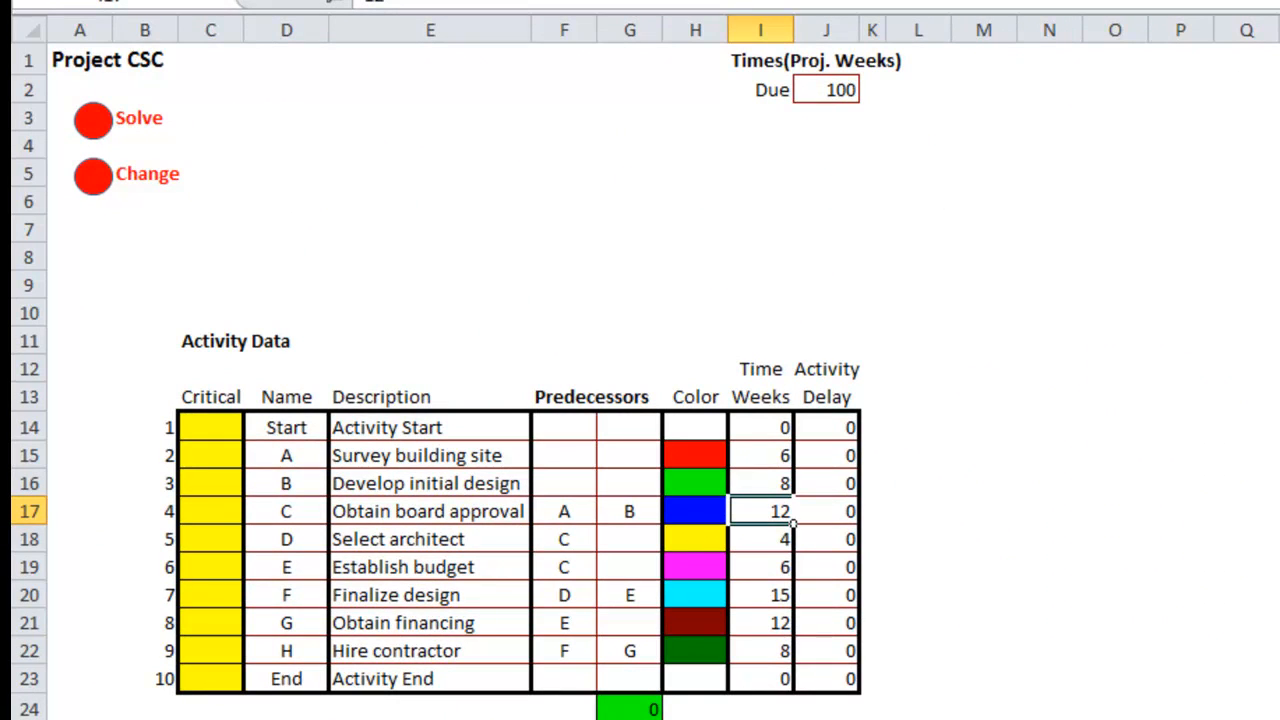
mouse_move(585, 573)
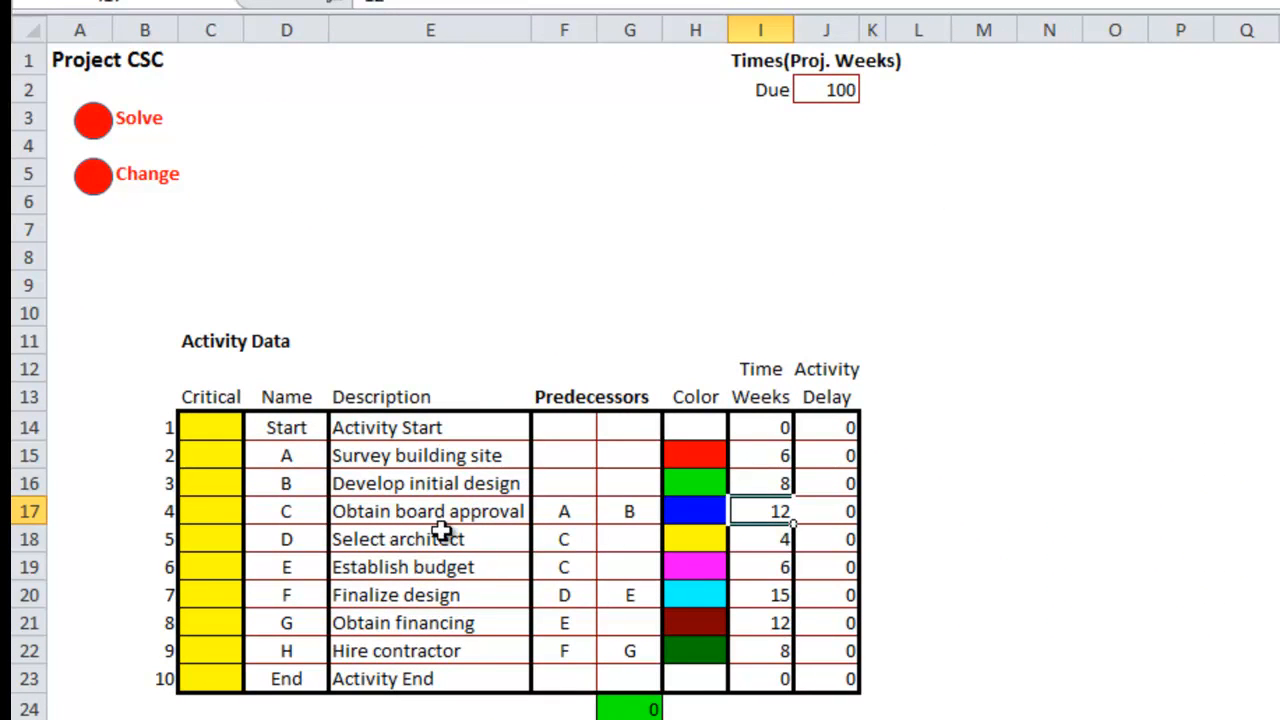
mouse_move(335, 386)
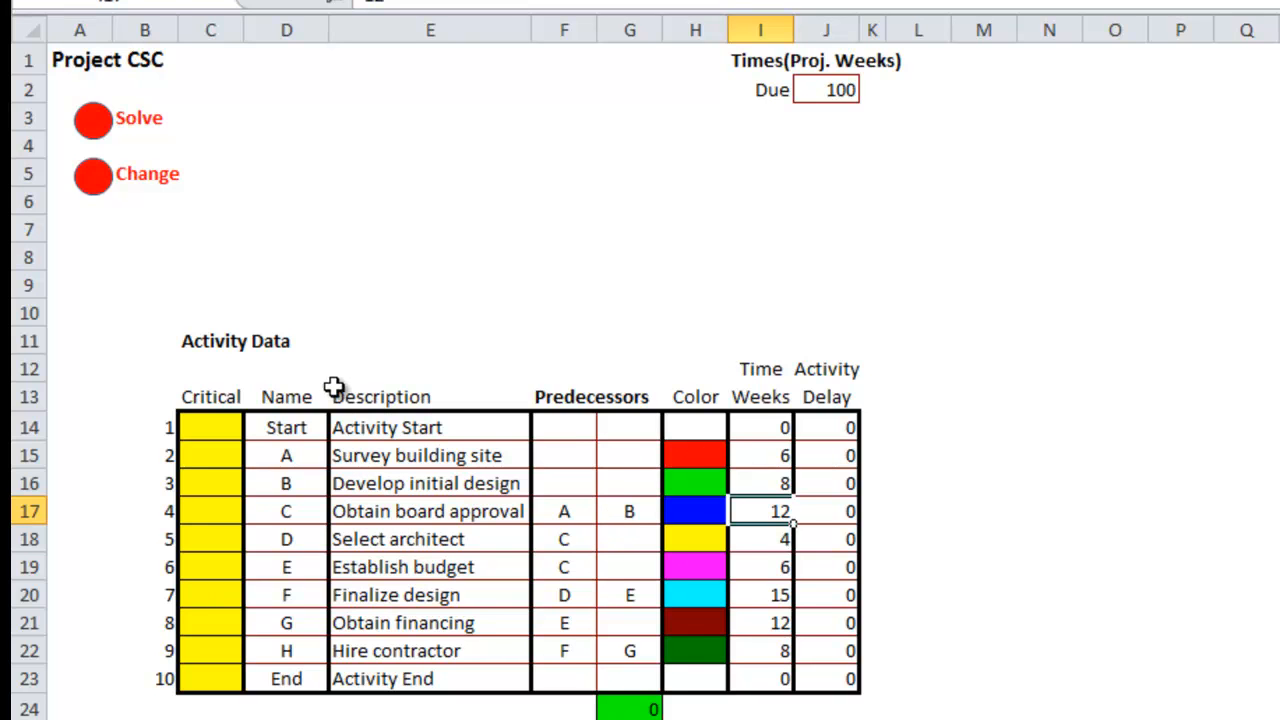
mouse_move(698, 657)
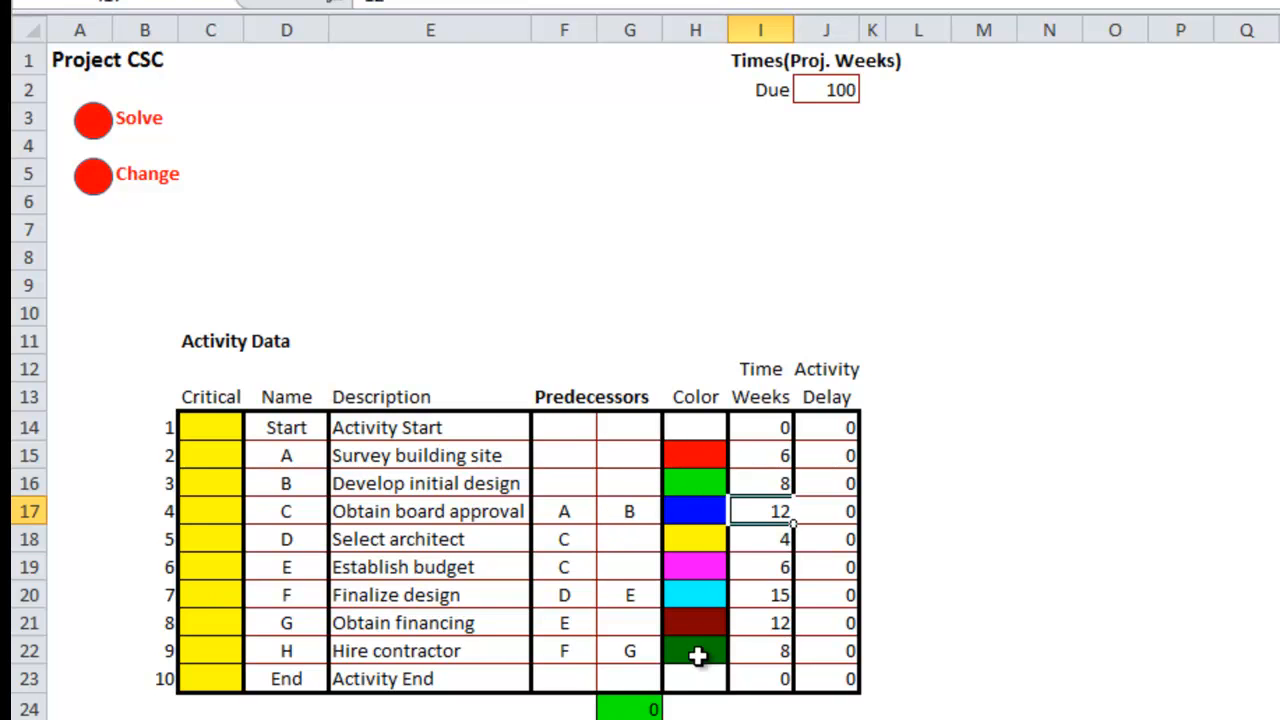
mouse_move(693, 476)
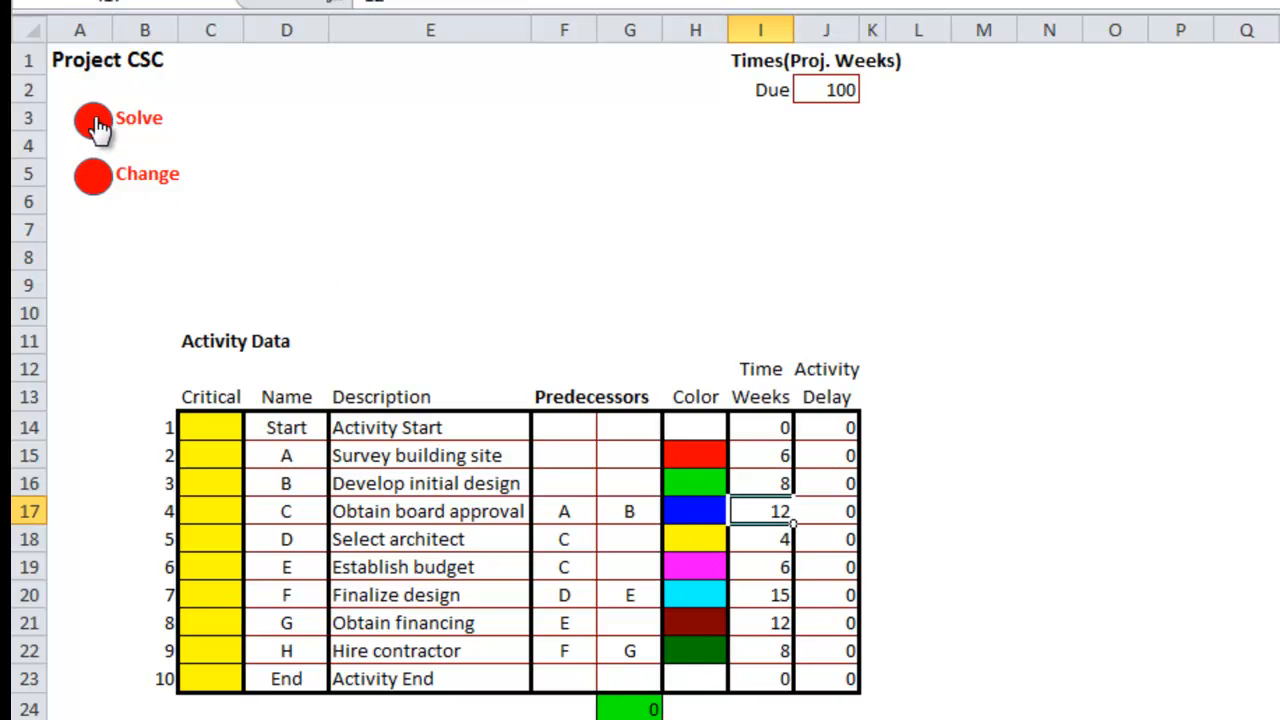
left_click(93, 120)
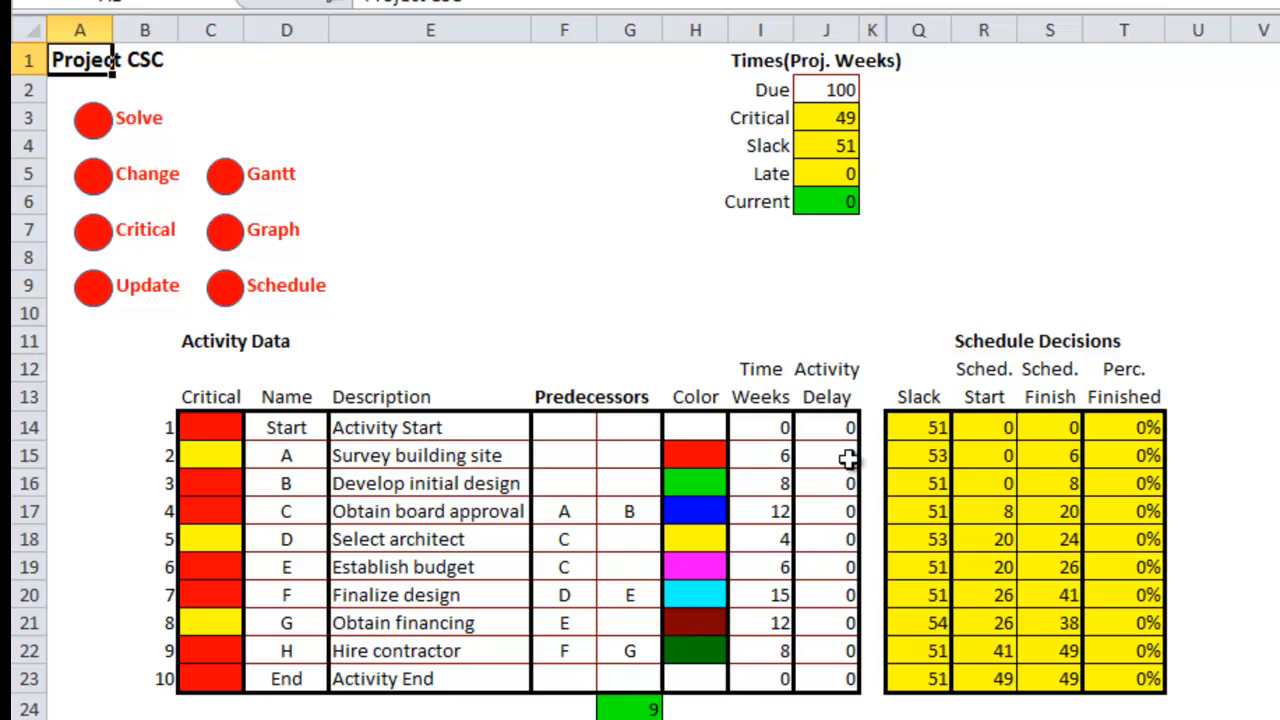
Inspect the 49-week Critical, Late and Current results in cells J3, J5 and J6
left_click(826, 117)
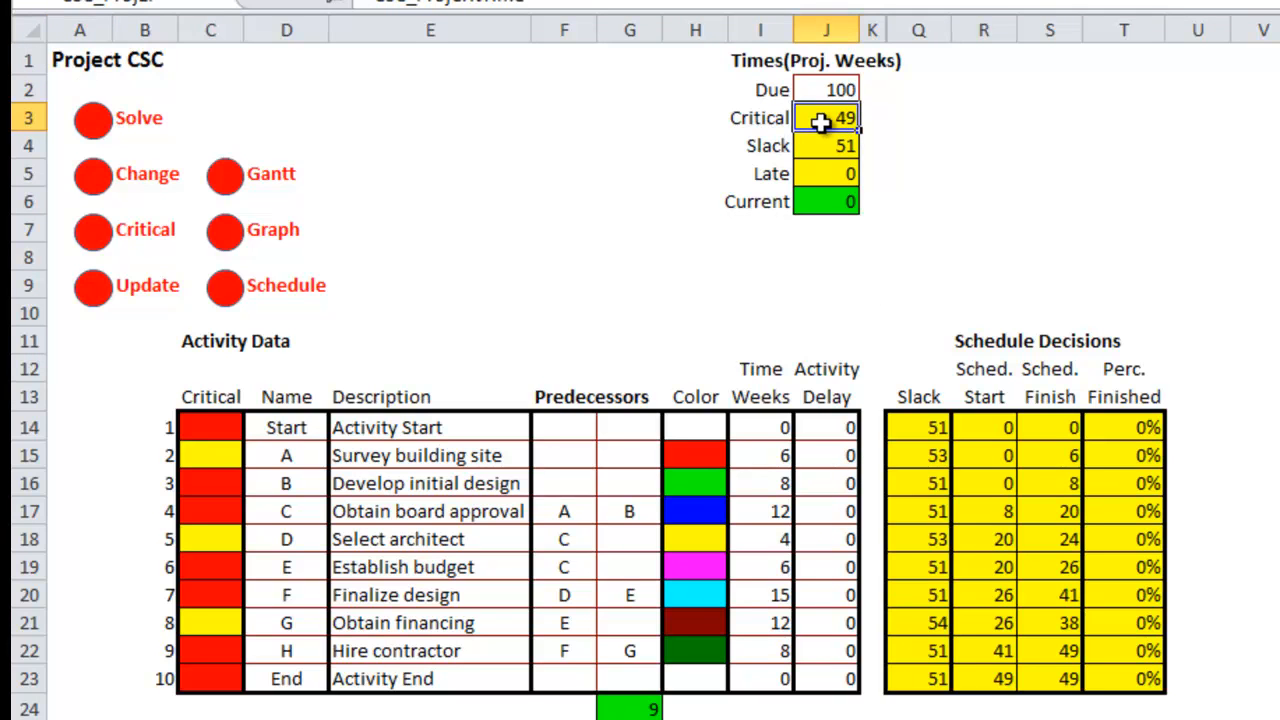
left_click(826, 173)
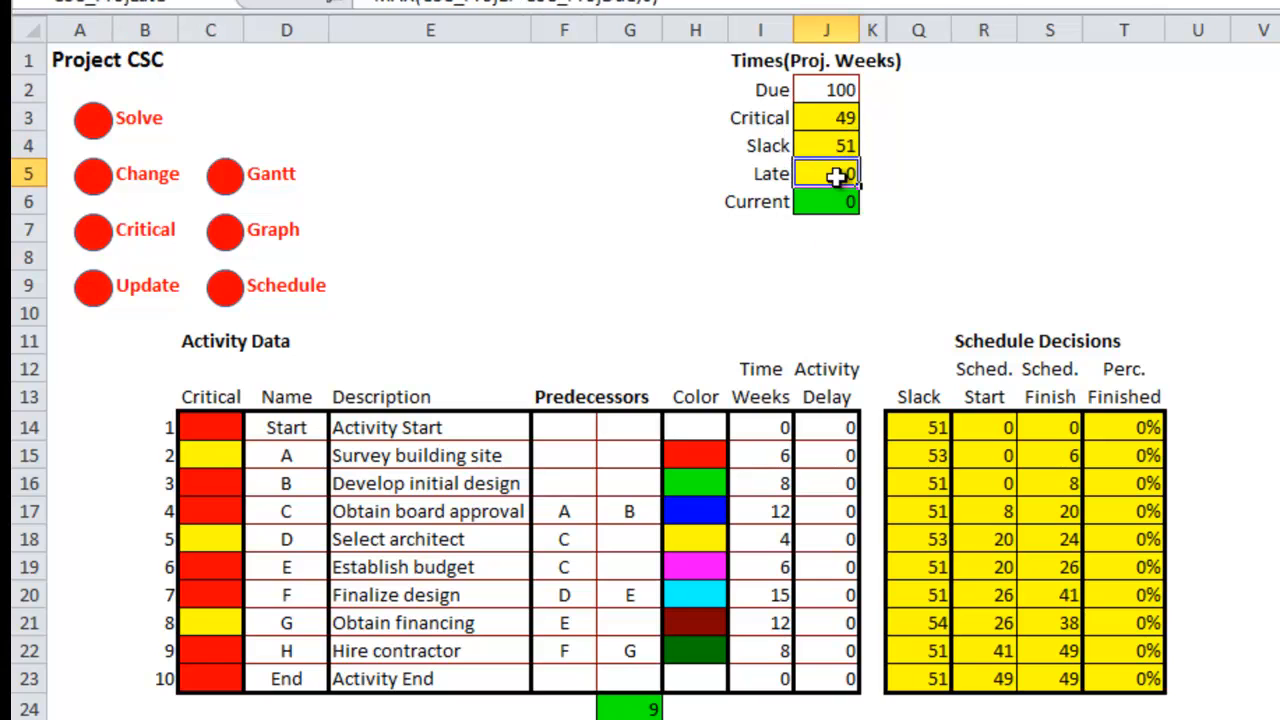
left_click(826, 201)
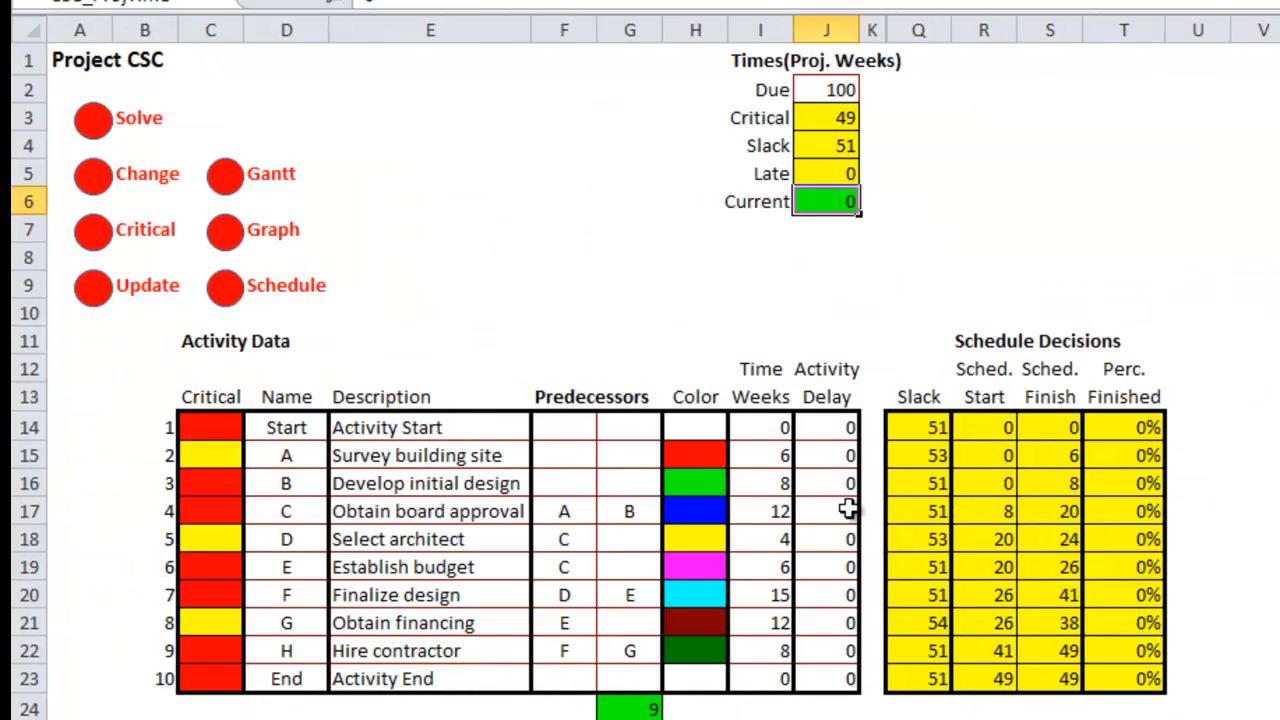
mouse_move(1050, 435)
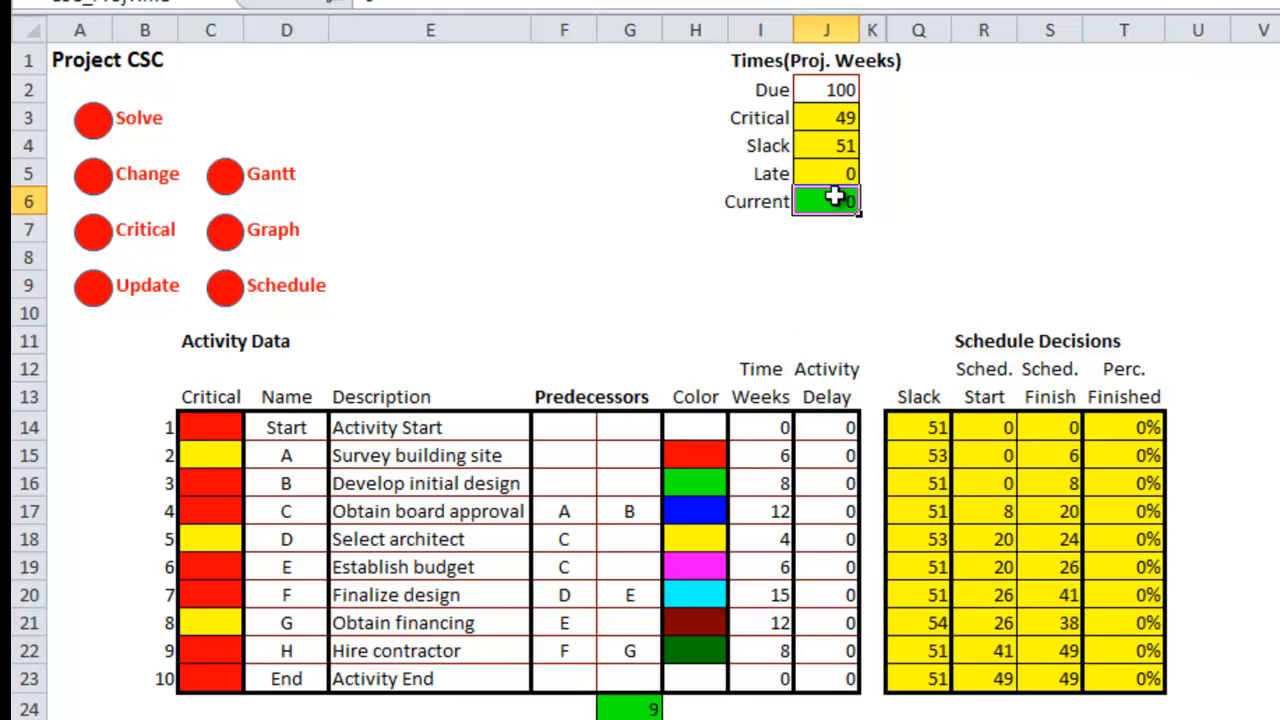
left_click(826, 118)
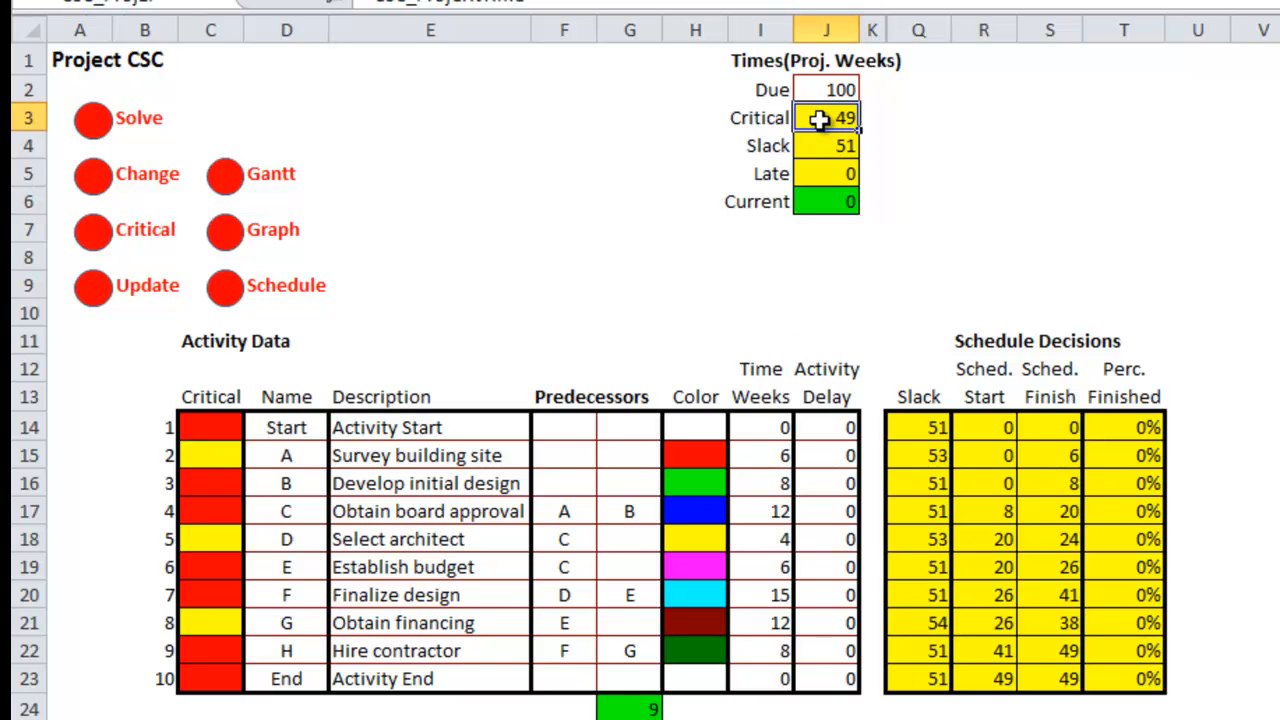
mouse_move(652, 276)
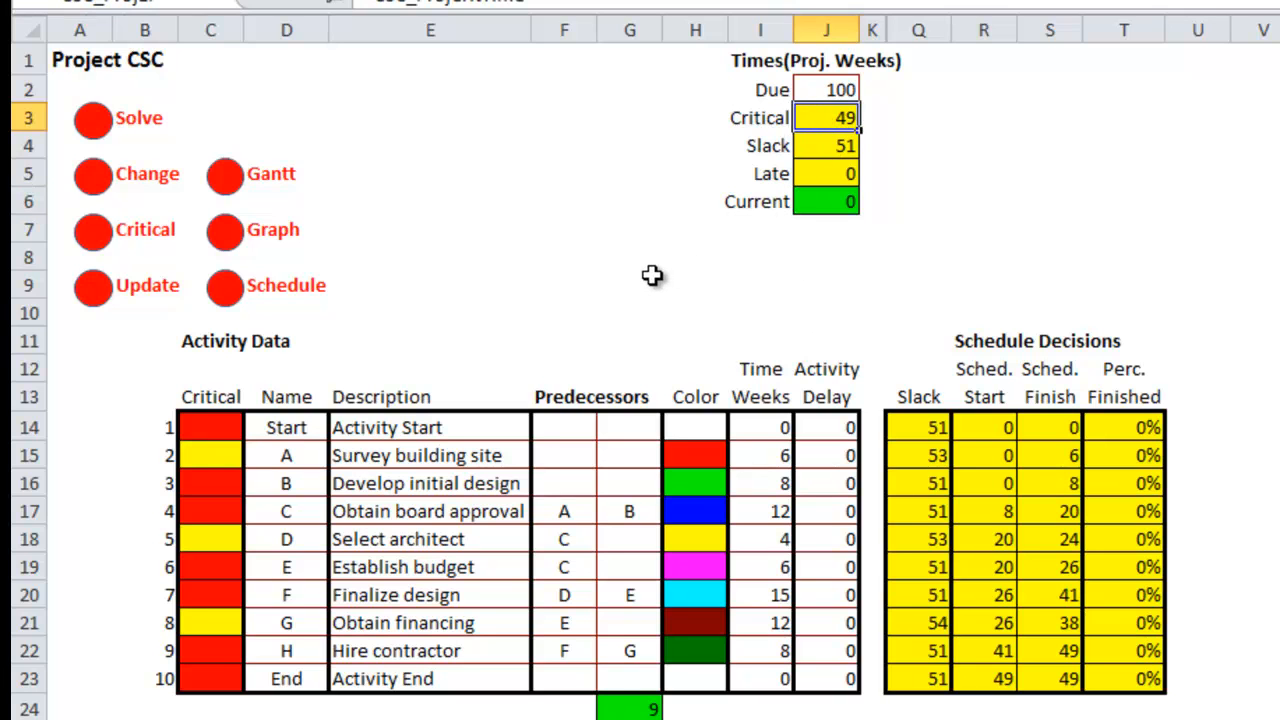
Select the Due cell J2 to change it to 45 weeks
left_click(826, 89)
type("45")
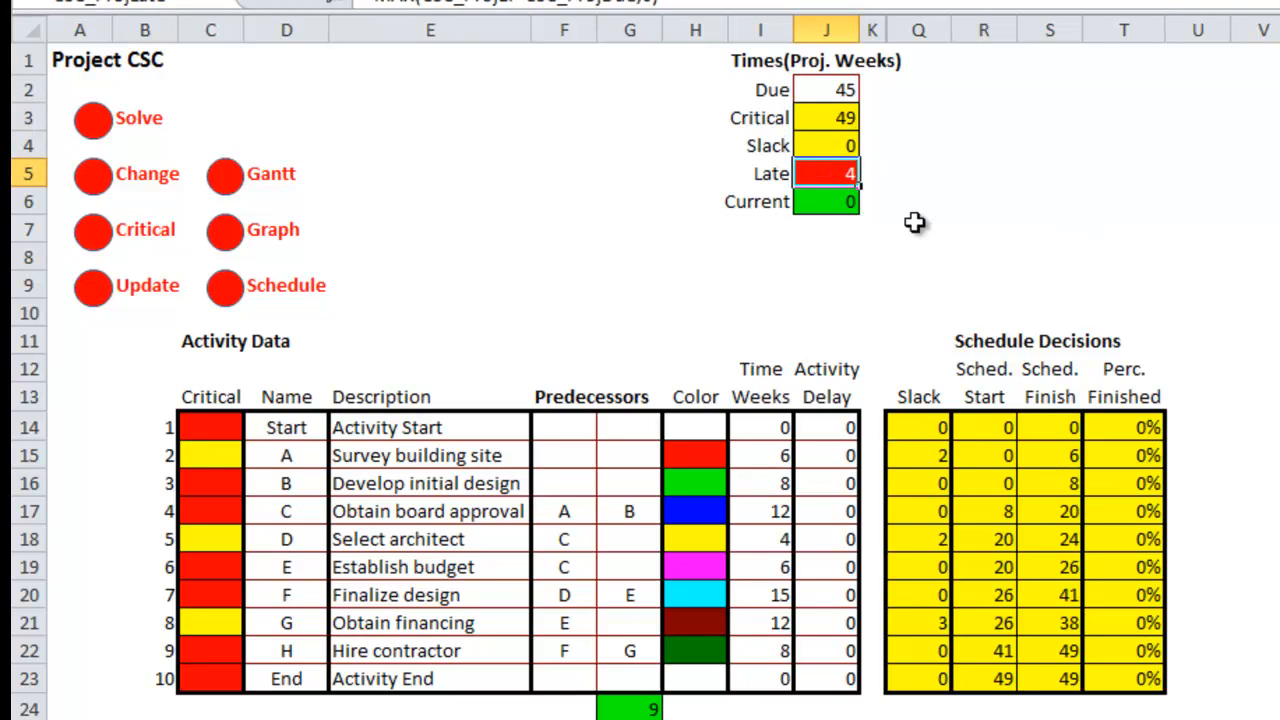
mouse_move(1030, 247)
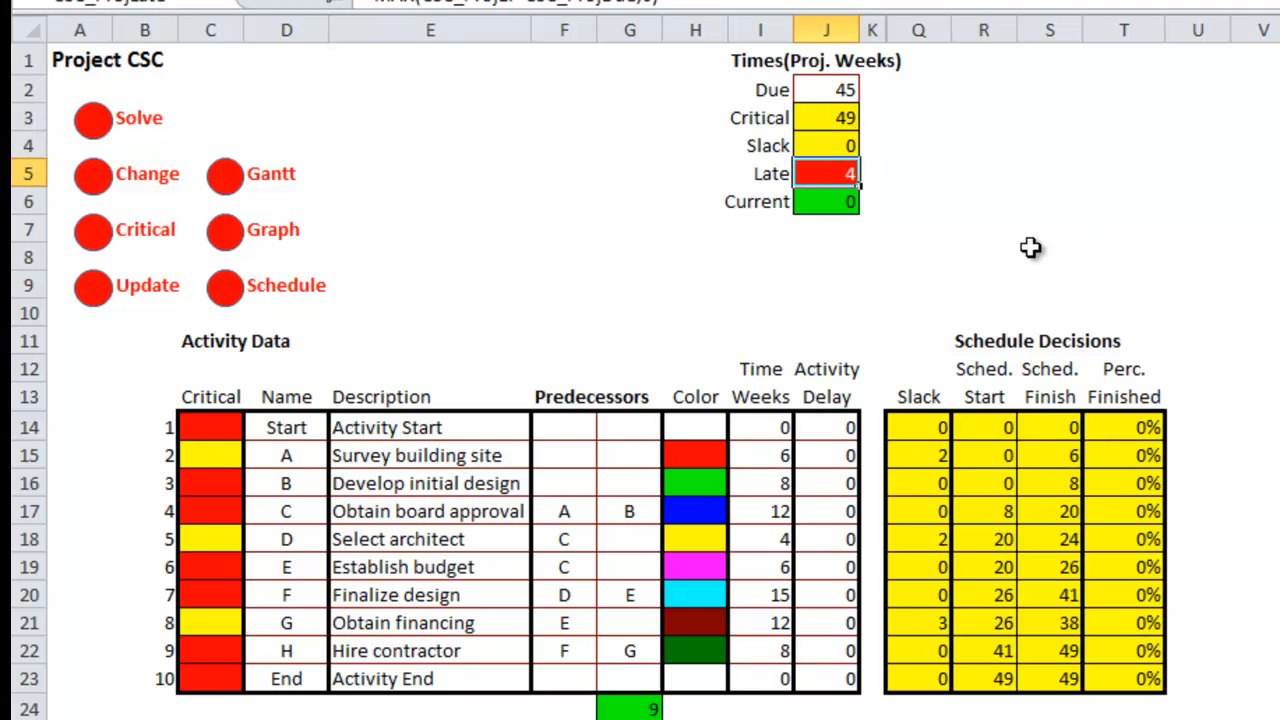
mouse_move(790, 145)
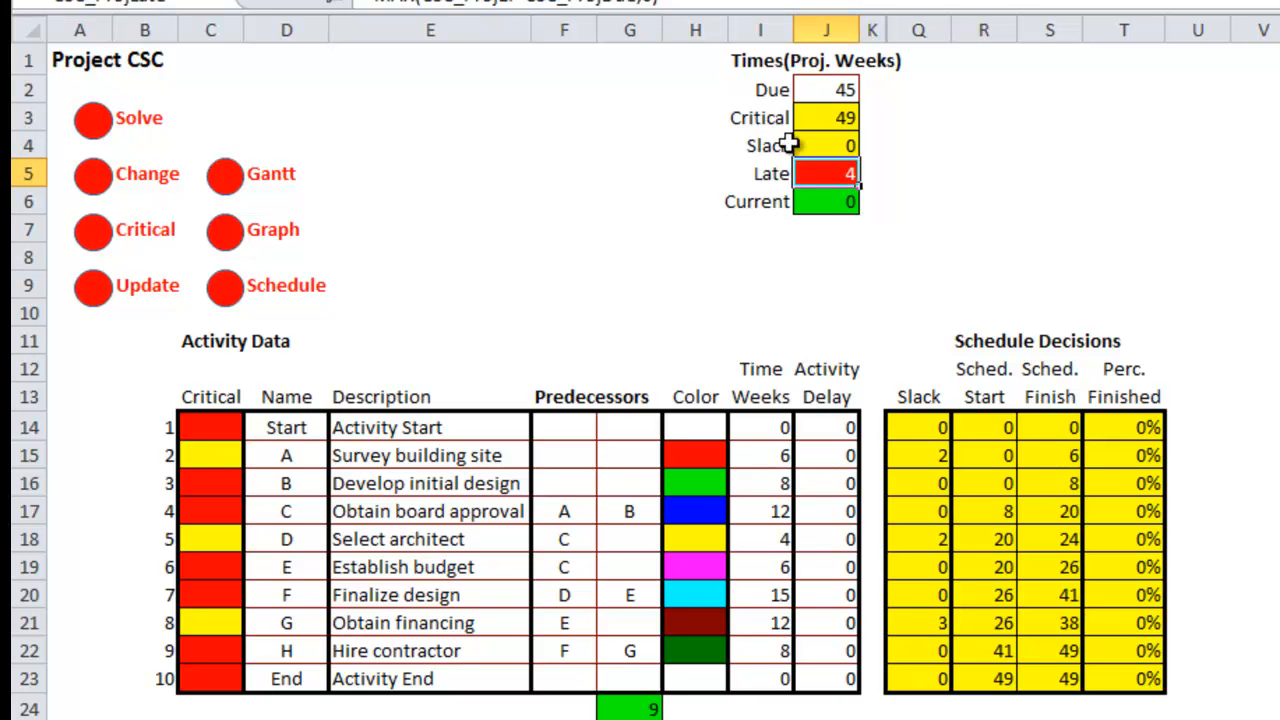
mouse_move(455, 432)
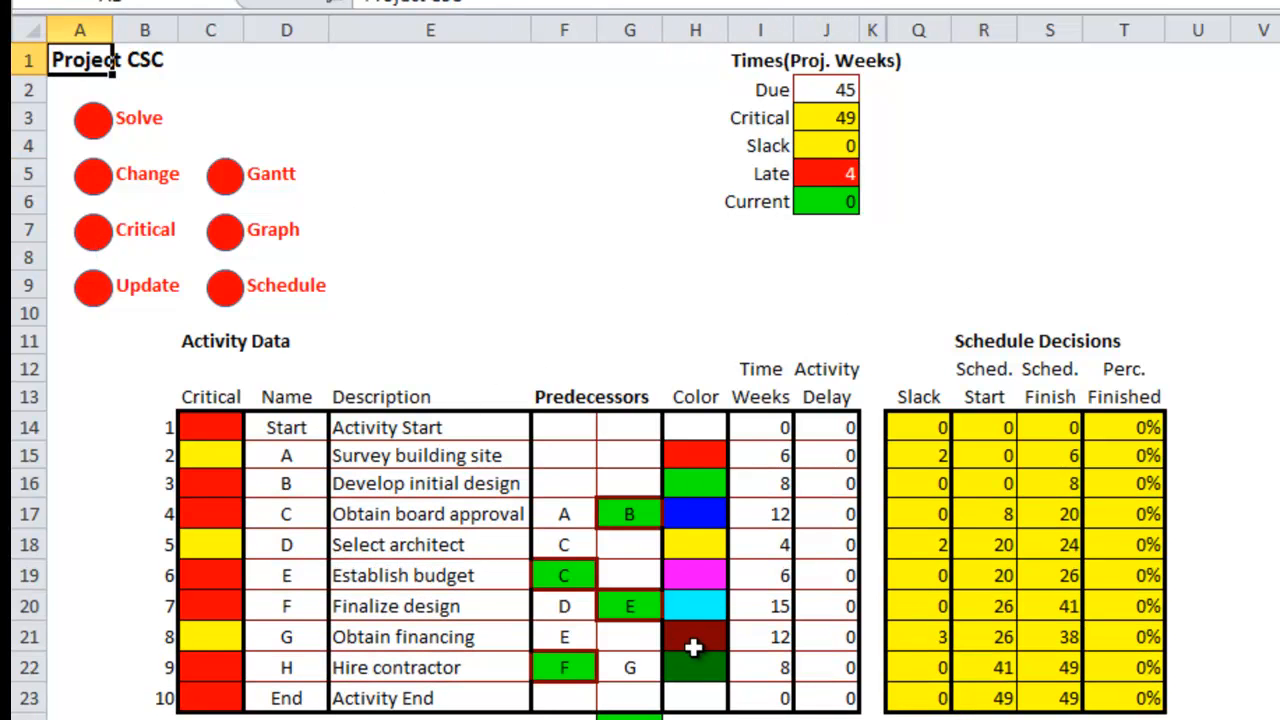
mouse_move(218, 428)
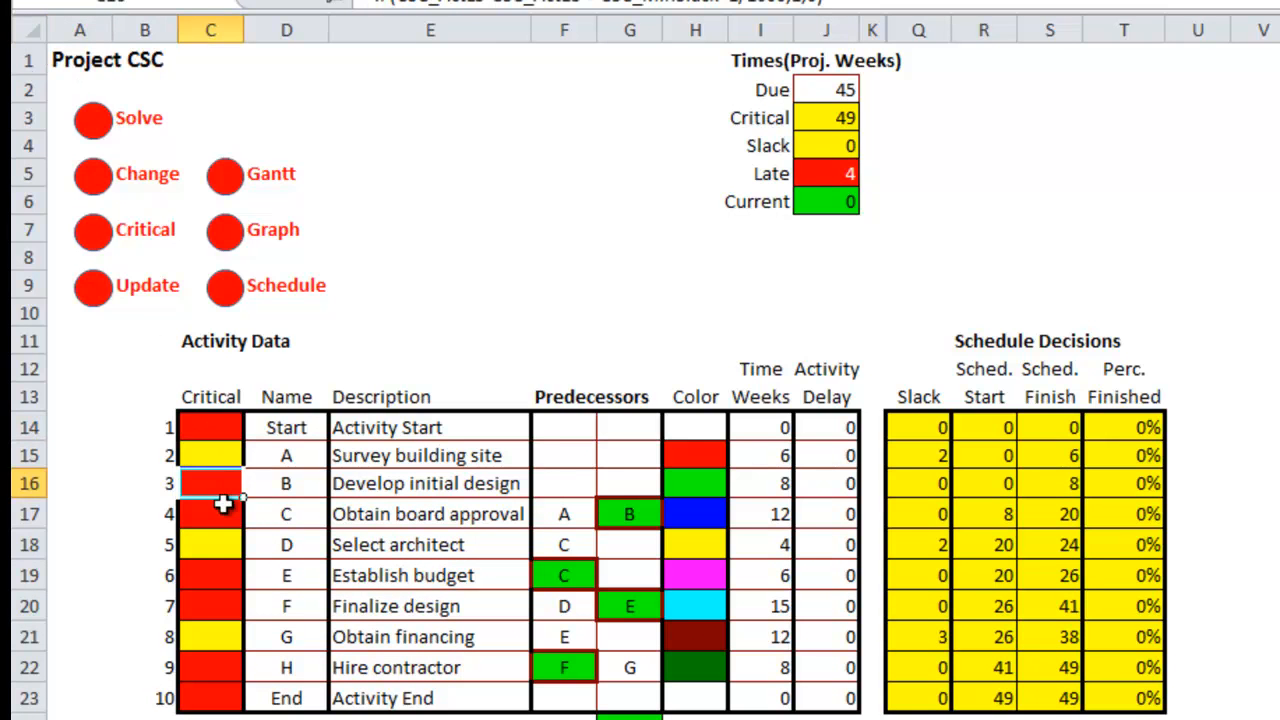
left_click(210, 605)
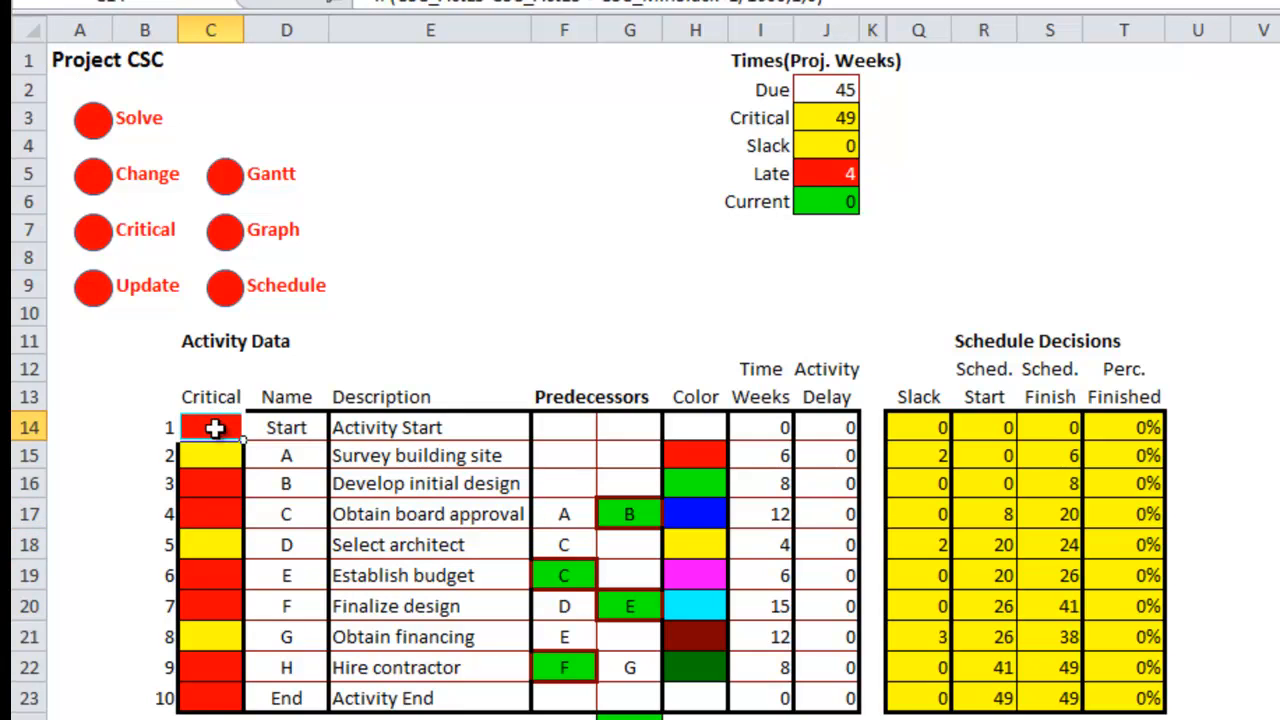
left_click(210, 513)
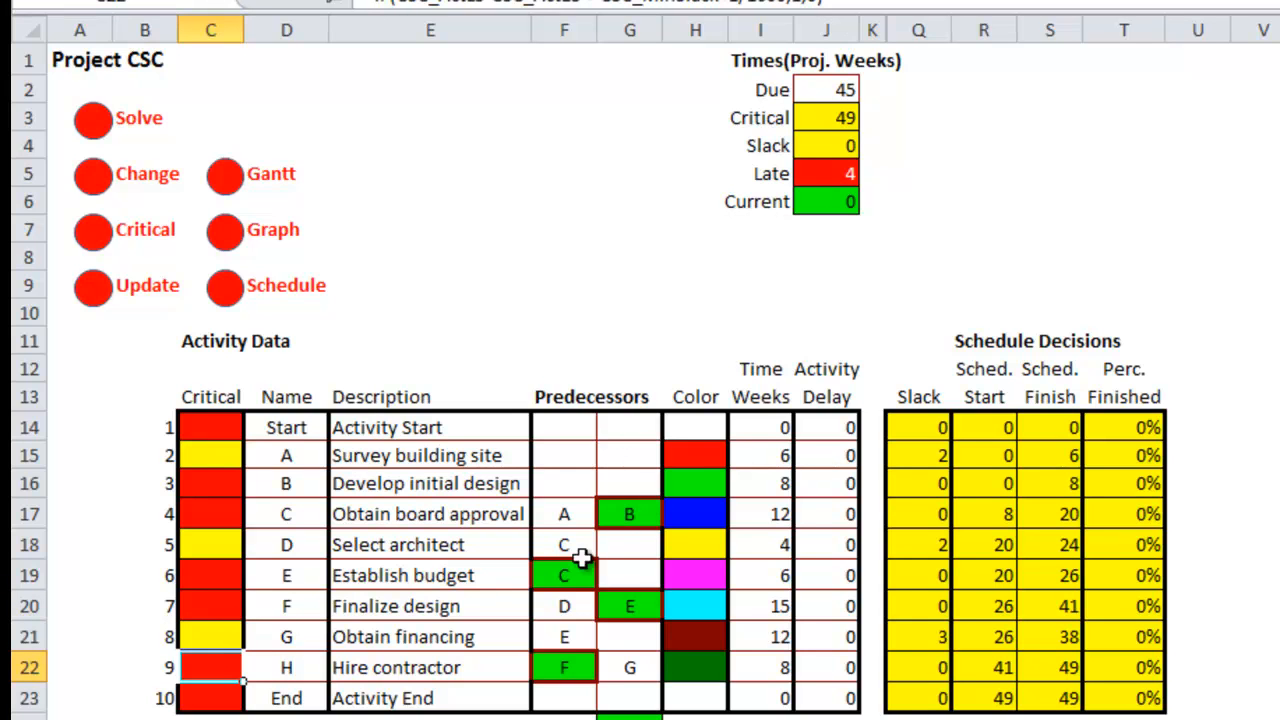
mouse_move(615, 512)
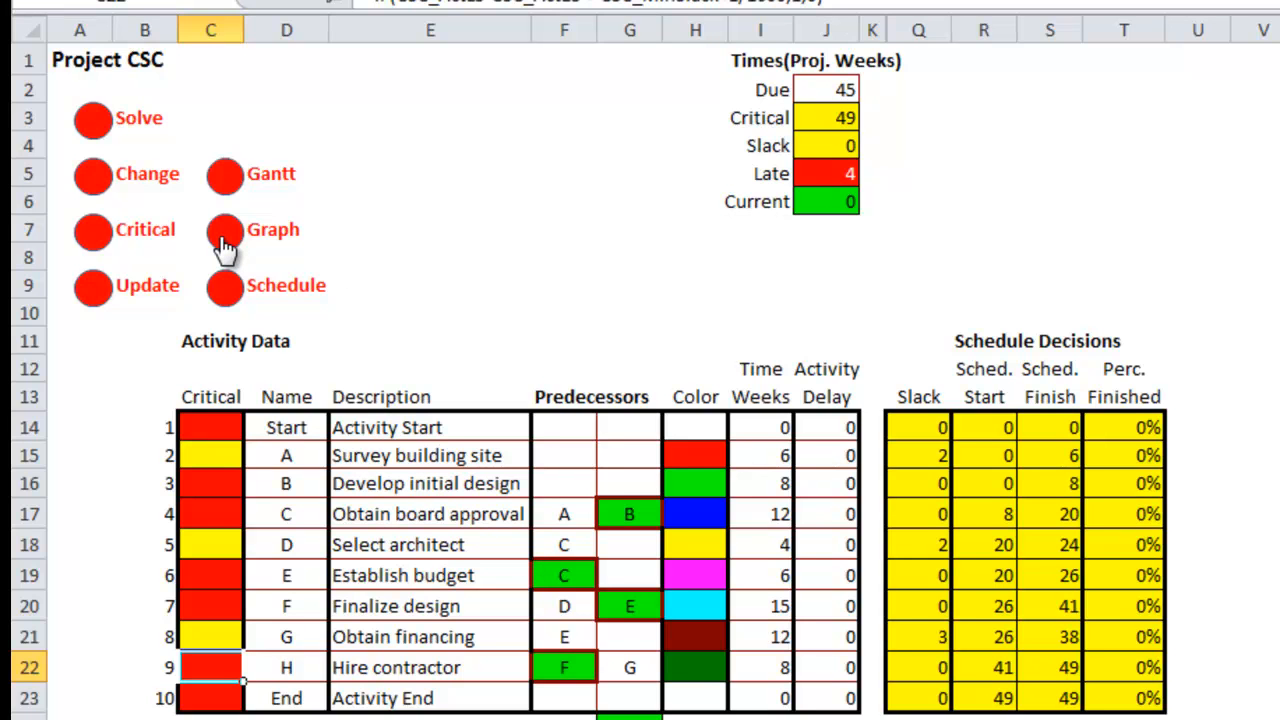
Open the Network Graph settings for CSC and move the dialog into view
left_click(224, 231)
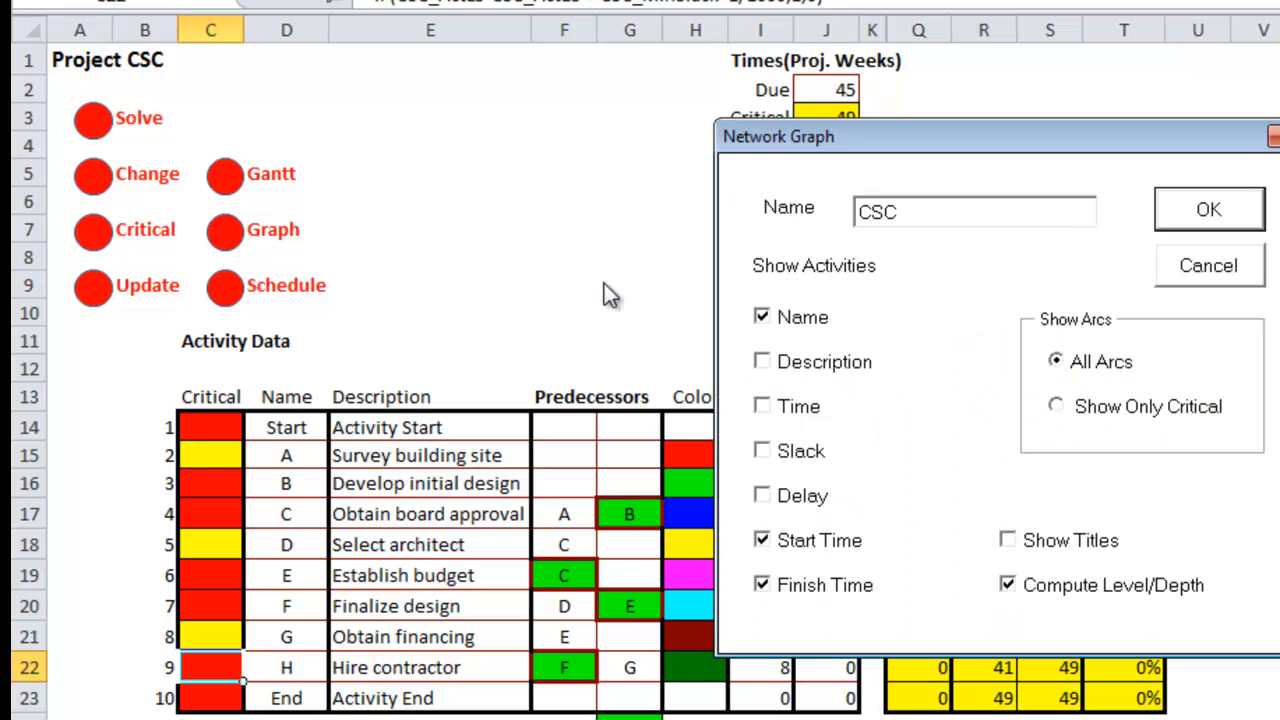
left_click_drag(995, 136, 843, 123)
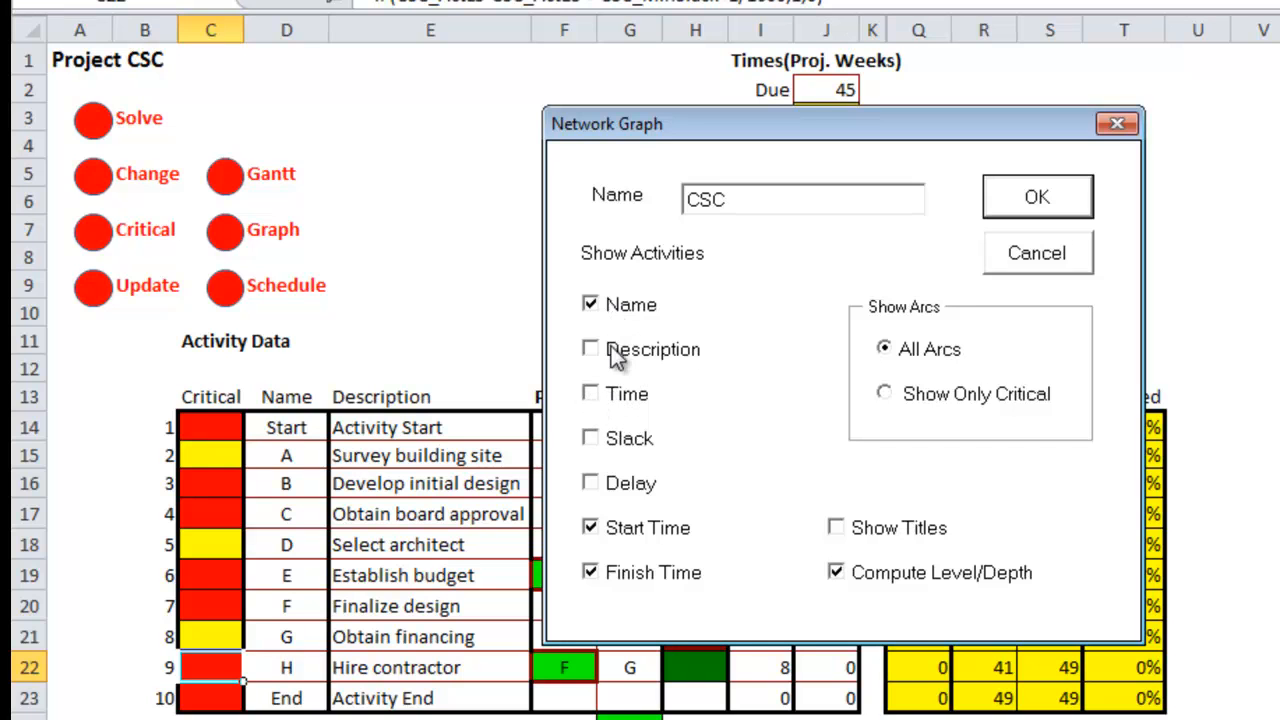
mouse_move(620, 540)
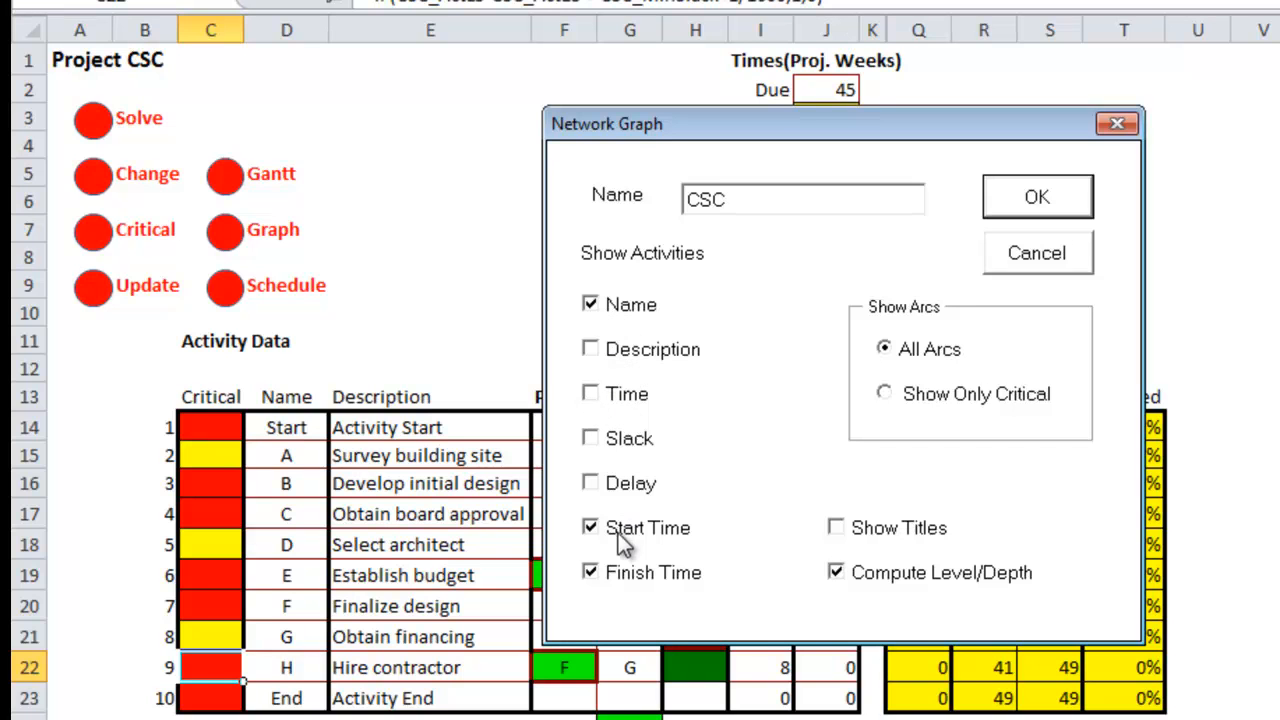
mouse_move(645, 540)
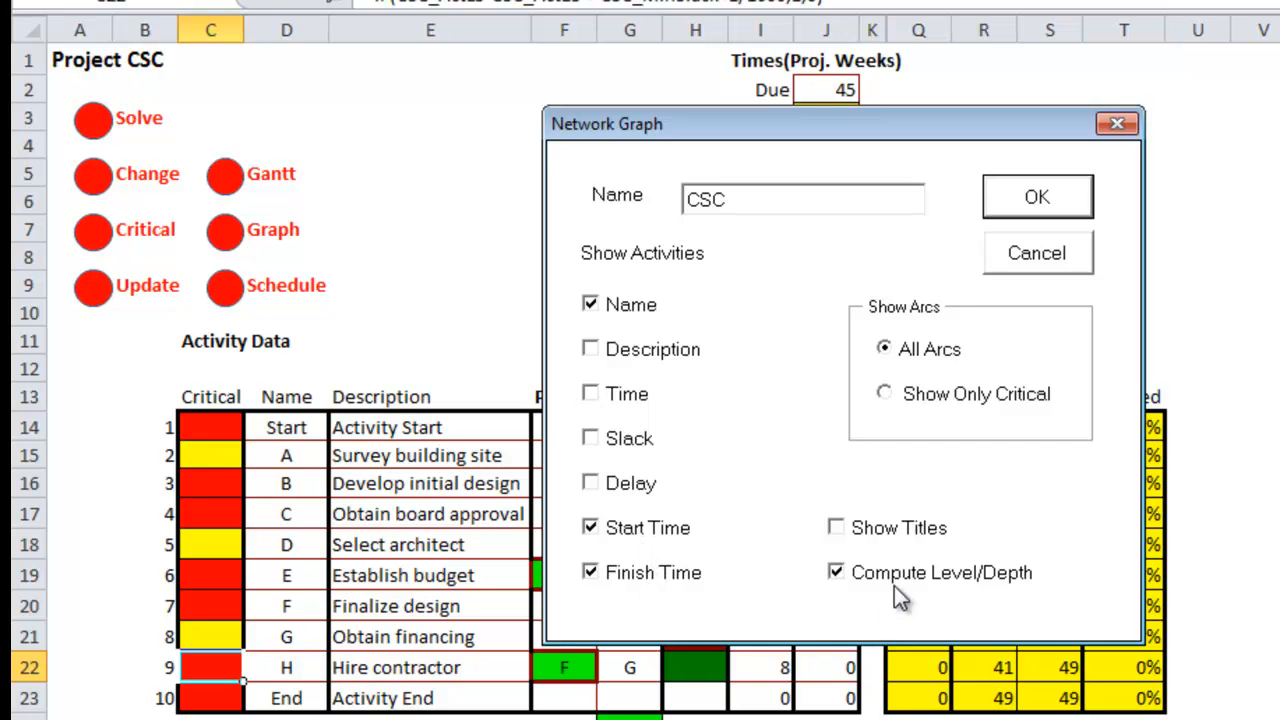
mouse_move(920, 350)
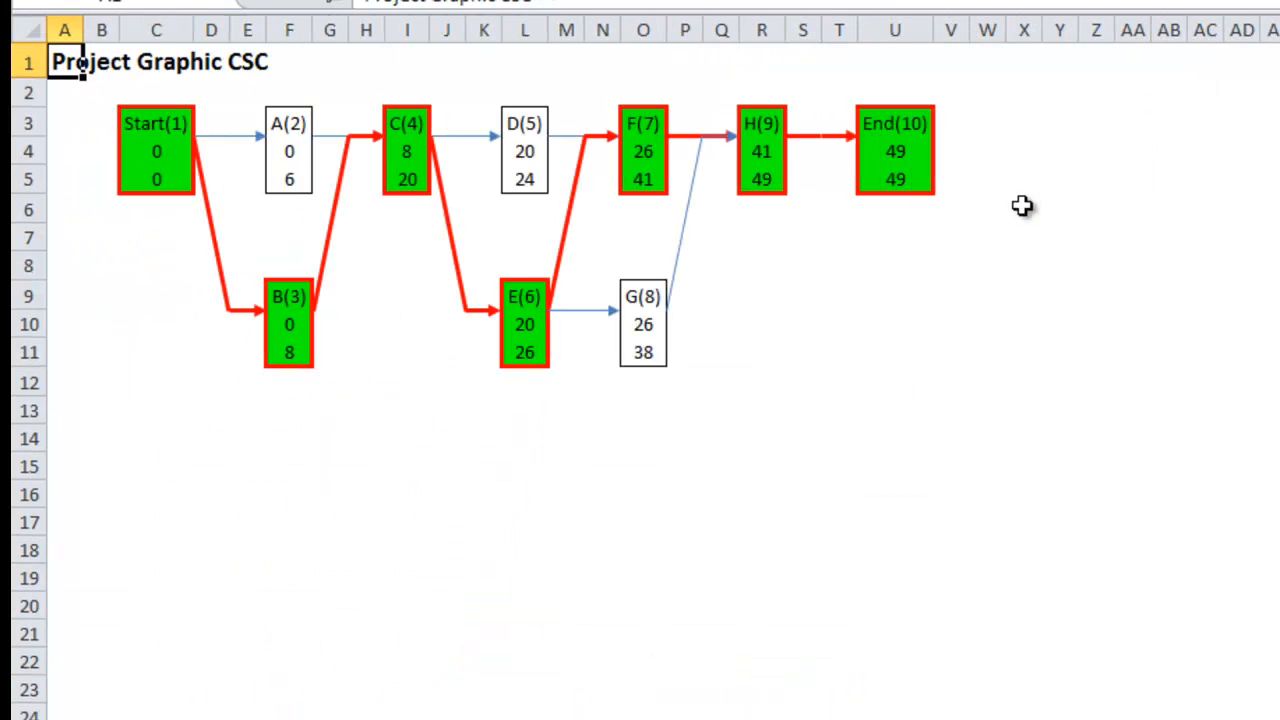
mouse_move(311, 179)
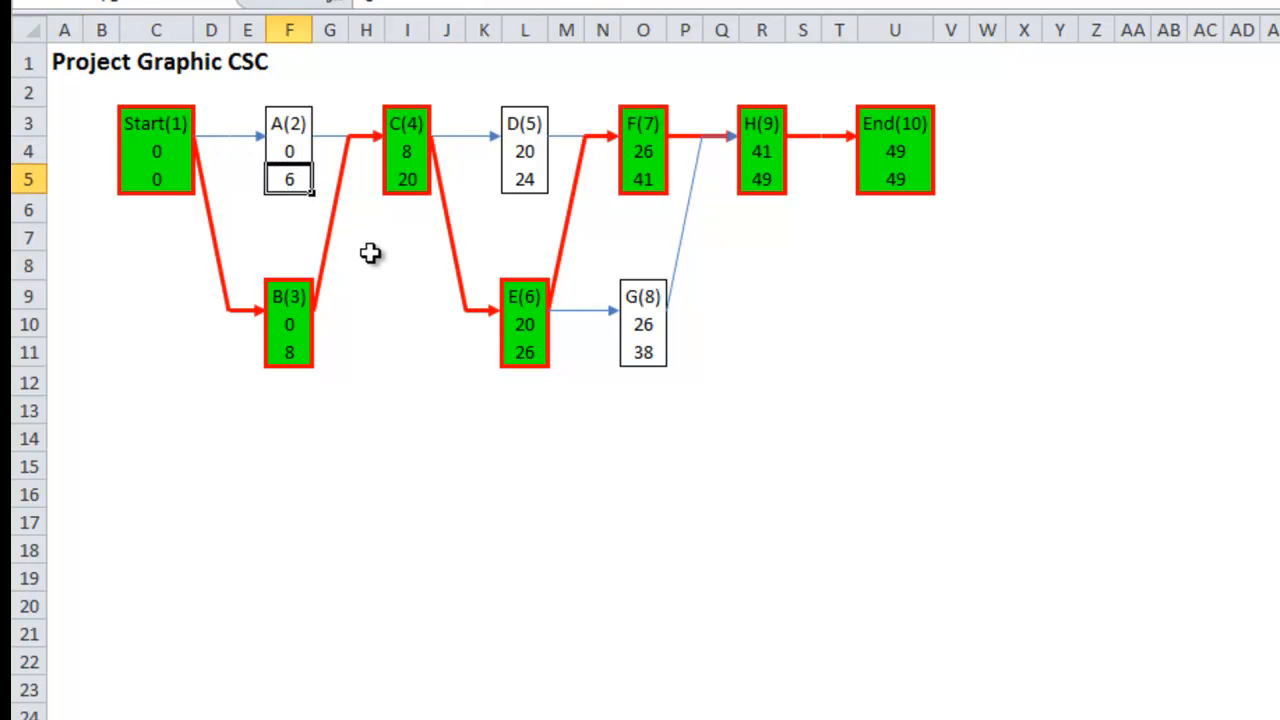
Review the Project Graphic CSC network, then return to the Project CSC worksheet
left_click(407, 179)
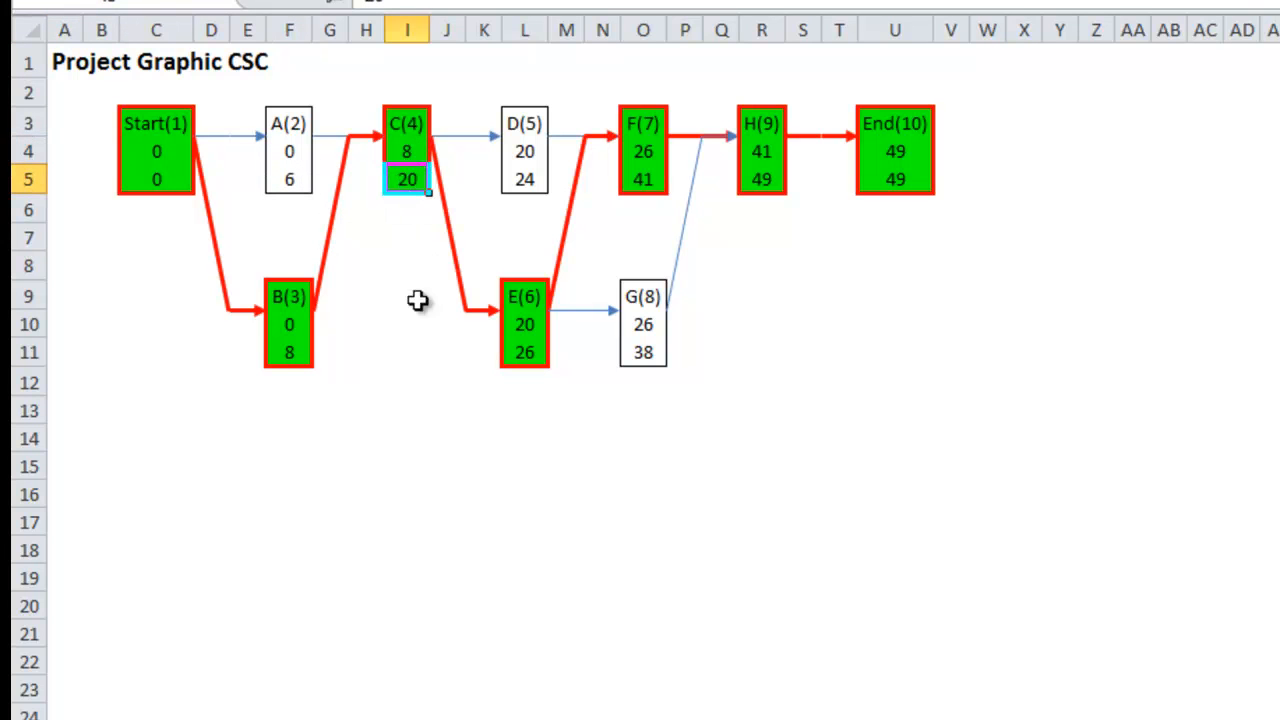
mouse_move(293, 128)
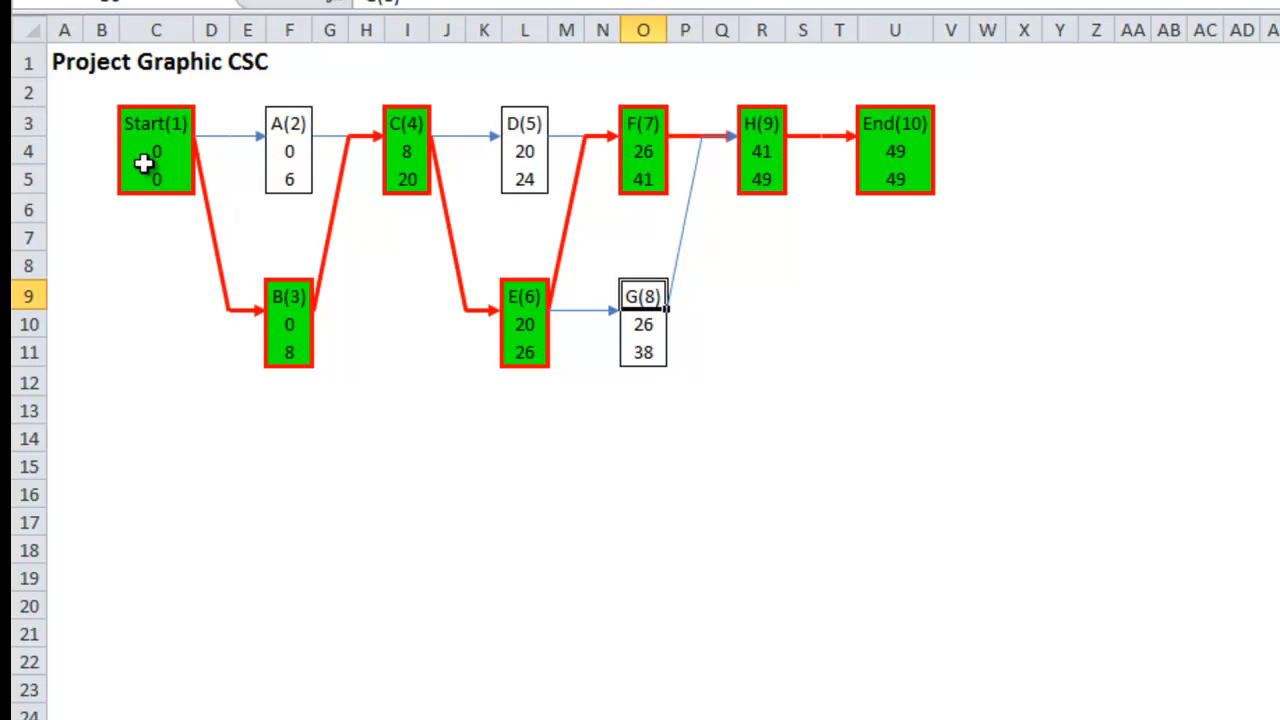
mouse_move(525, 307)
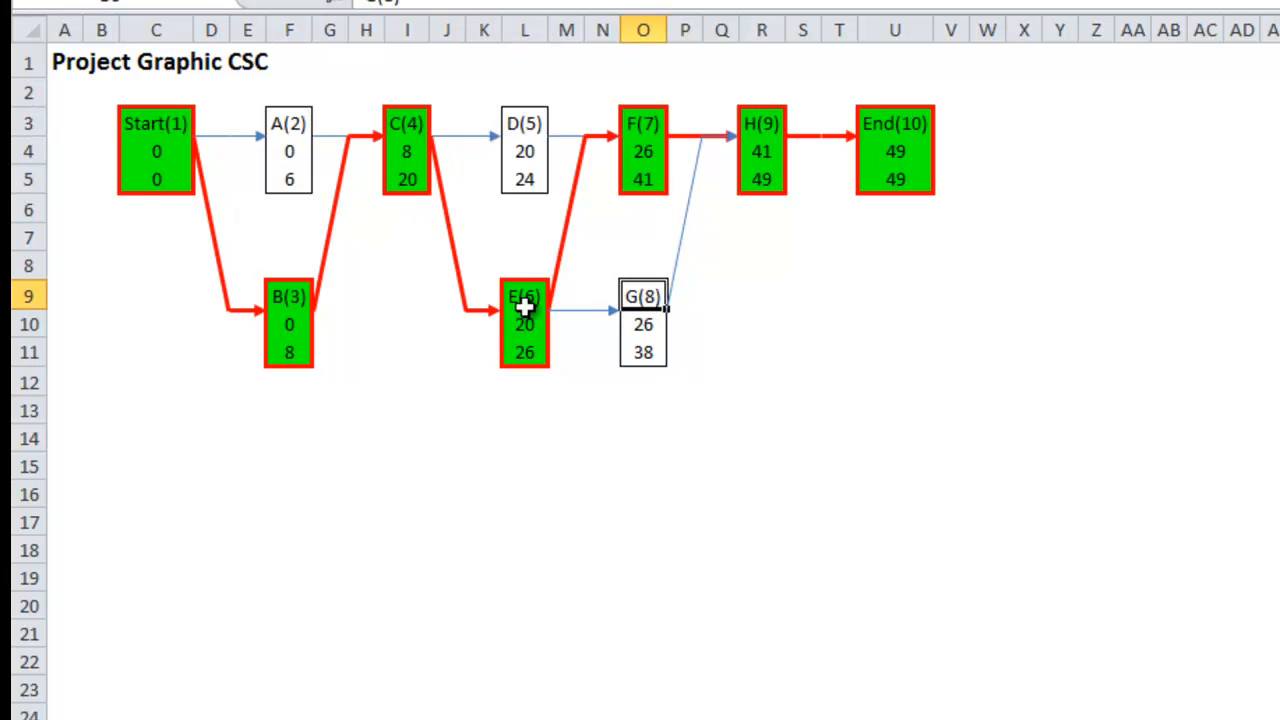
mouse_move(903, 205)
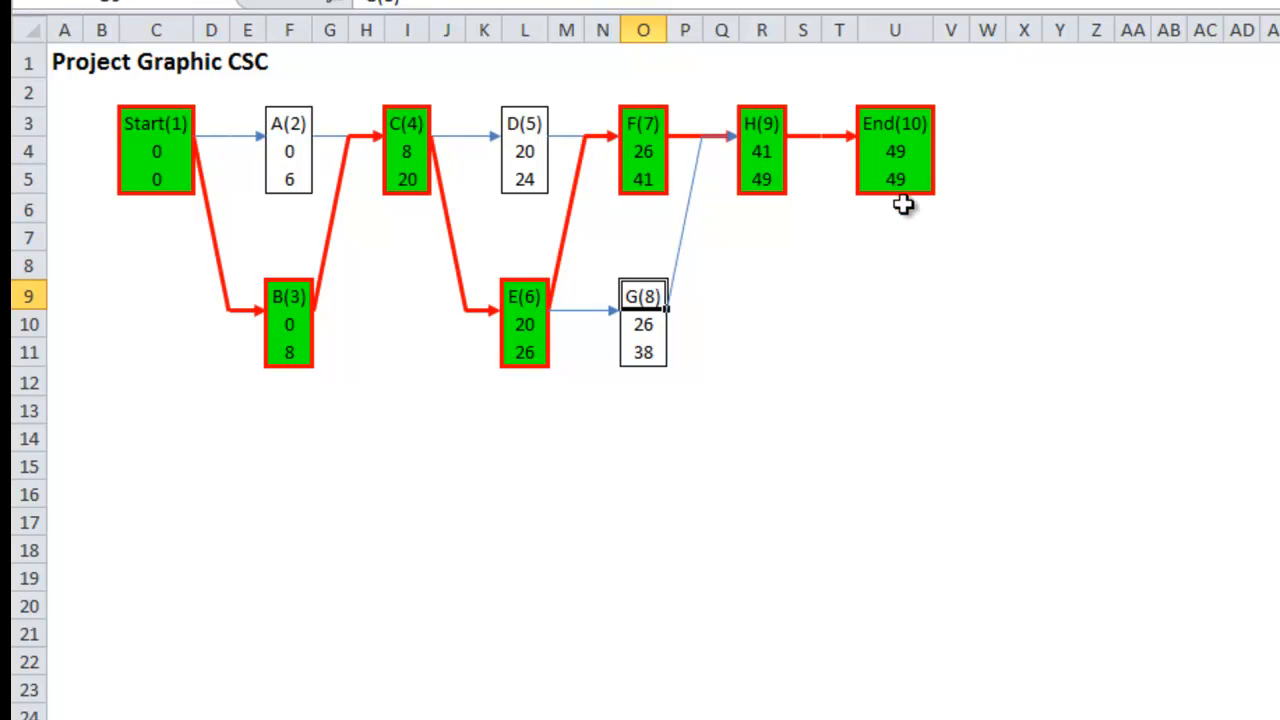
mouse_move(893, 220)
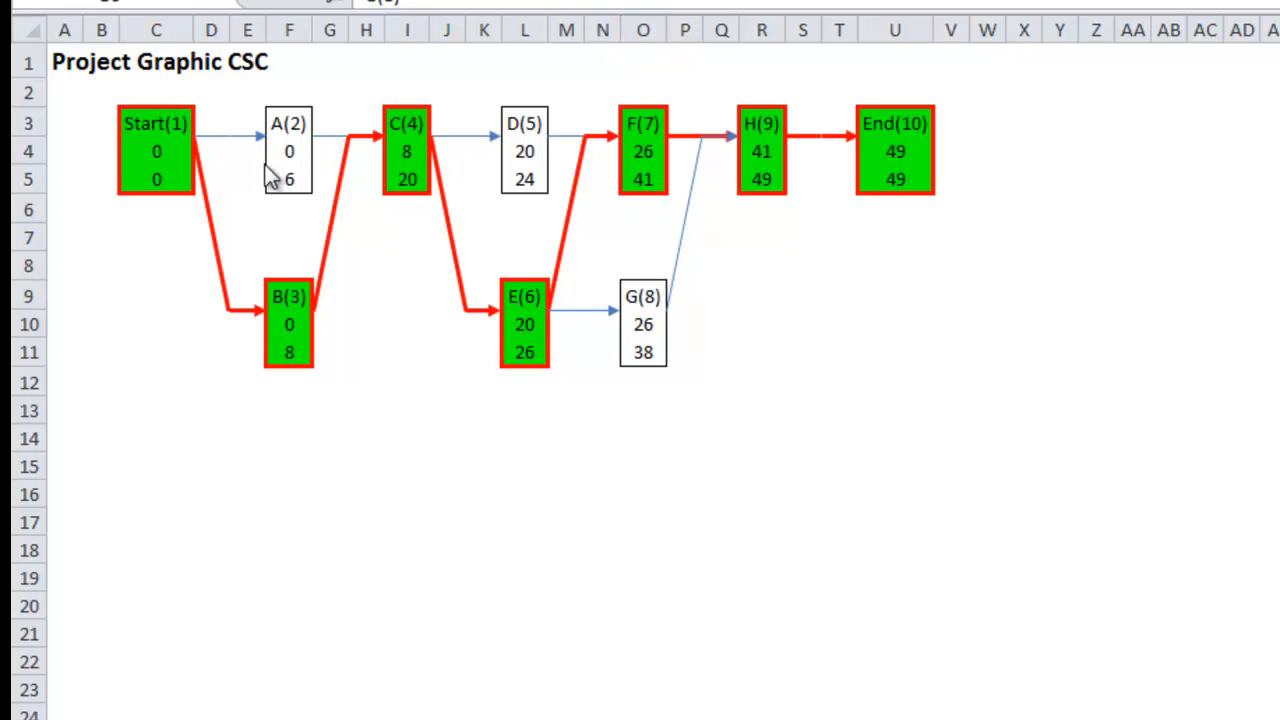
mouse_move(565, 180)
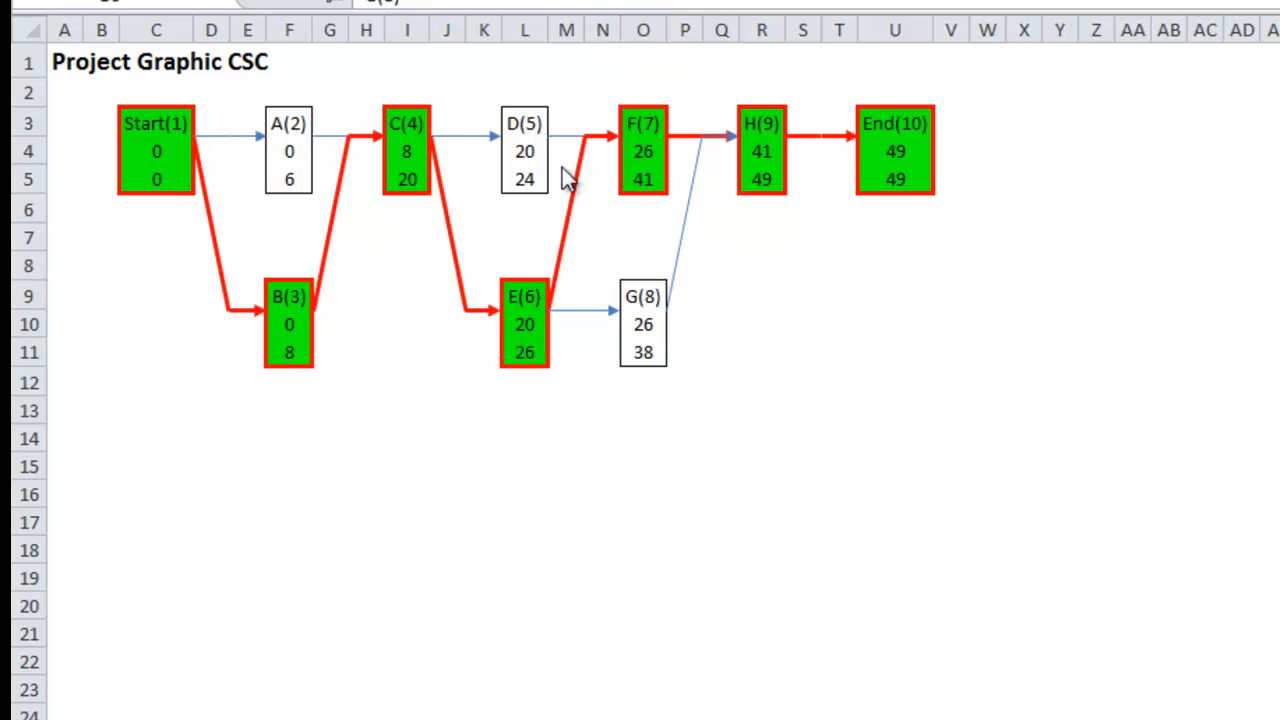
mouse_move(372, 180)
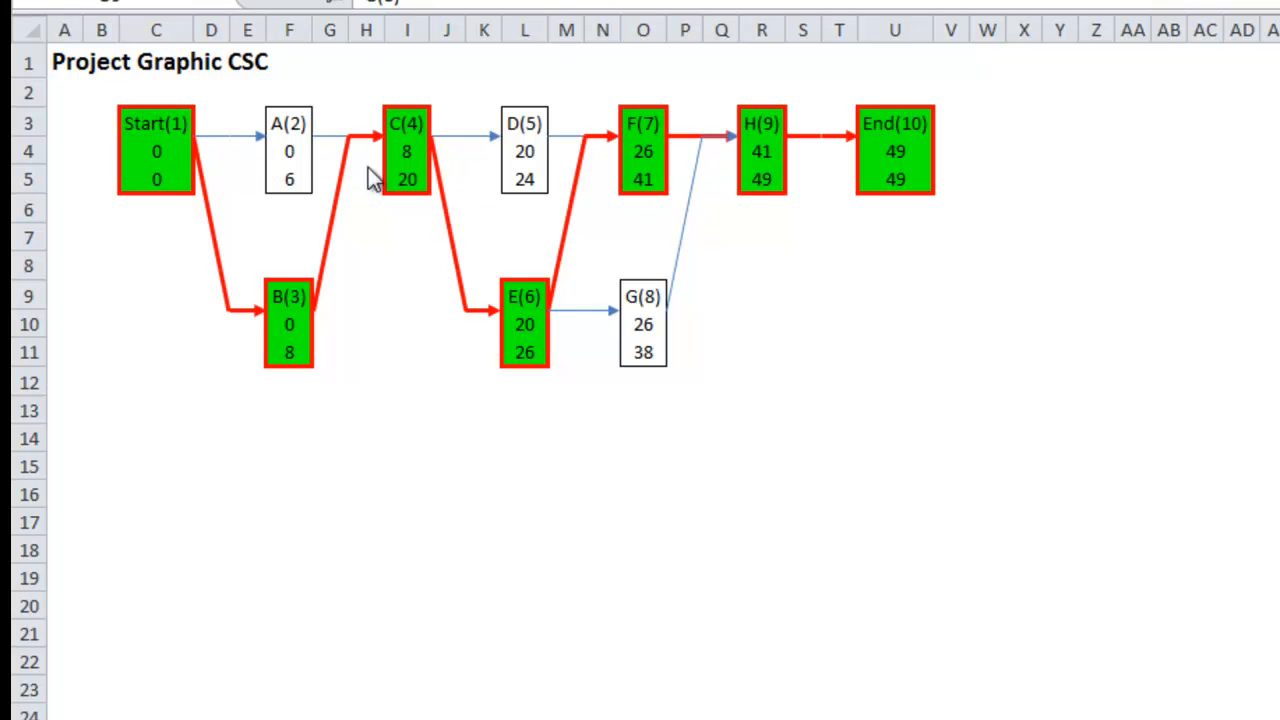
mouse_move(527, 678)
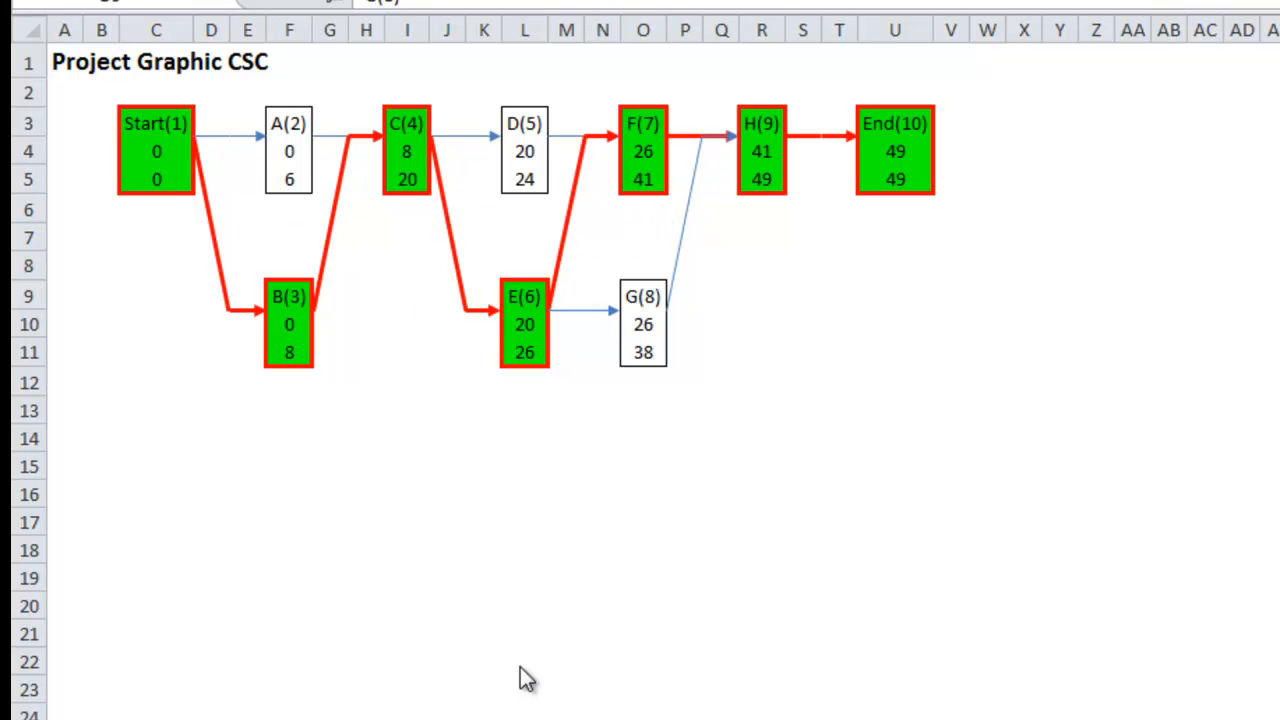
left_click(643, 295)
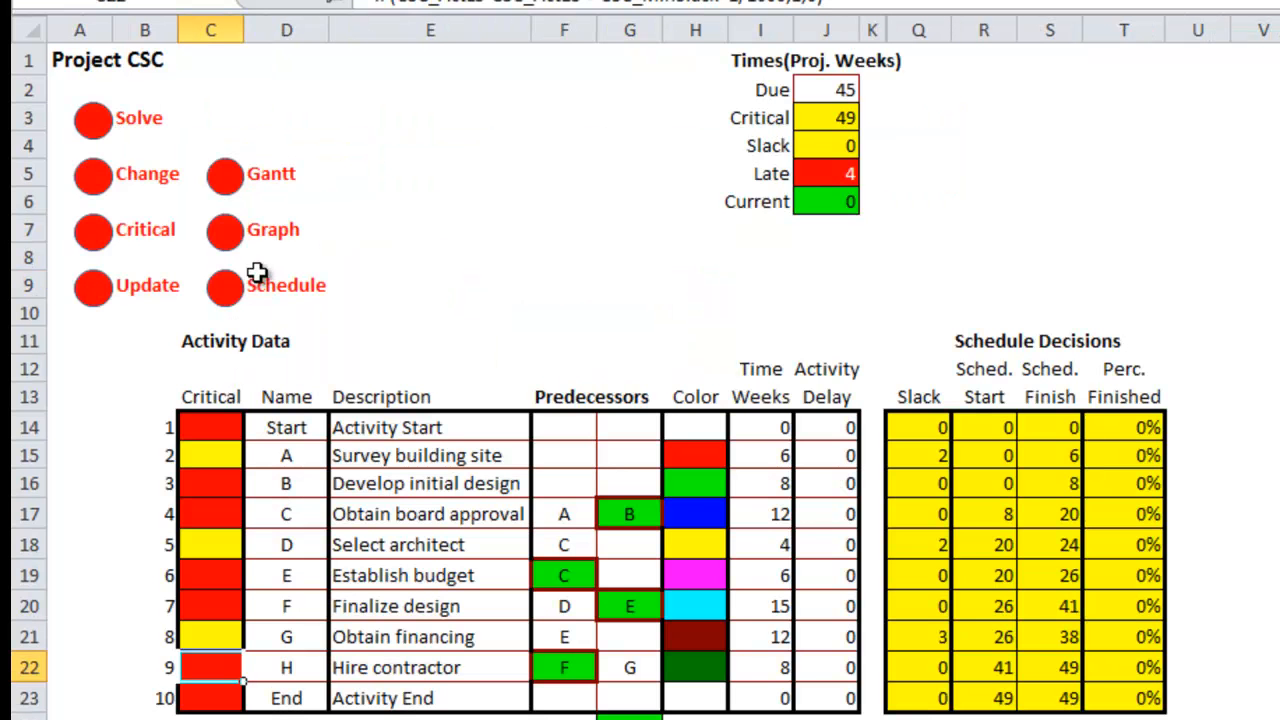
Regenerate the CSC network graph with the Slack option ticked
left_click(224, 230)
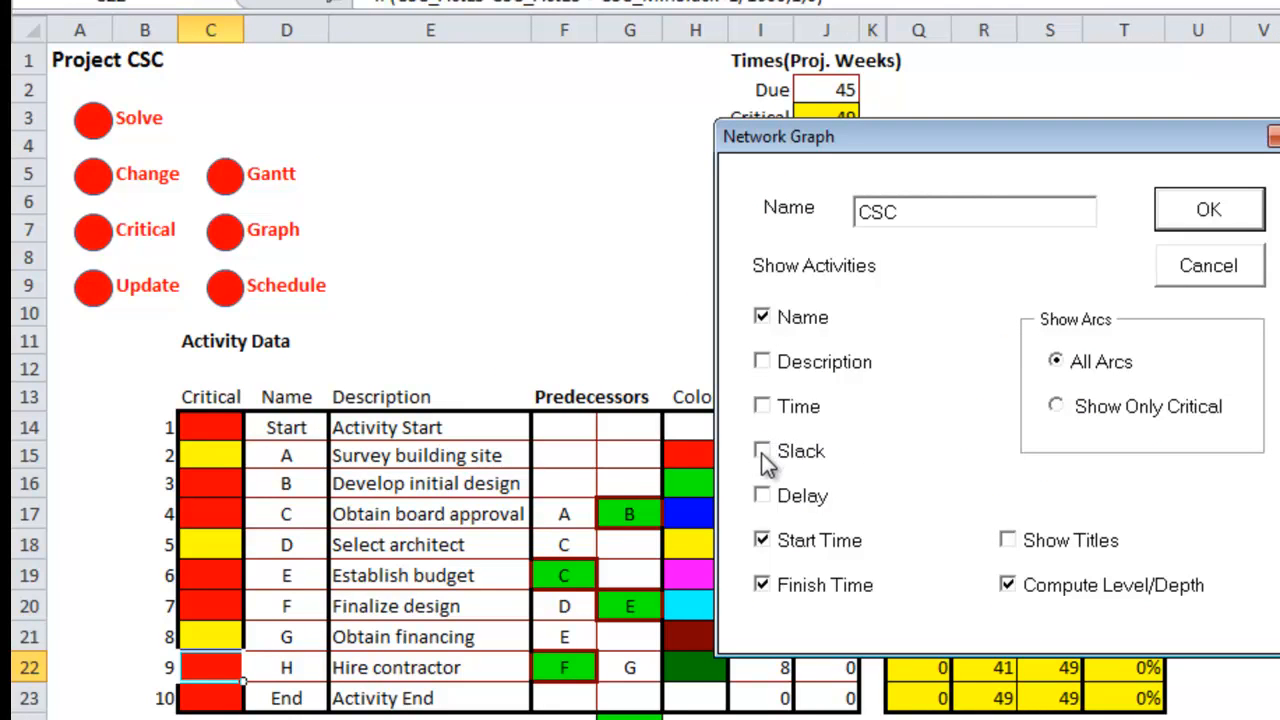
left_click(762, 450)
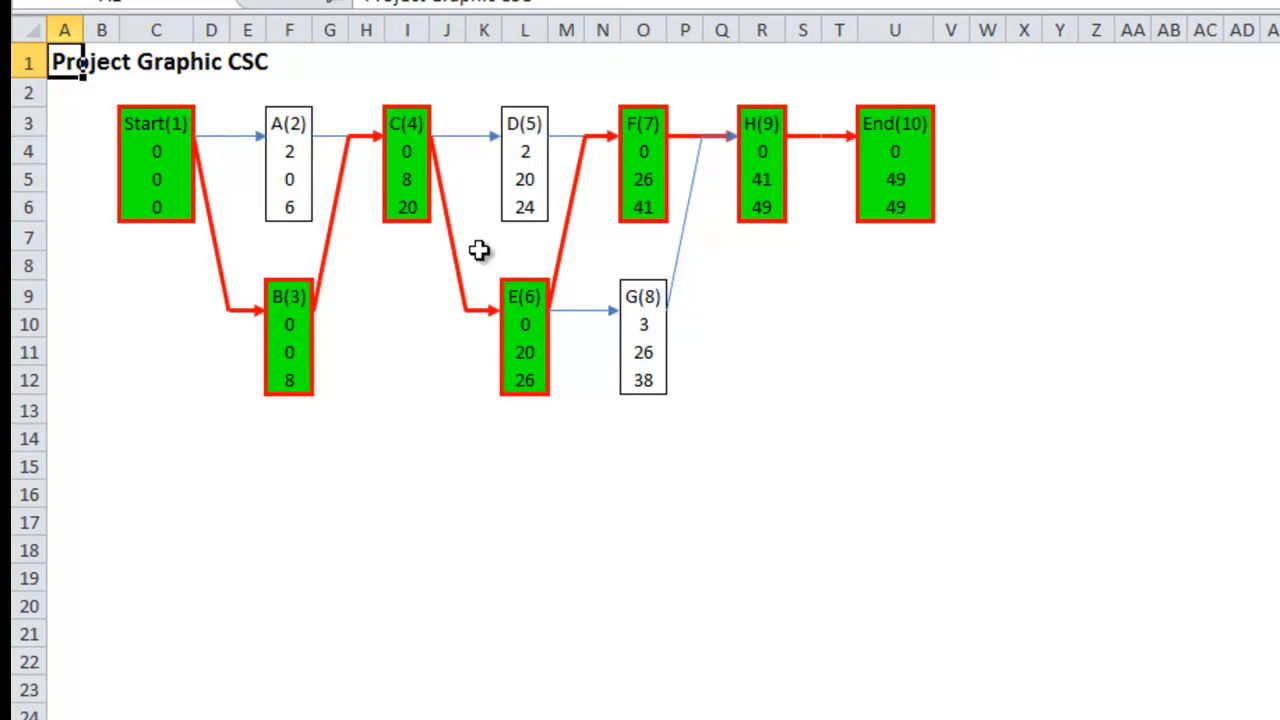
mouse_move(384, 234)
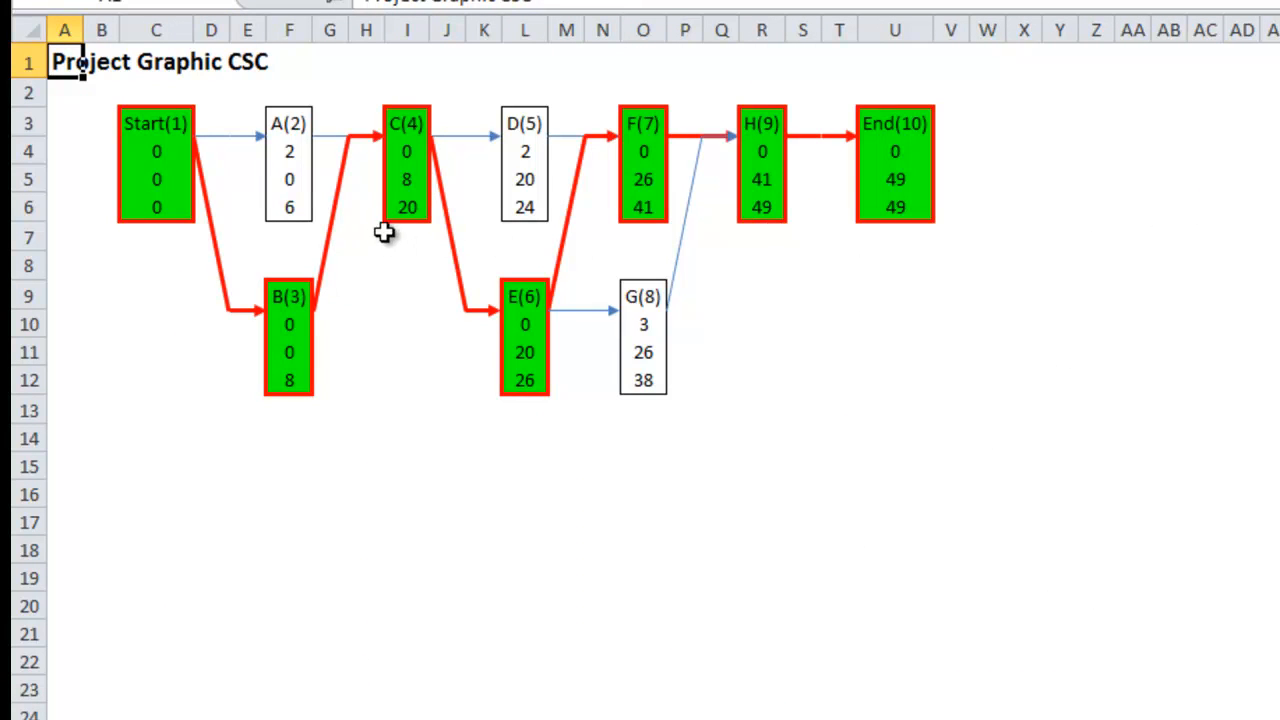
mouse_move(519, 206)
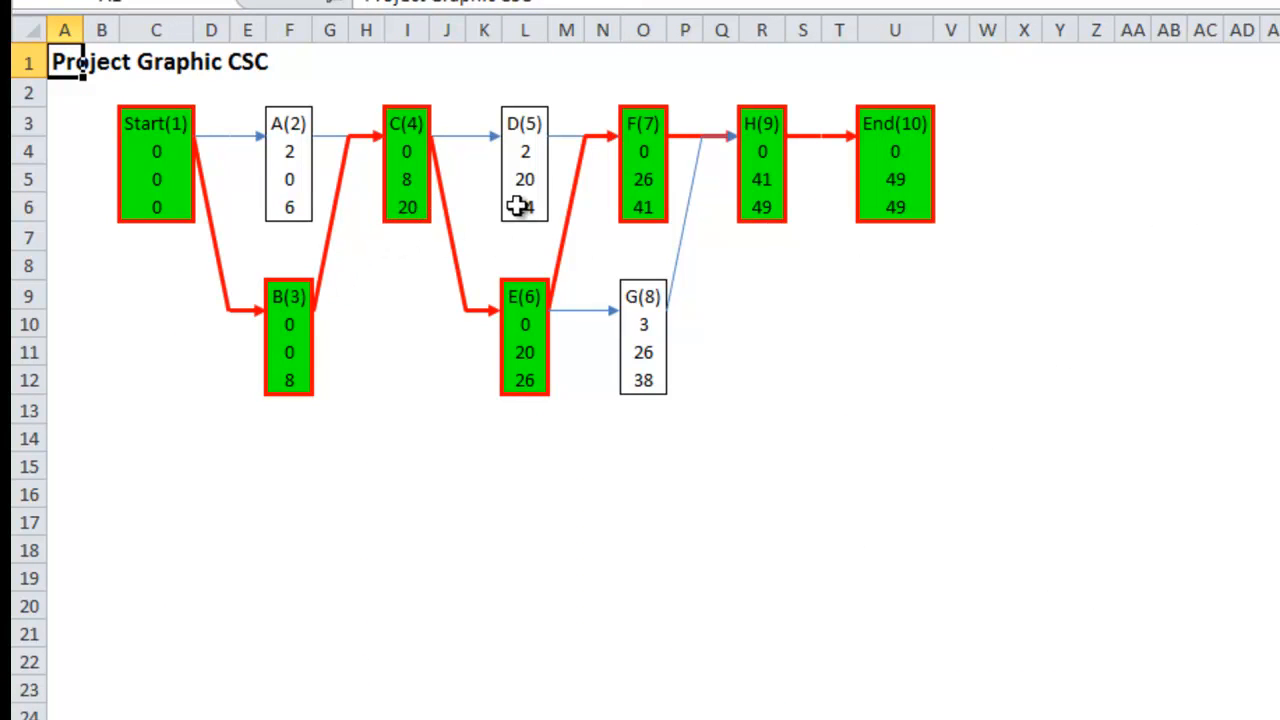
left_click(406, 151)
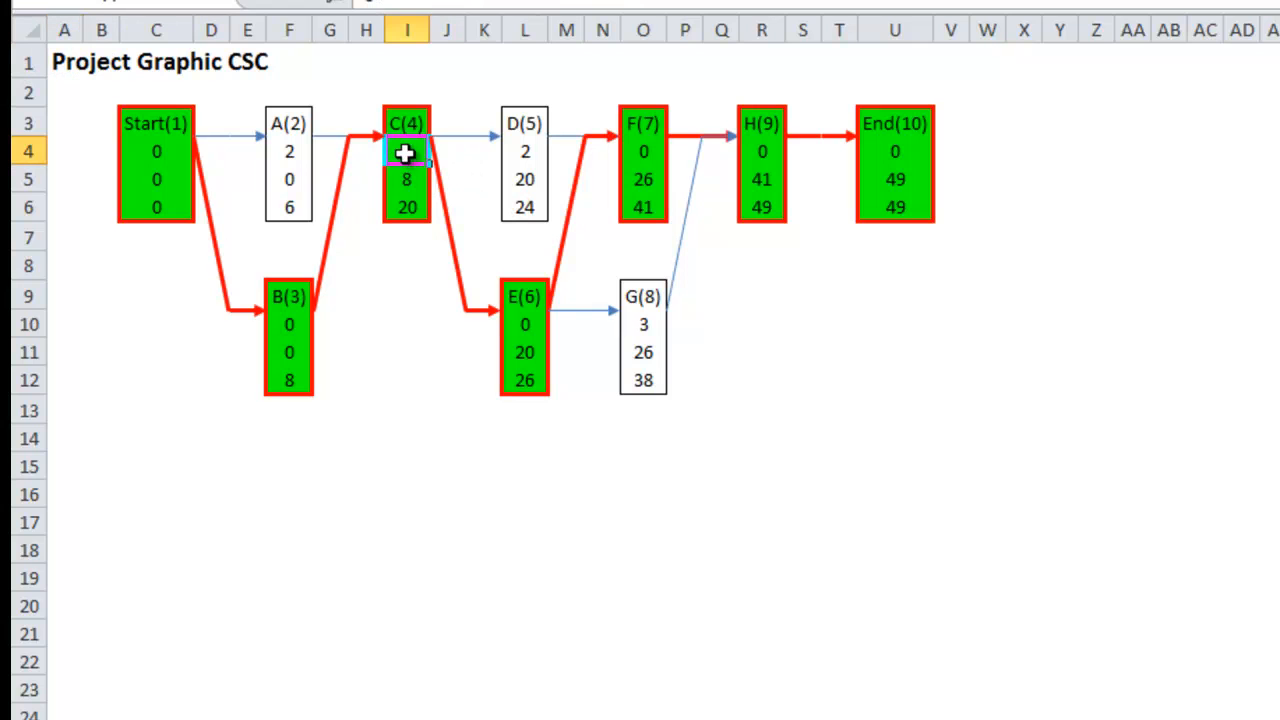
left_click(289, 323)
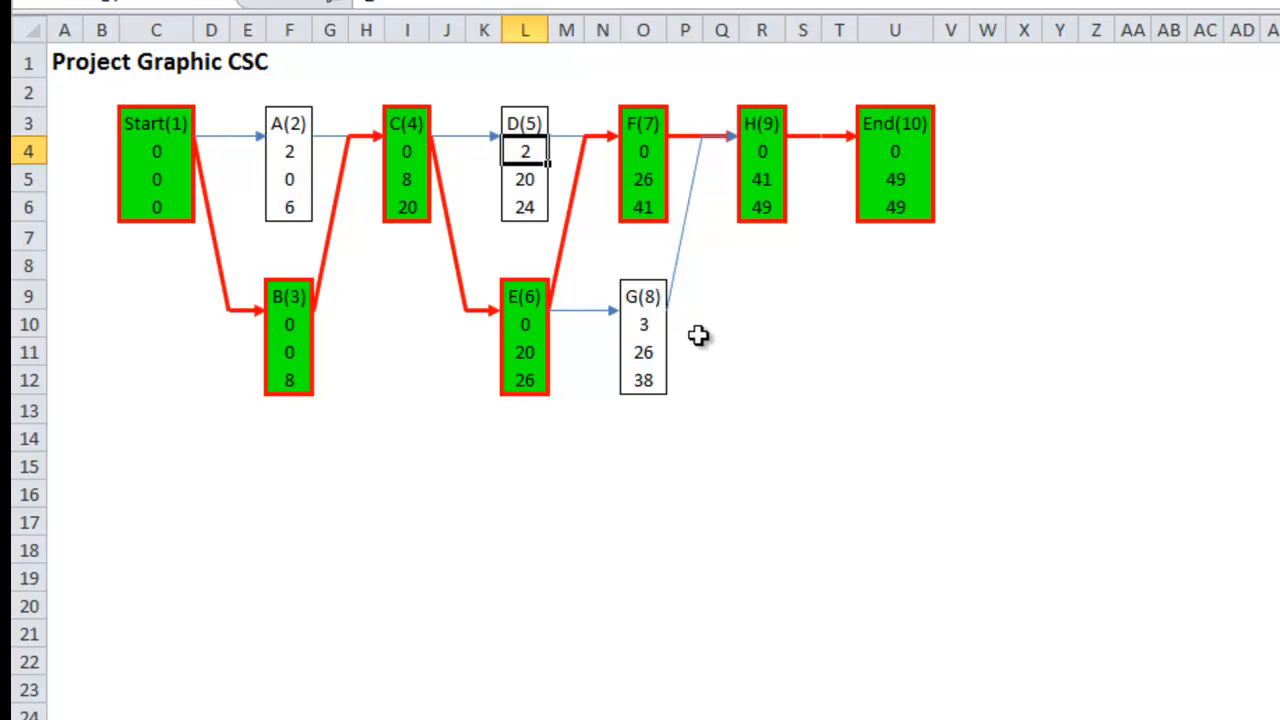
left_click(642, 323)
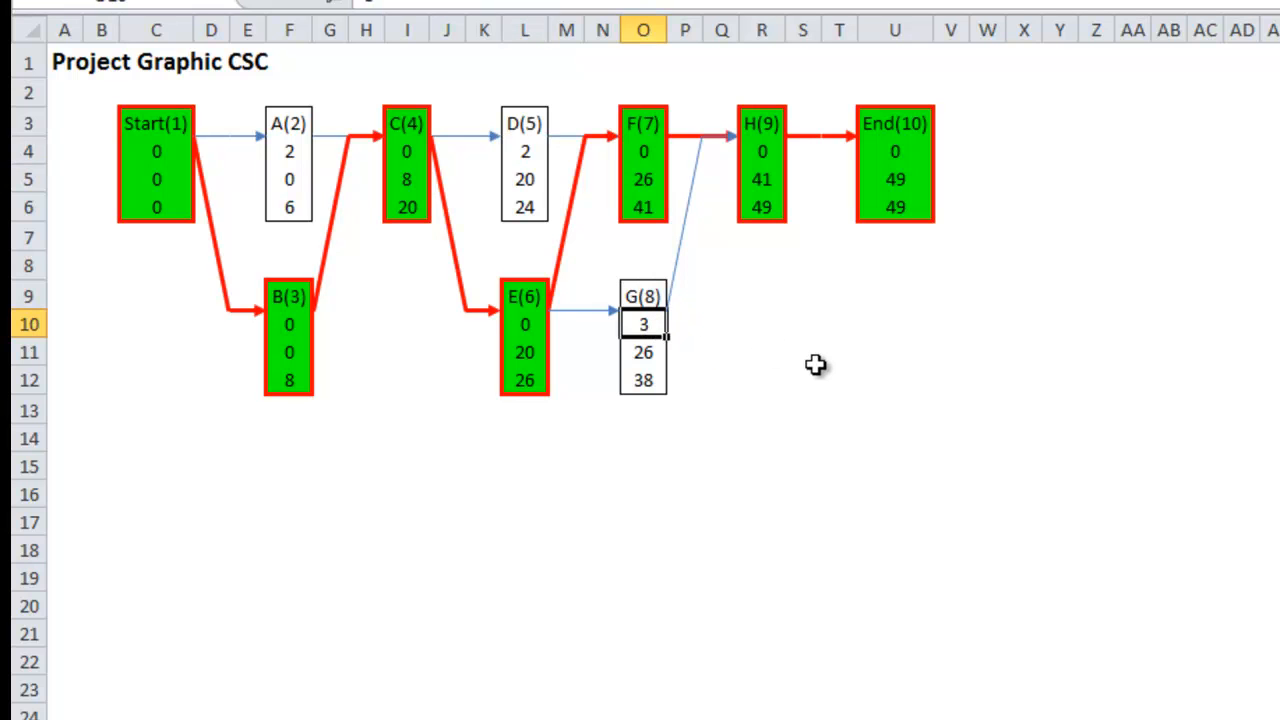